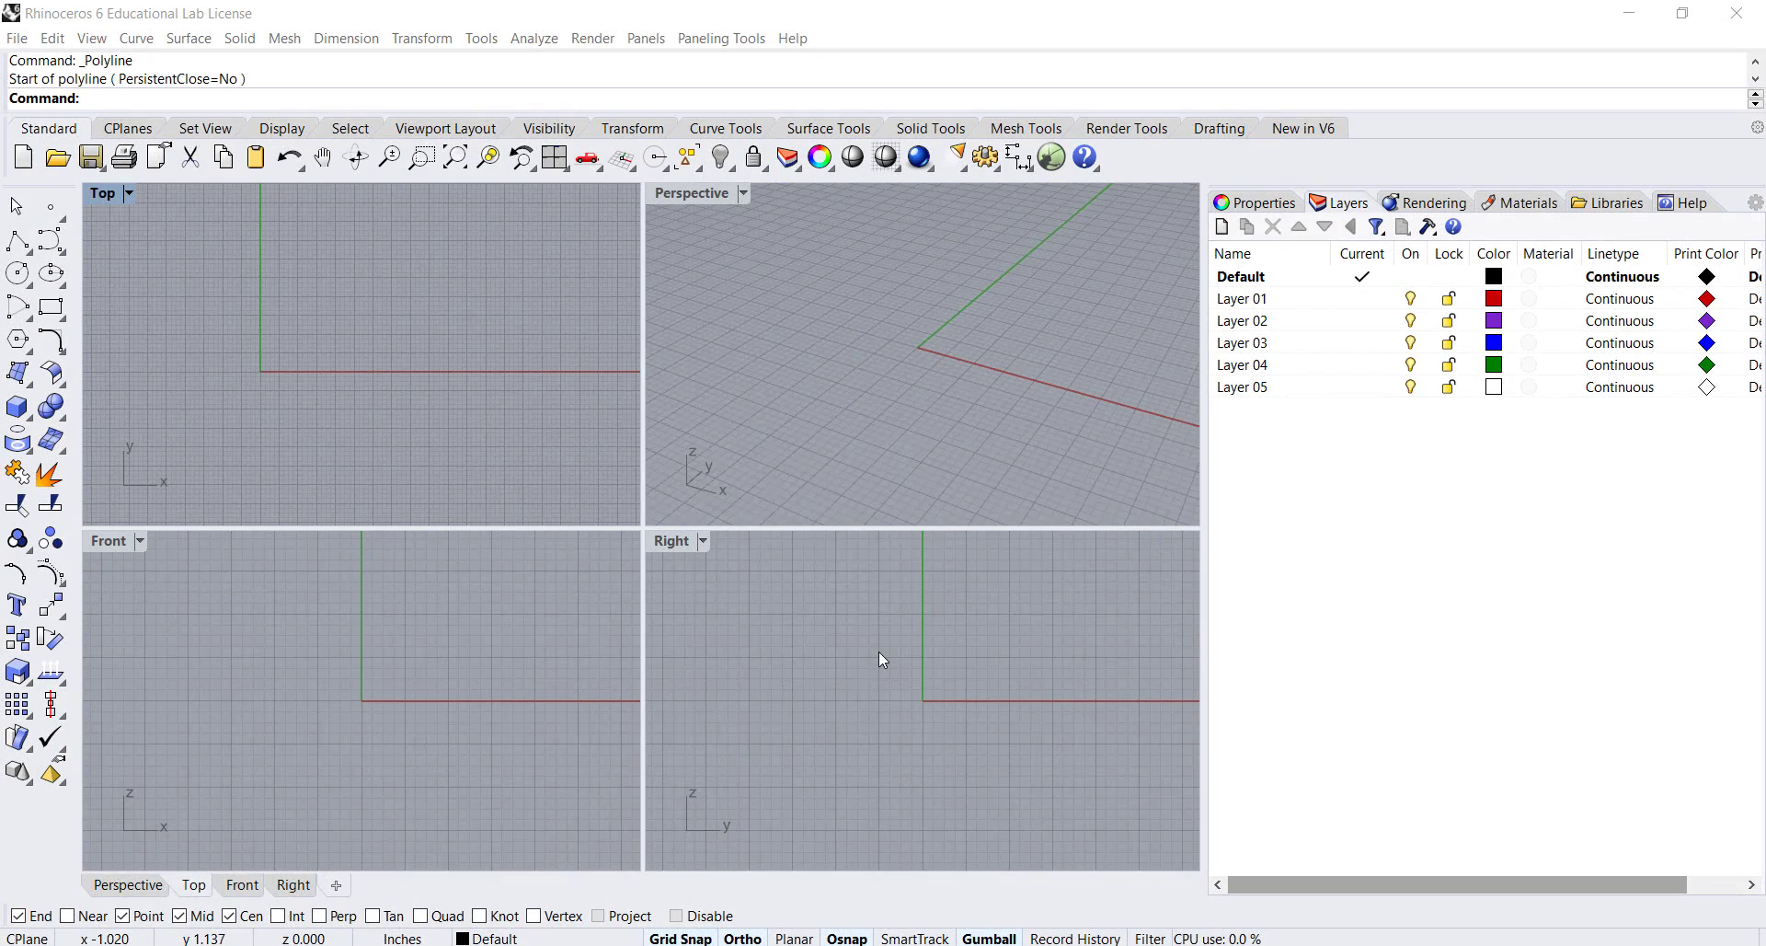
mouse_move(631, 476)
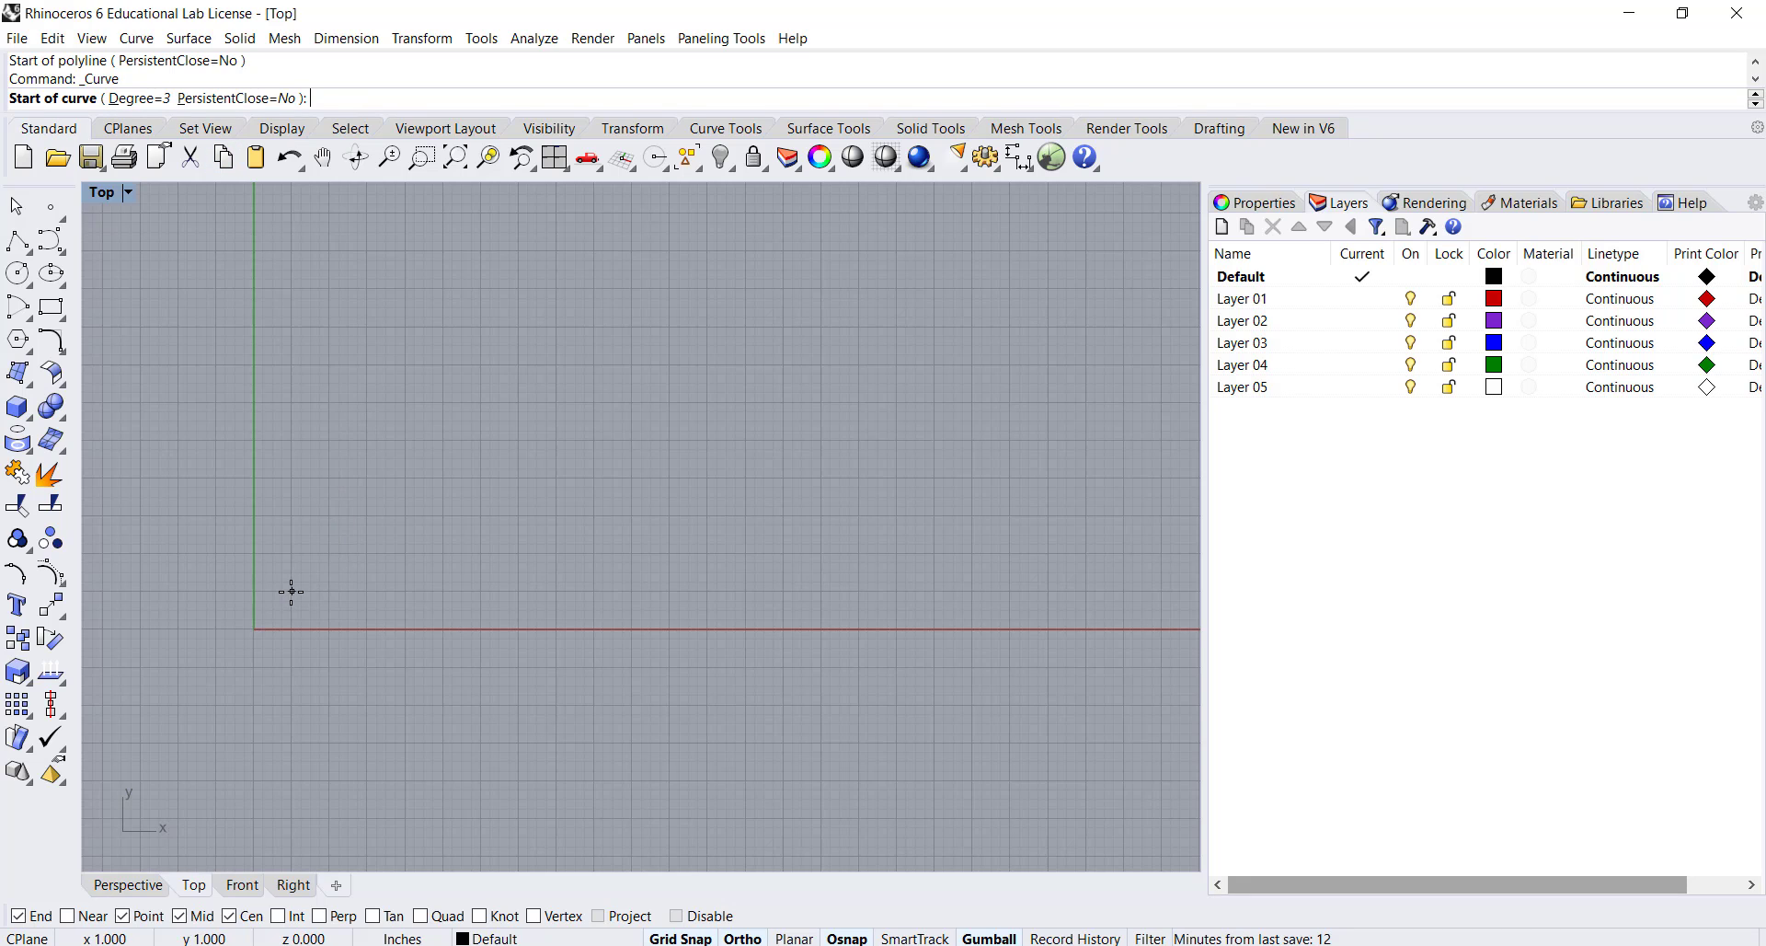
Step: Place control points from near the origin to shape an S-curve, then reach the curve flyout
left_click(290, 590)
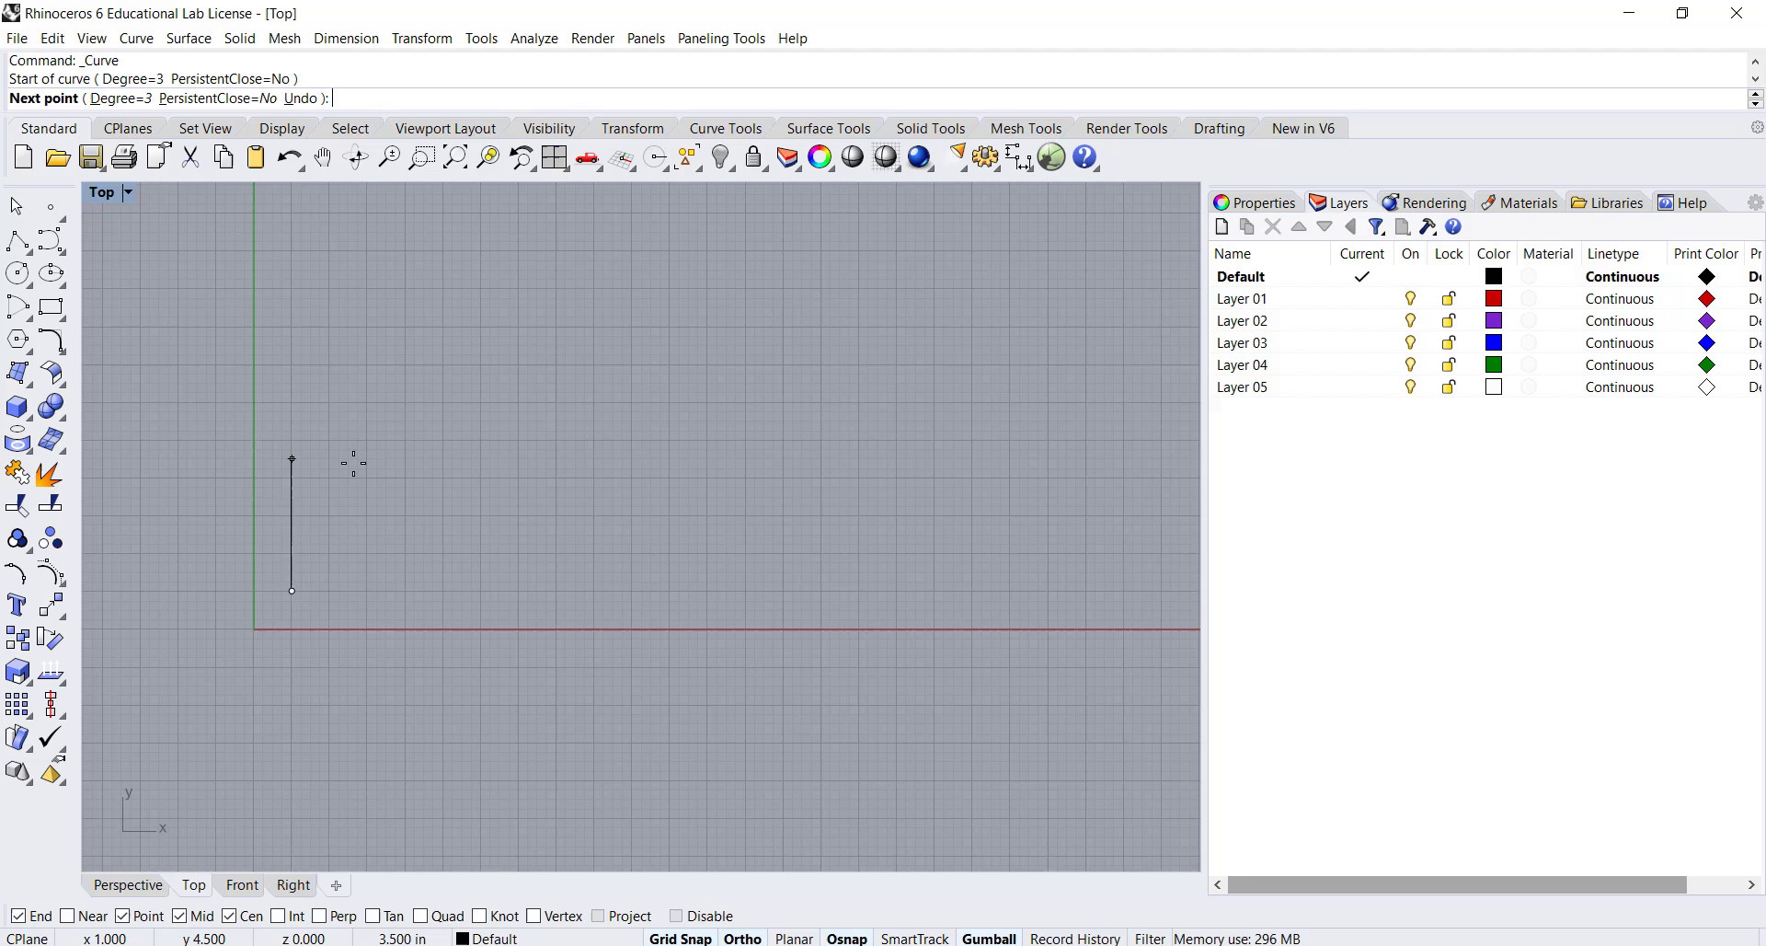
left_click(688, 590)
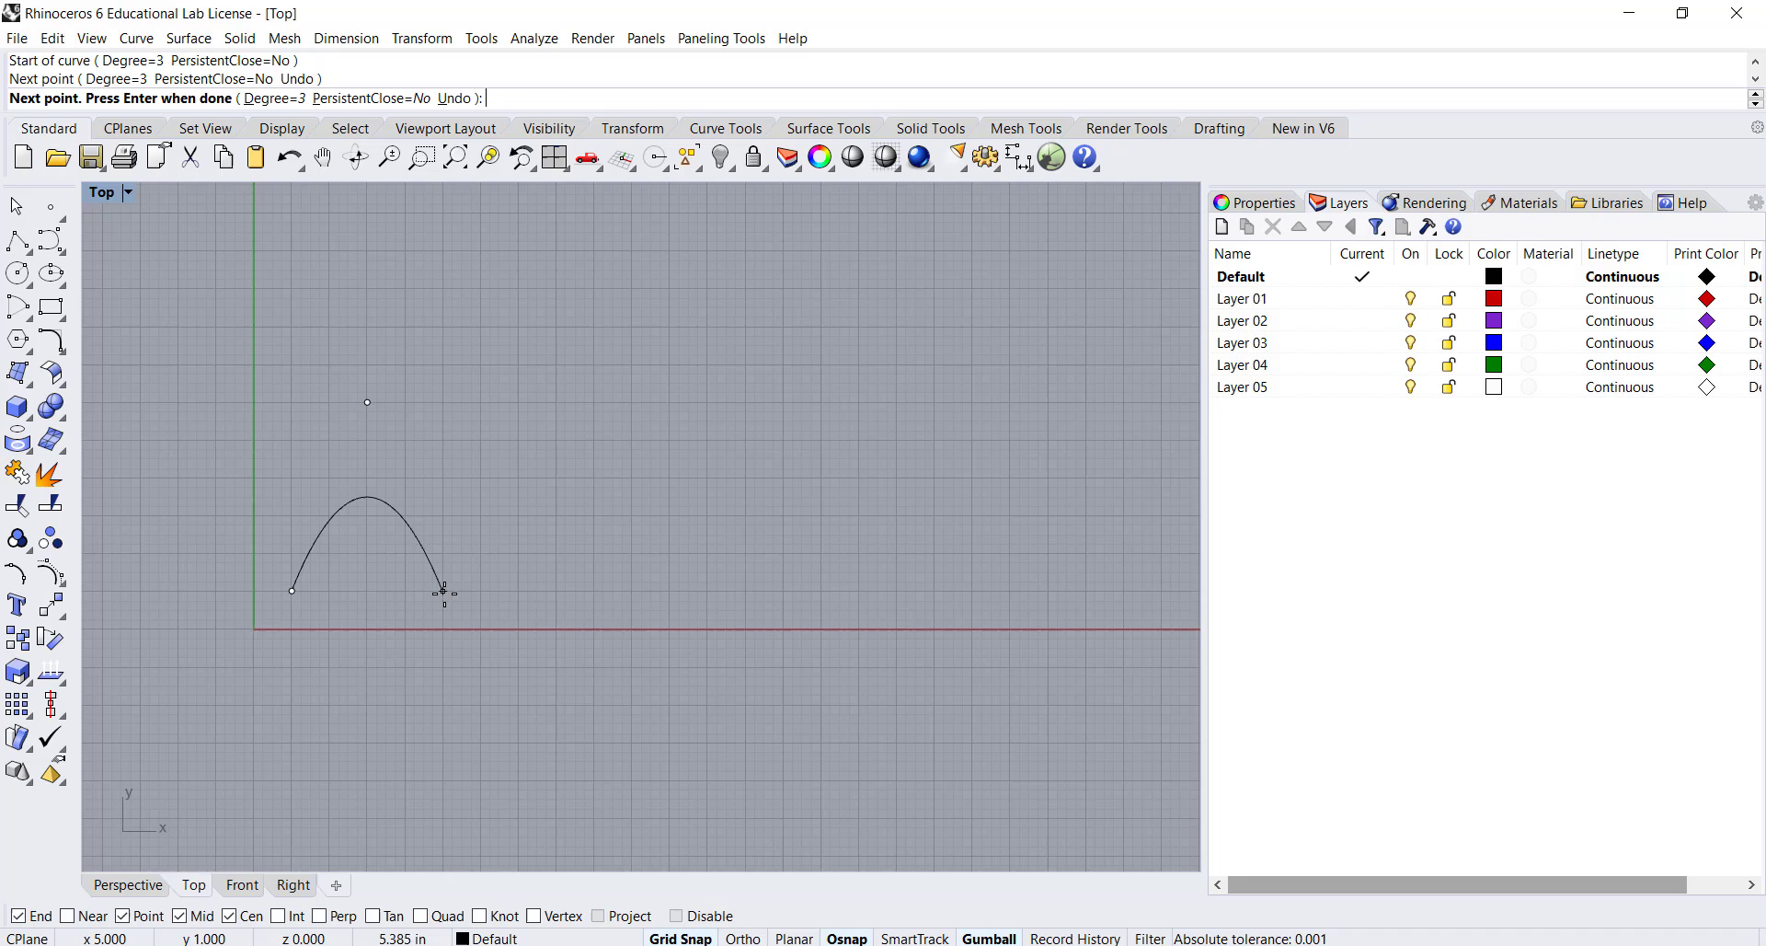
left_click(548, 412)
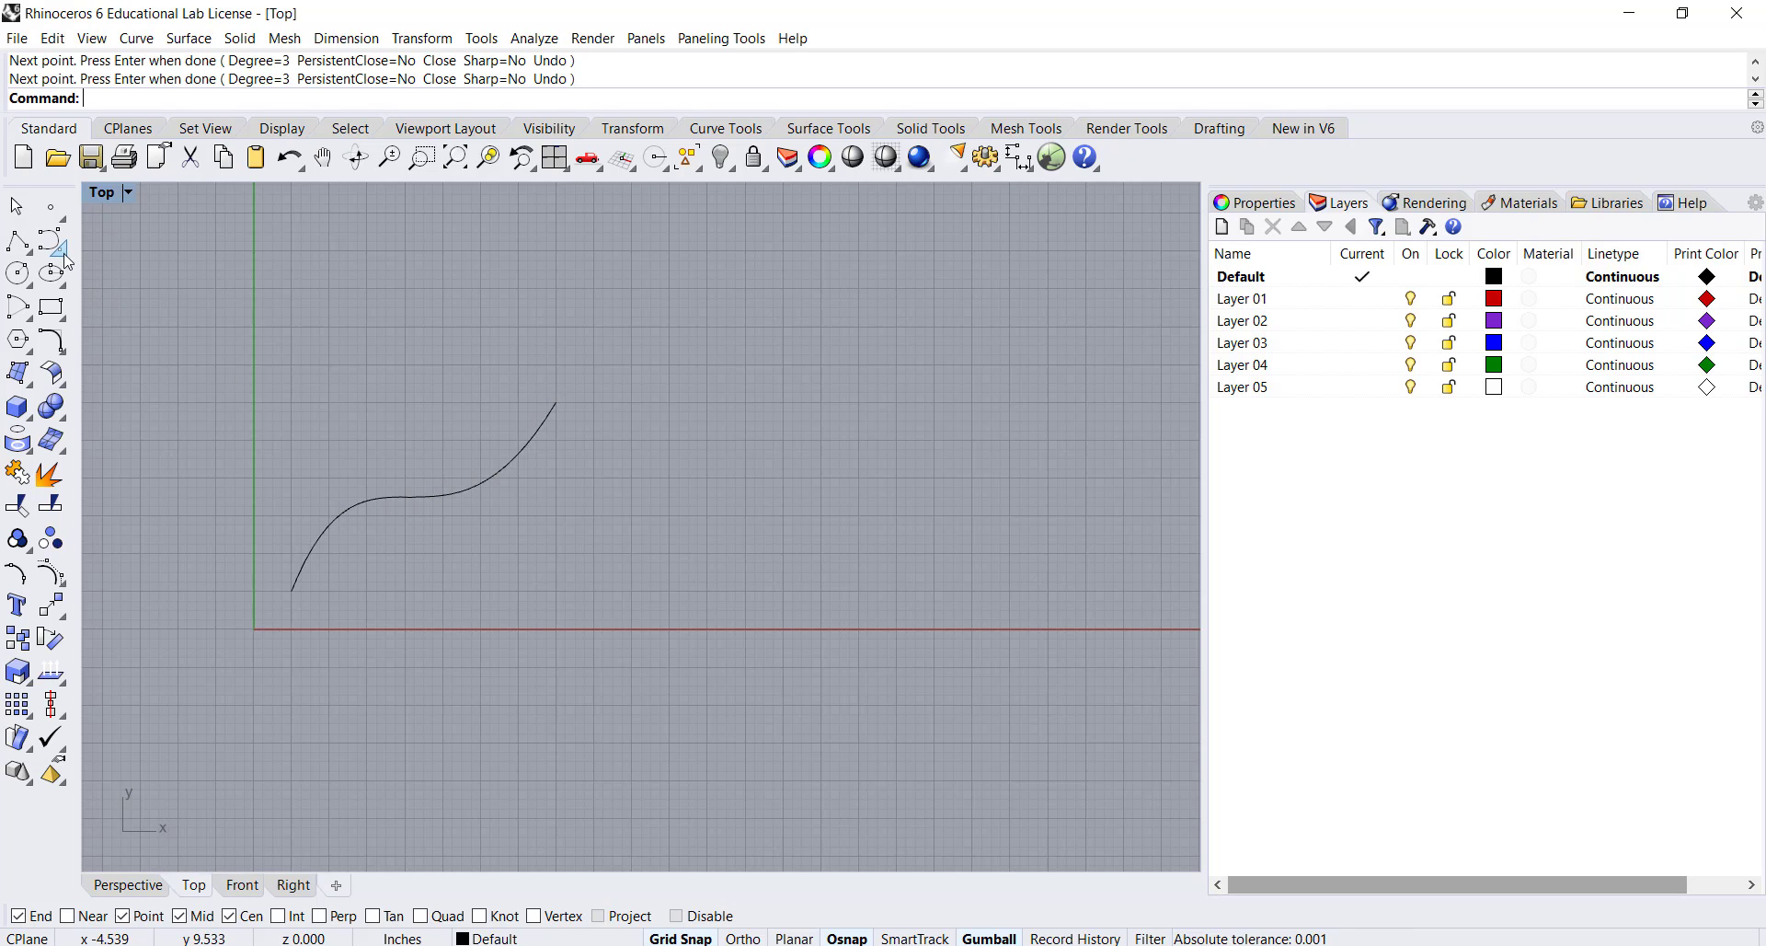
left_click(18, 240)
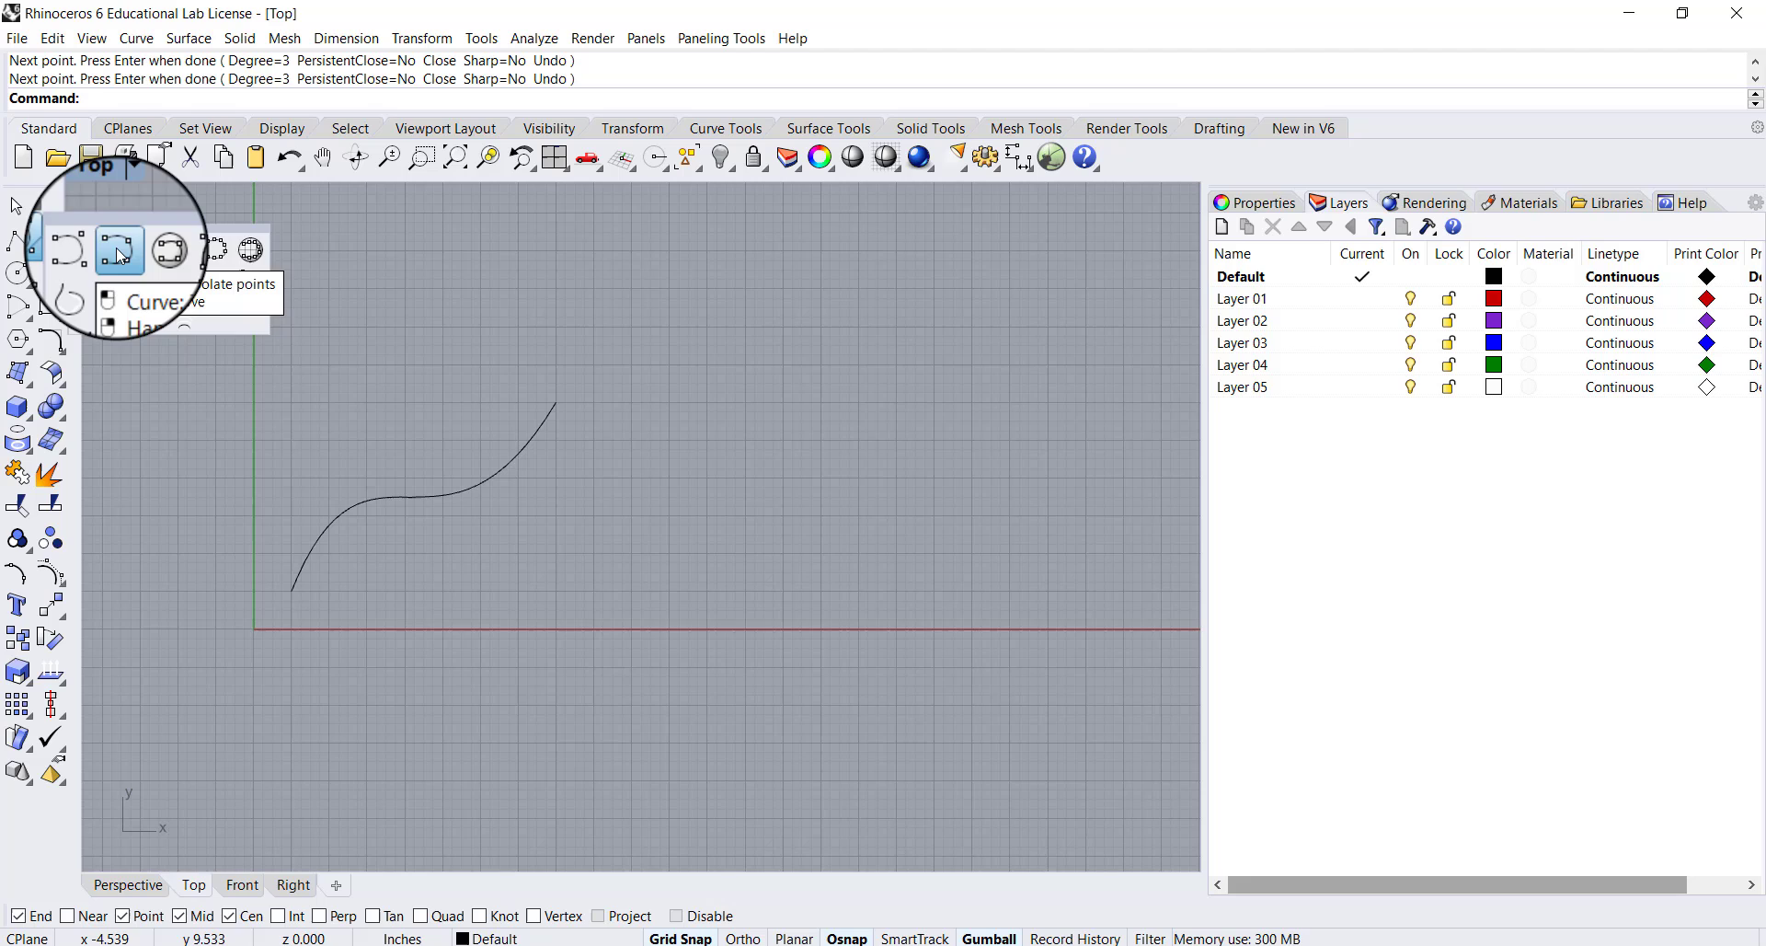
Step: Choose Interpolate Points and pick high and low points forming a tall wave beside the first curve
left_click(118, 249)
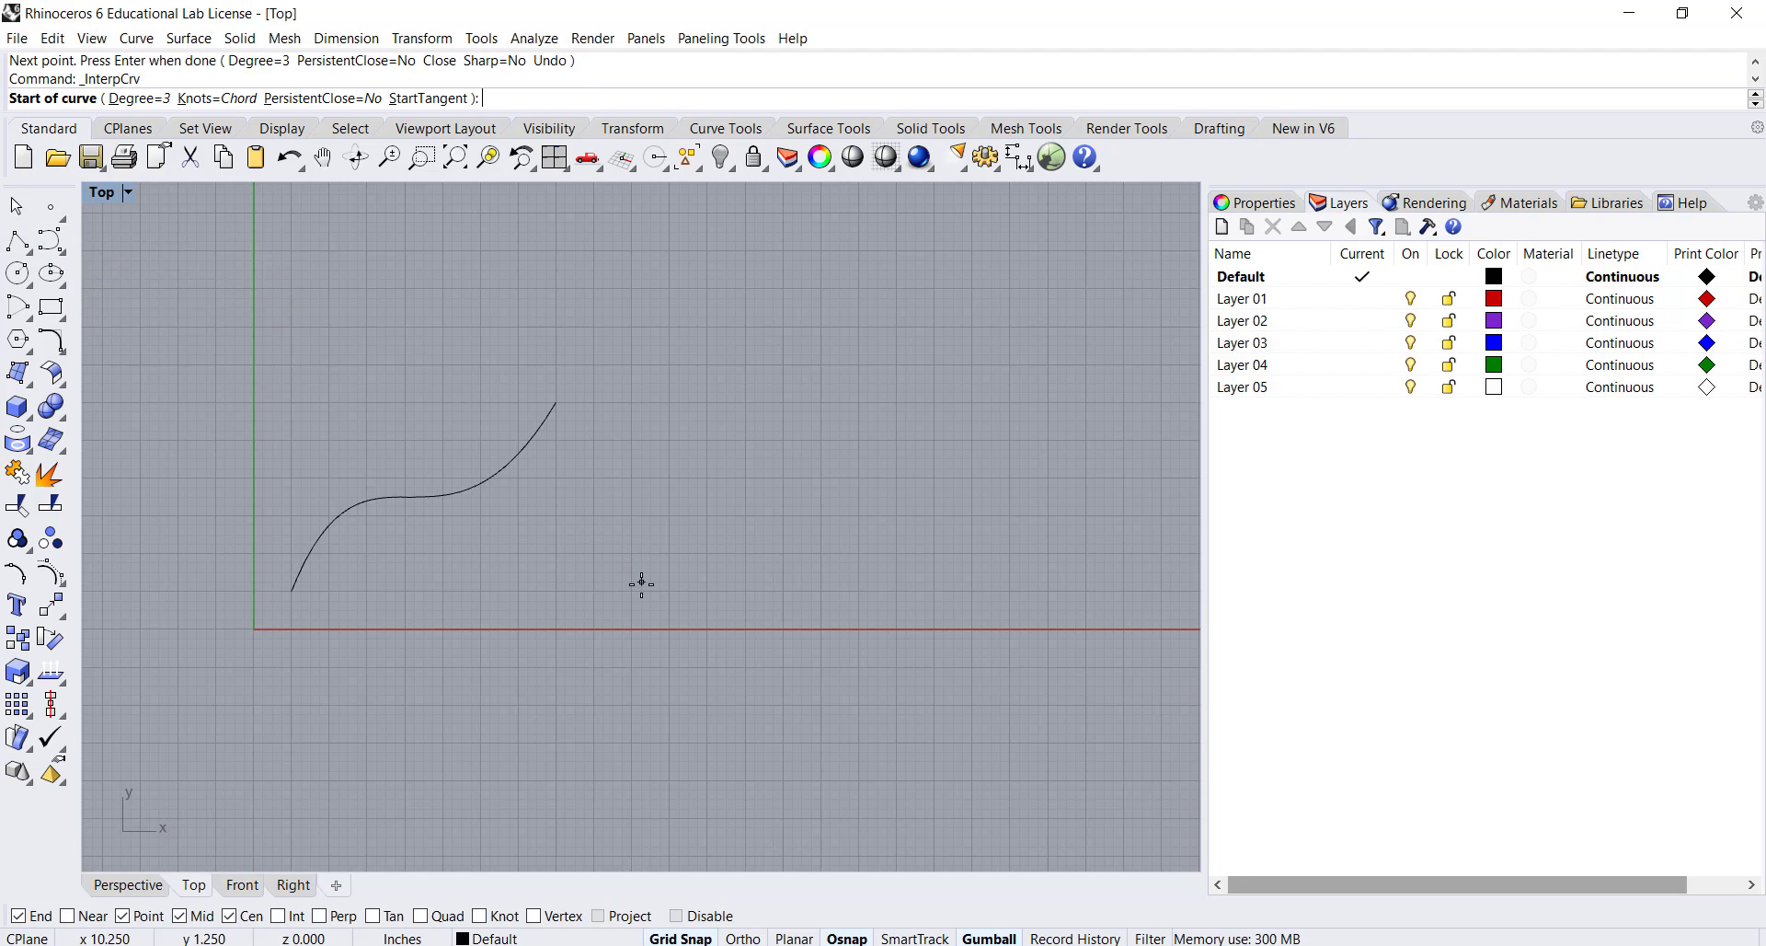
mouse_move(633, 591)
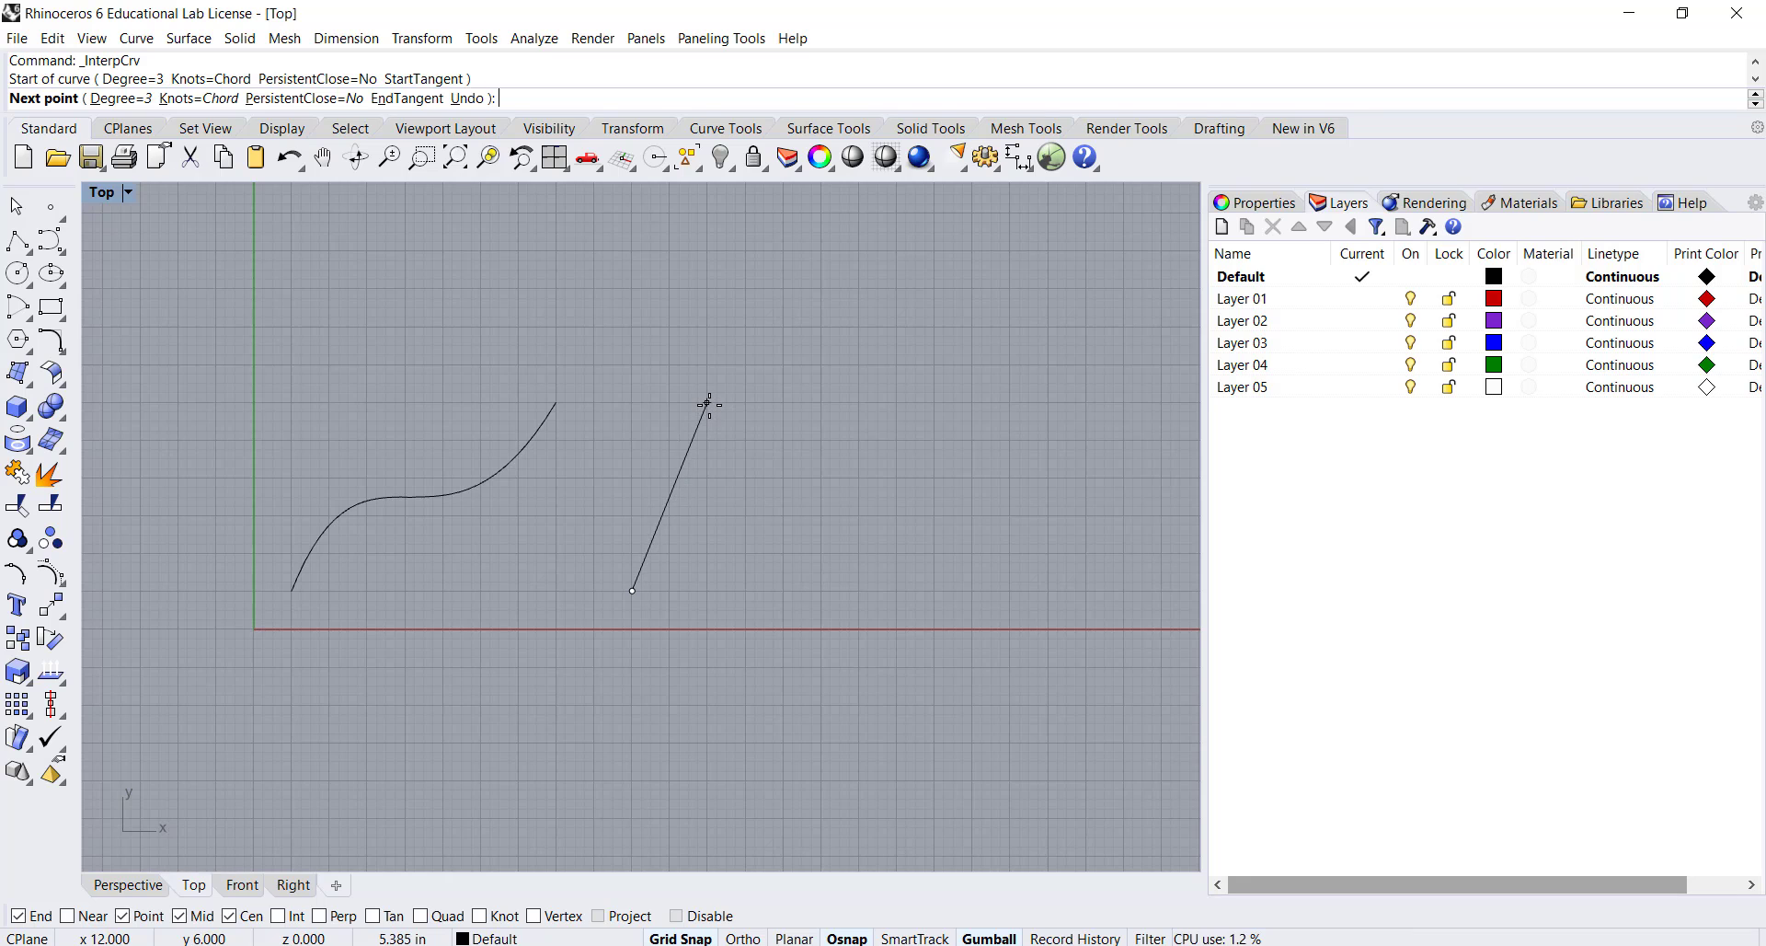
left_click(706, 403)
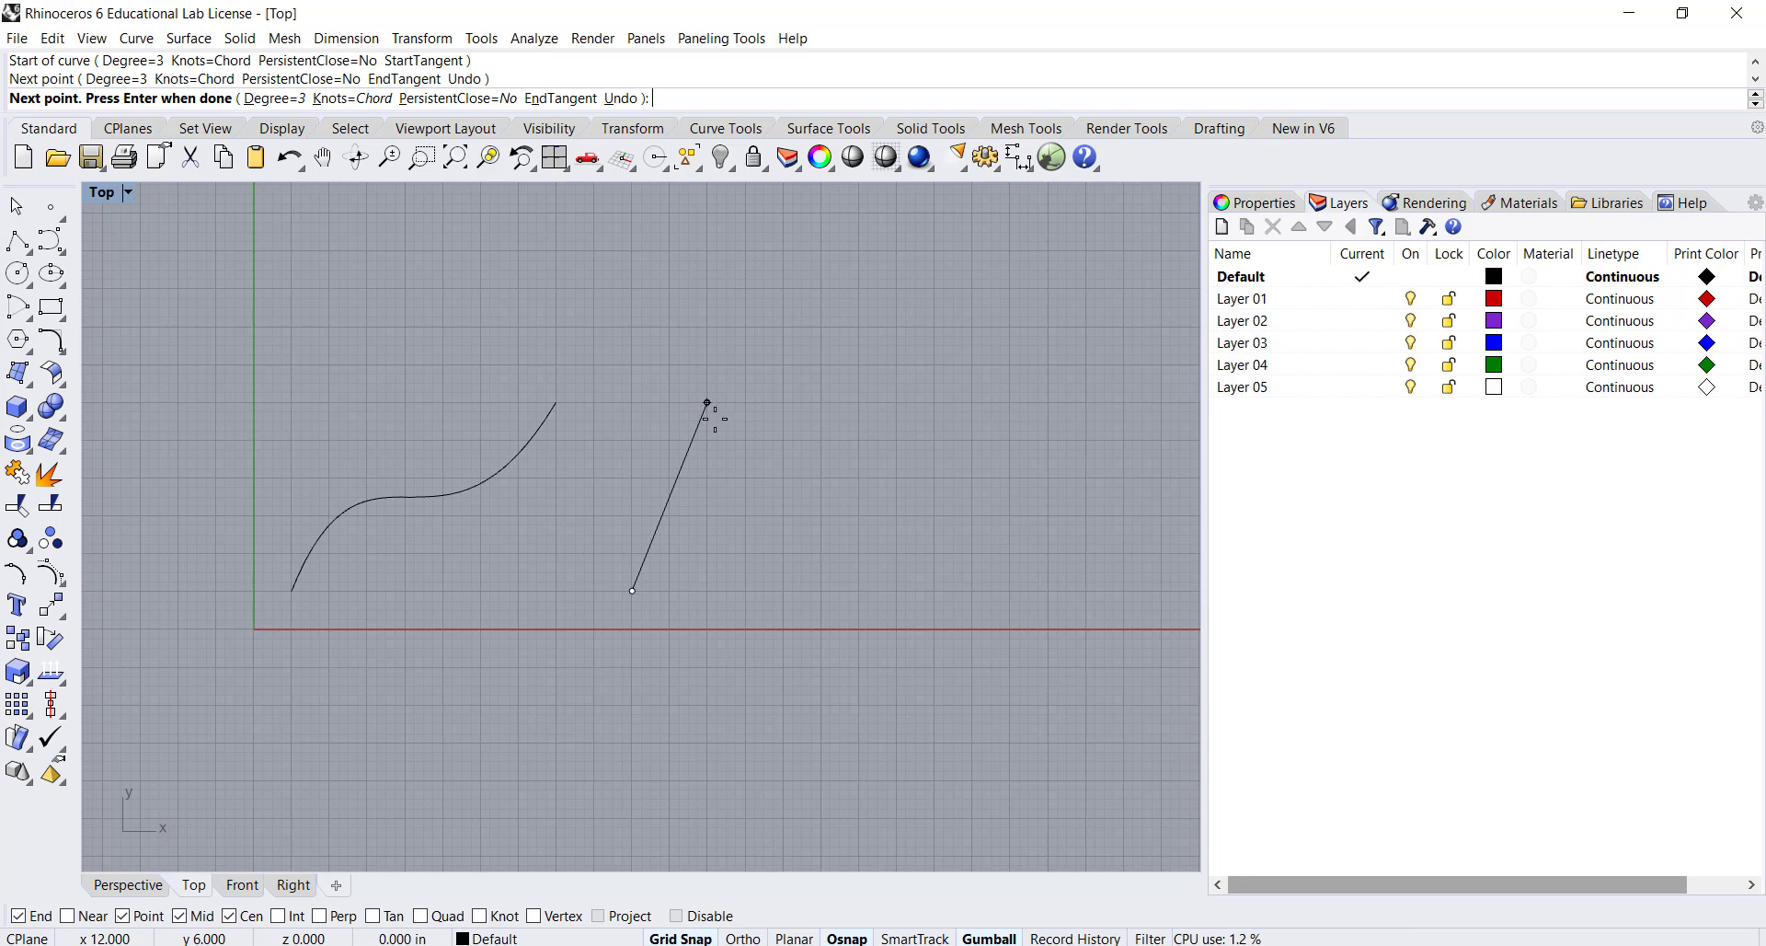
left_click(810, 590)
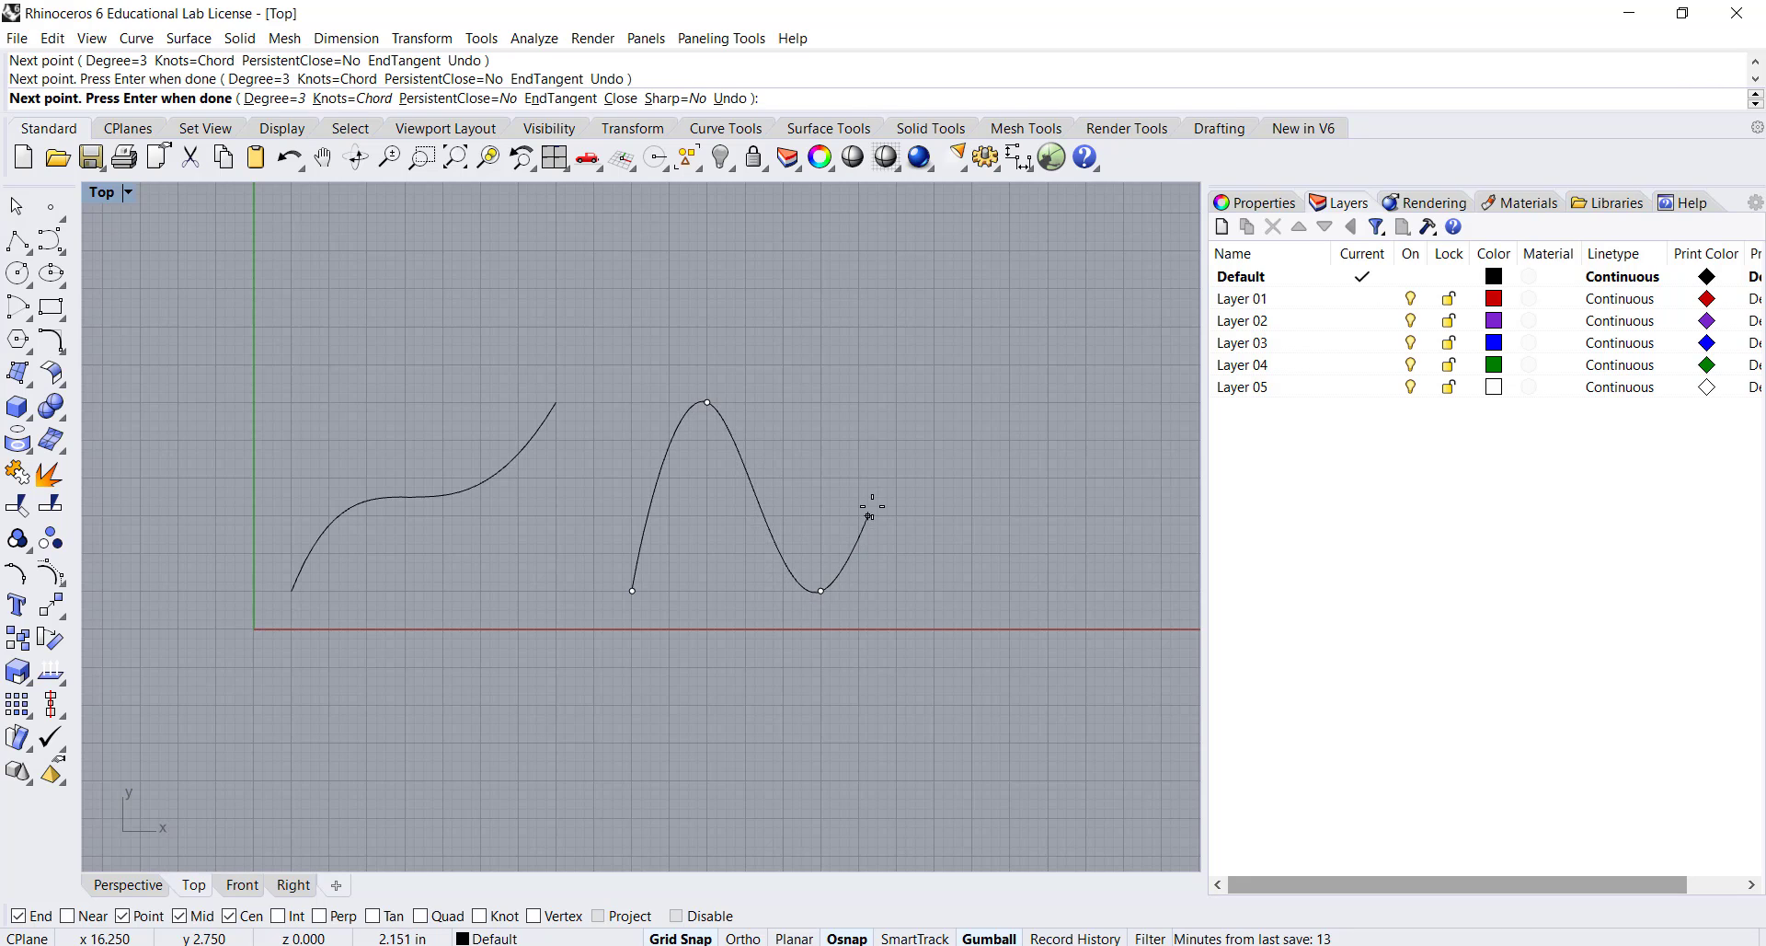
left_click(900, 405)
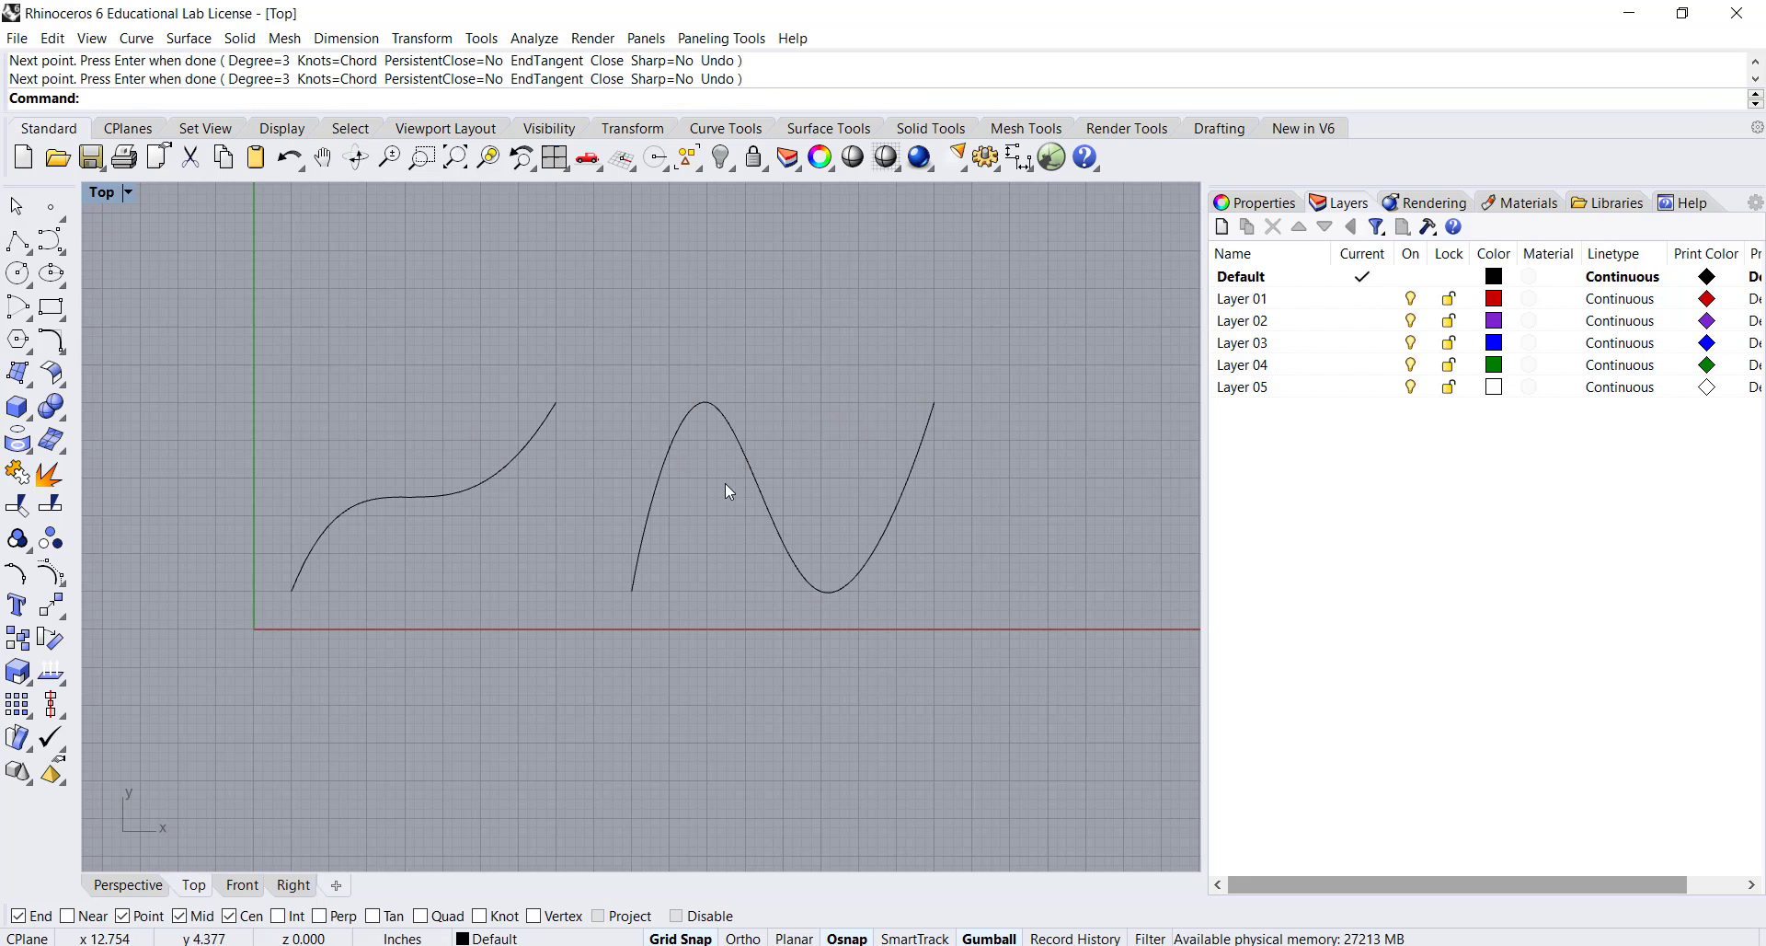
mouse_move(501, 462)
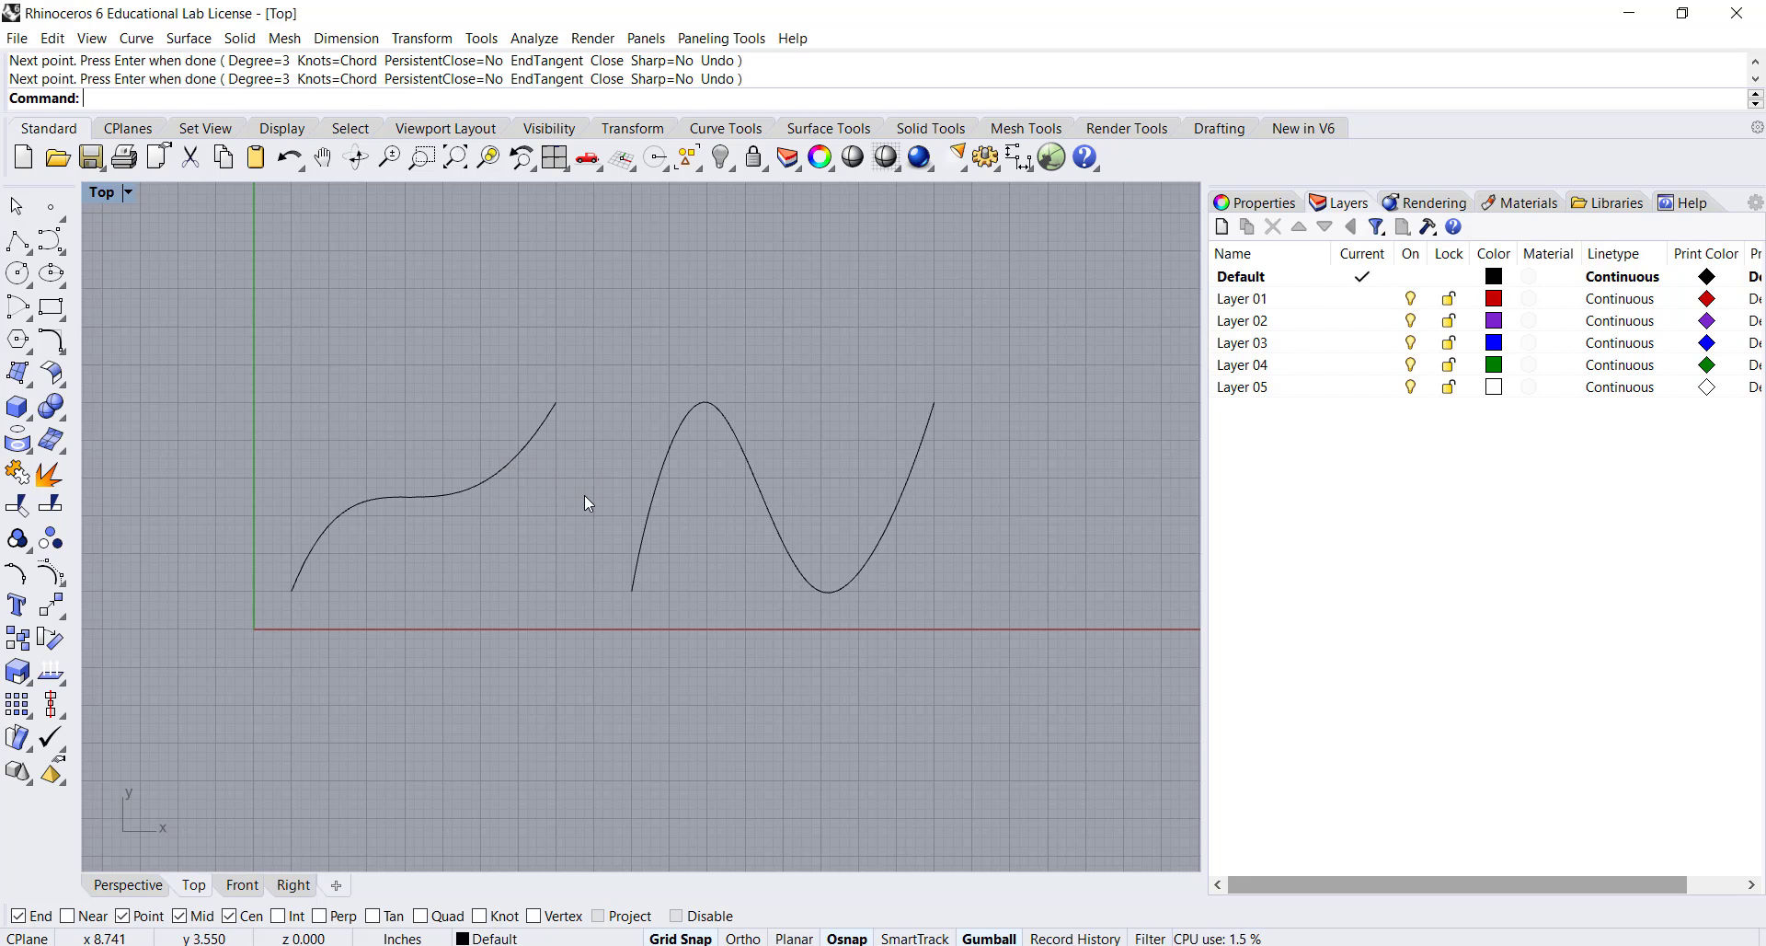
mouse_move(158, 587)
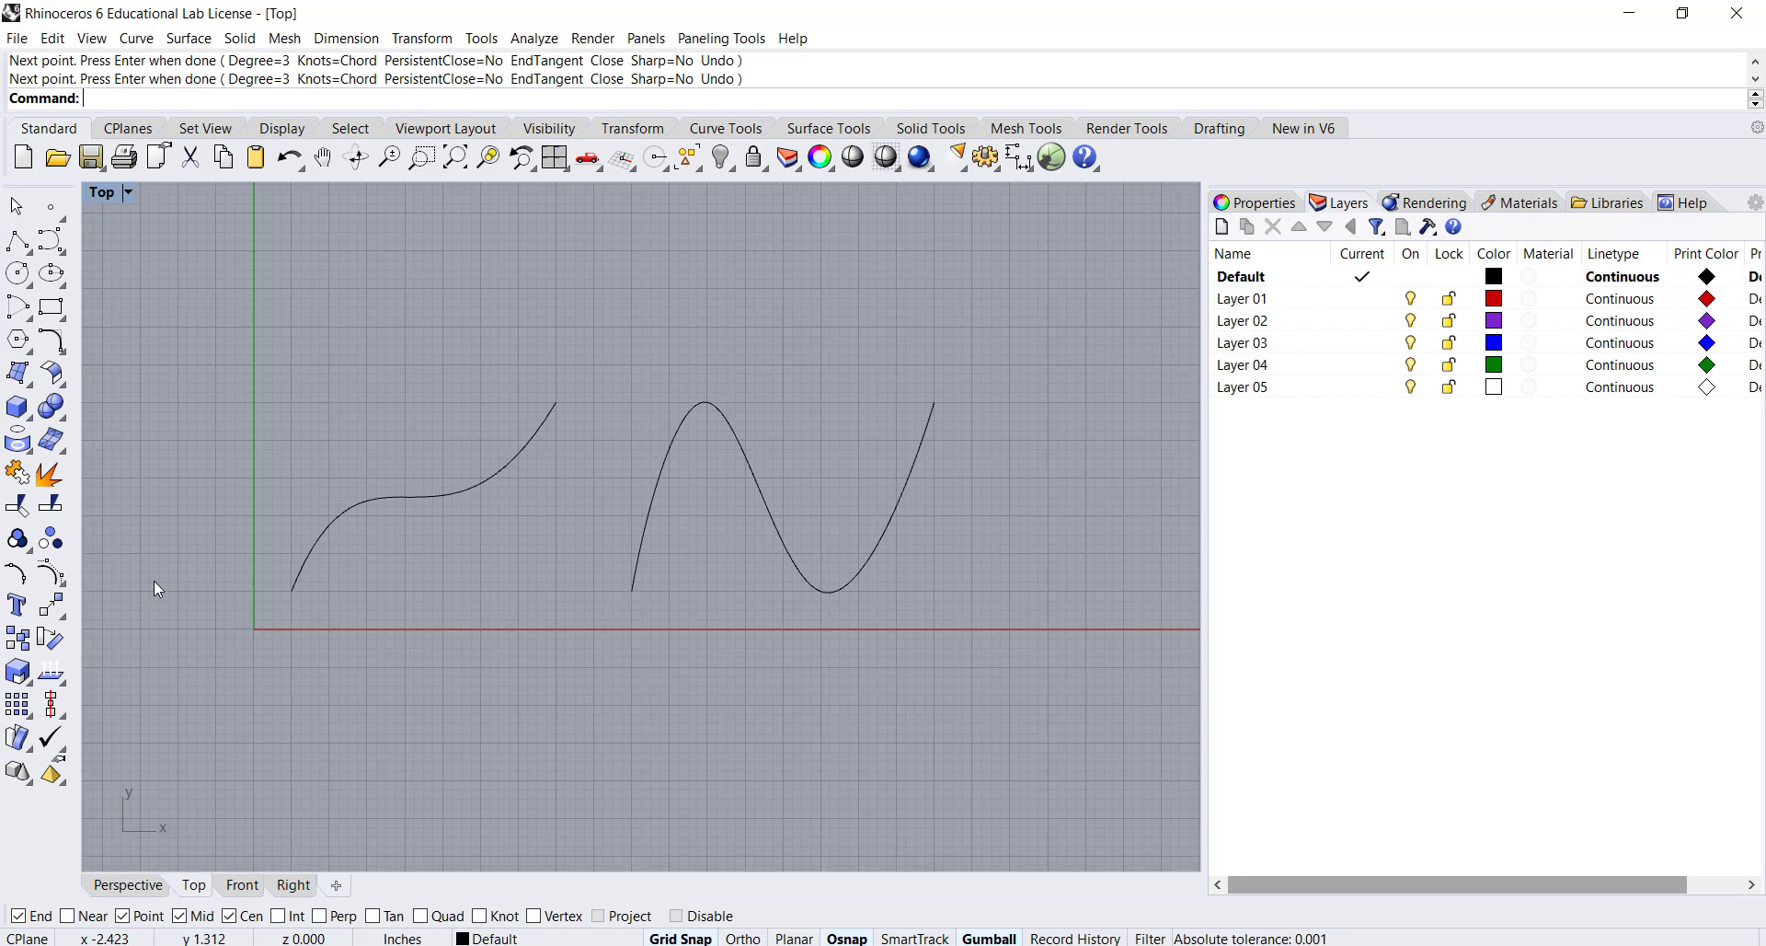
mouse_move(52, 572)
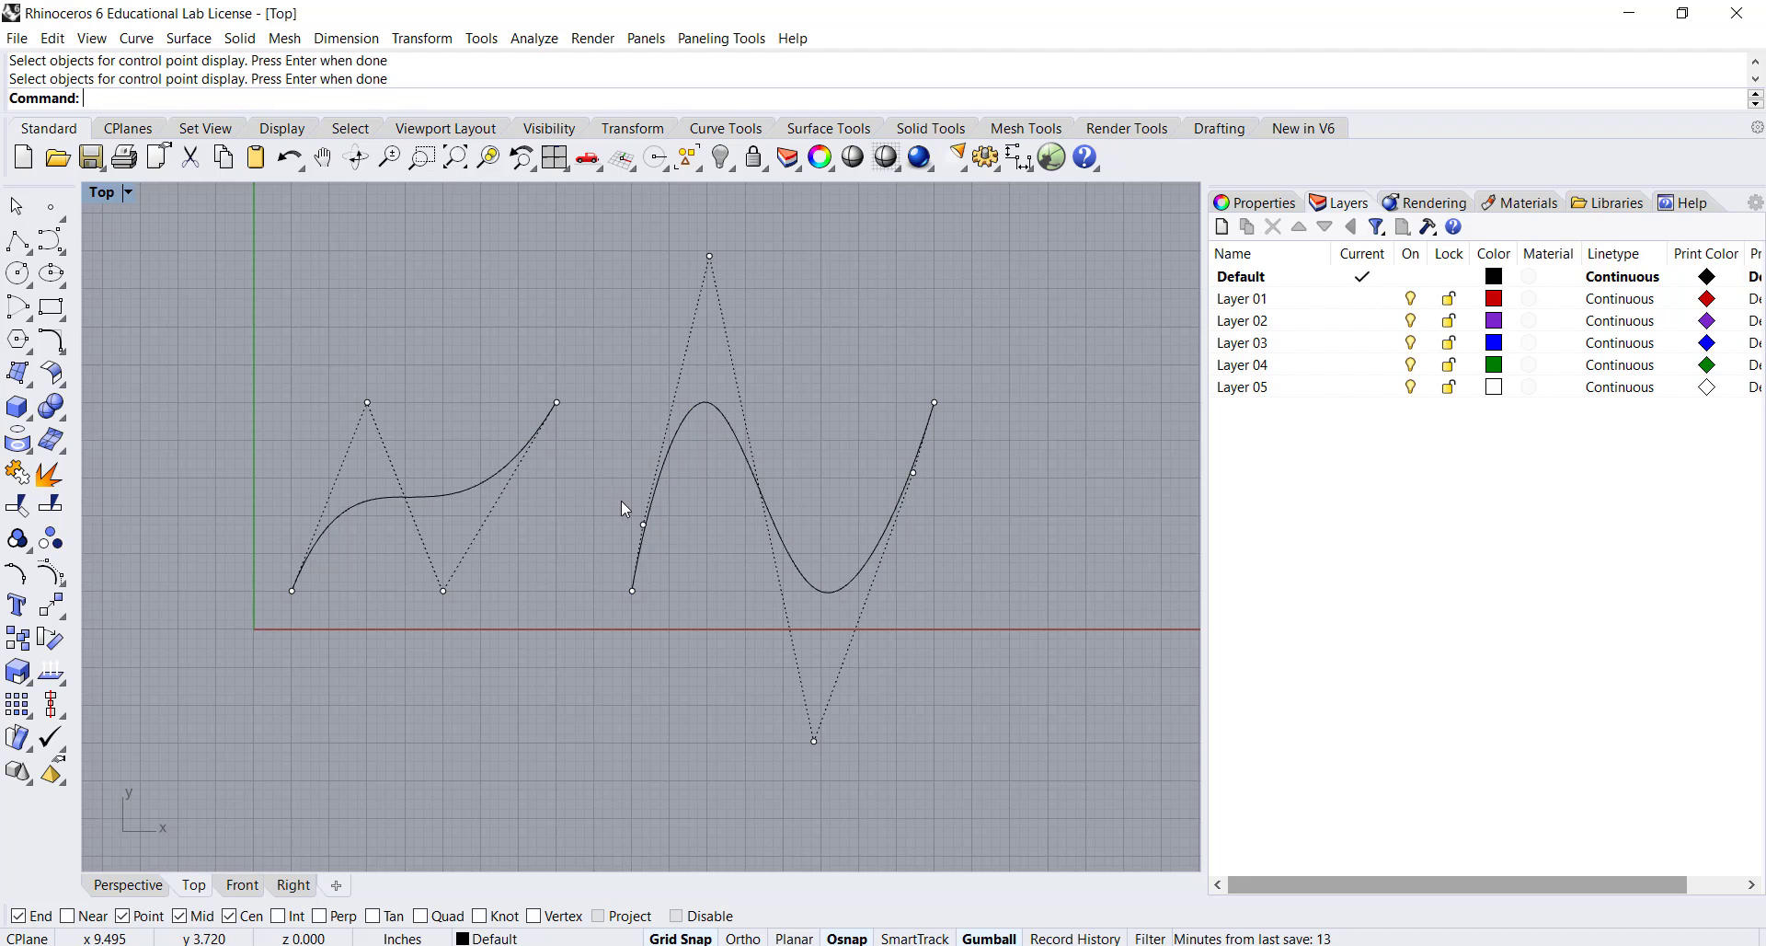
mouse_move(342, 572)
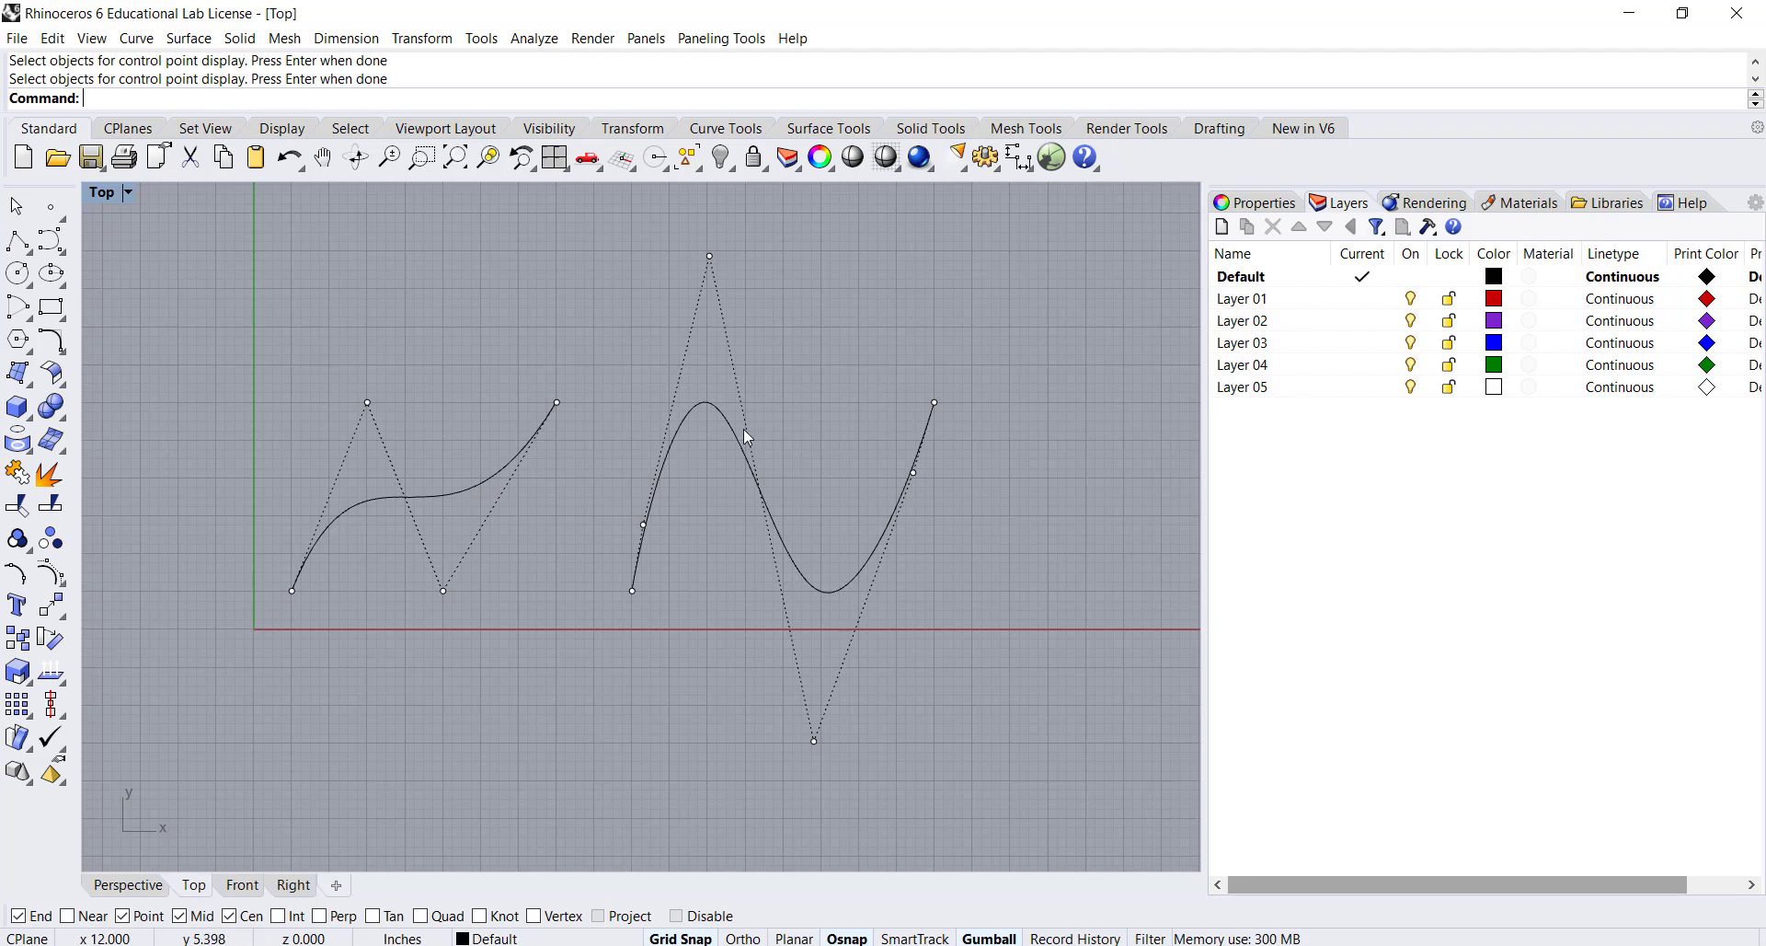
mouse_move(299, 570)
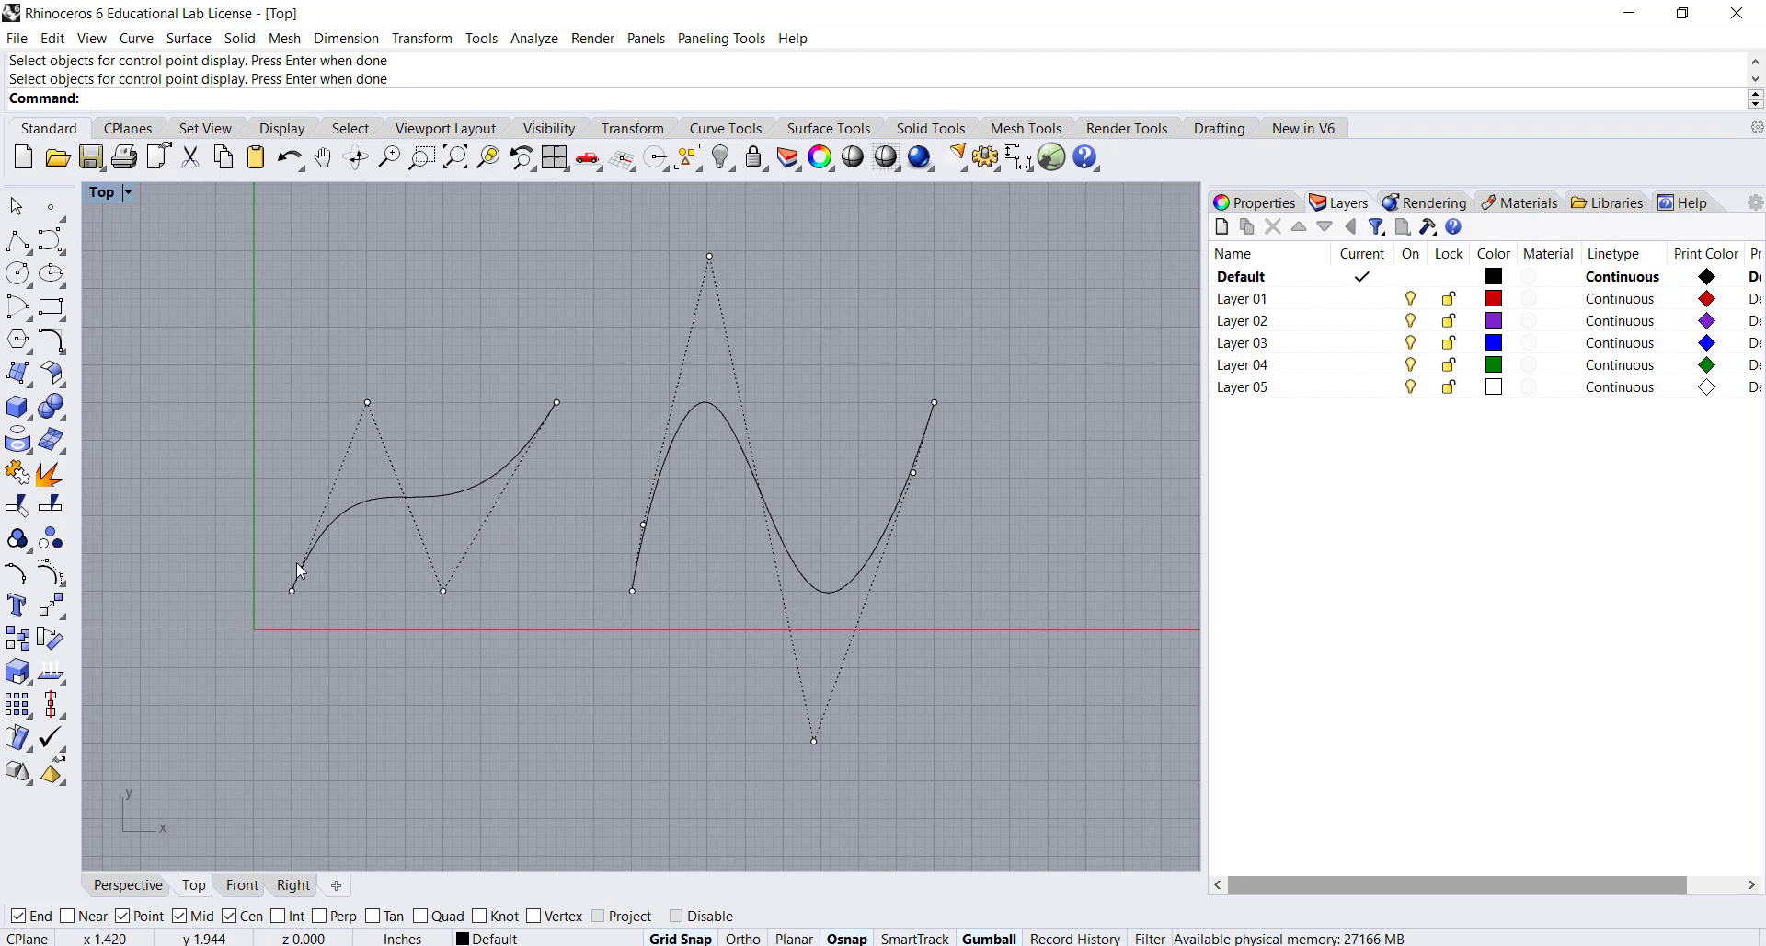
mouse_move(440, 585)
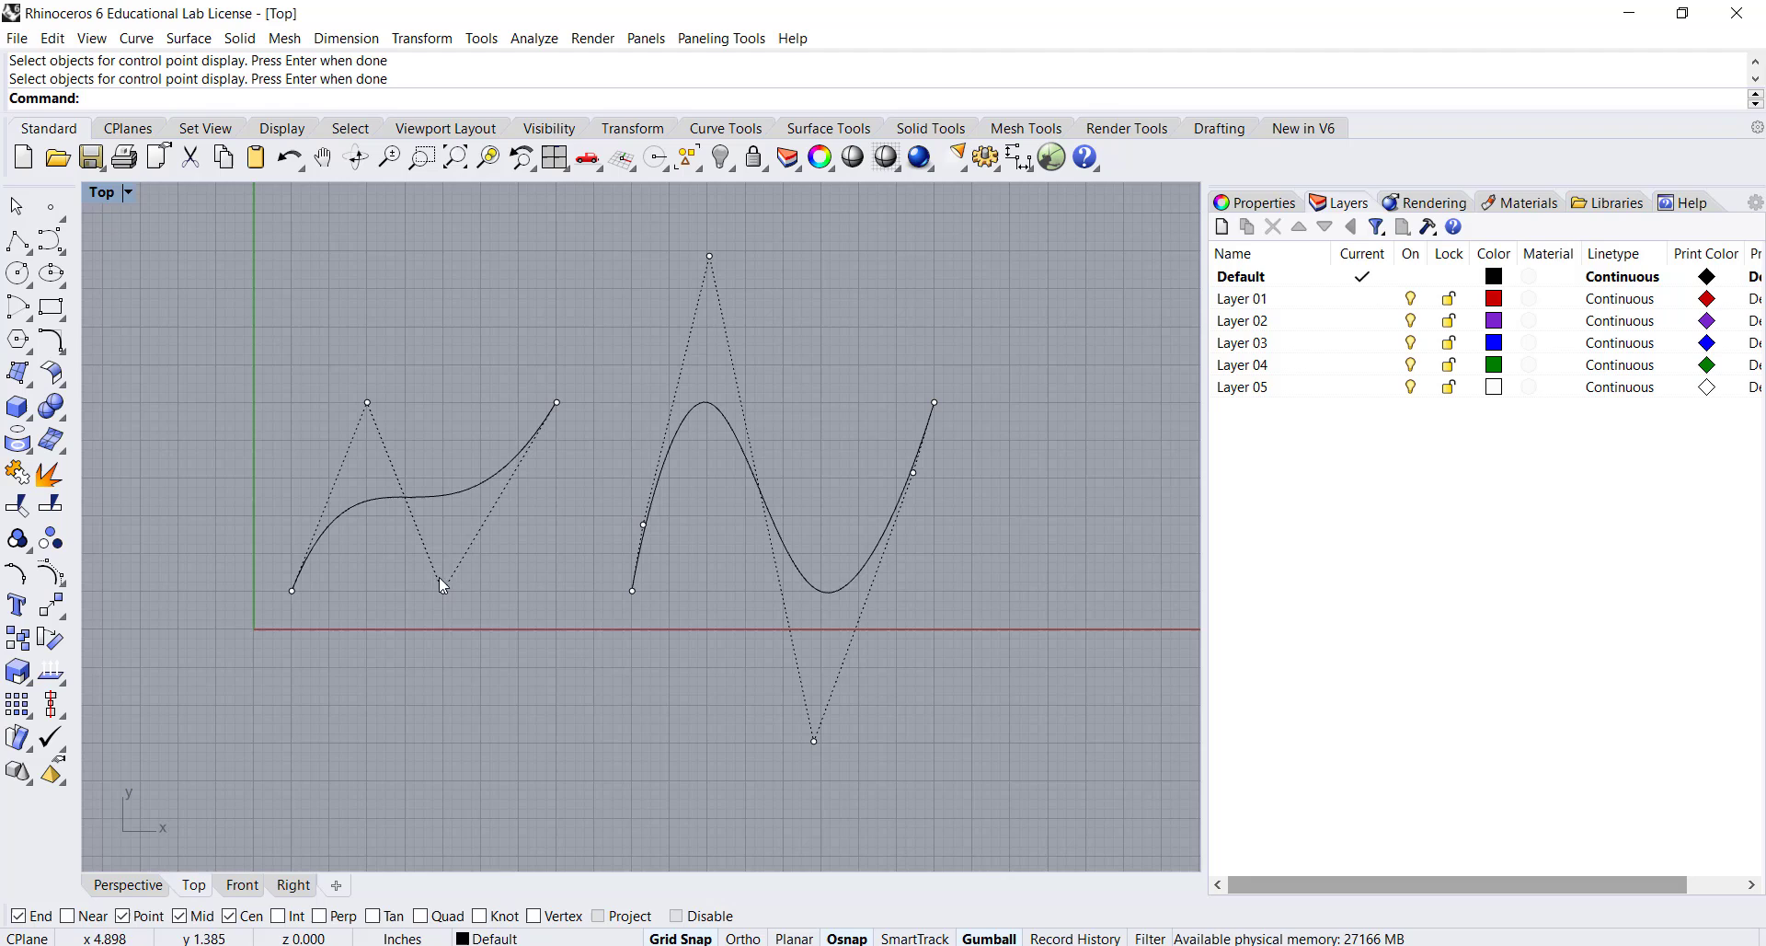
mouse_move(425, 537)
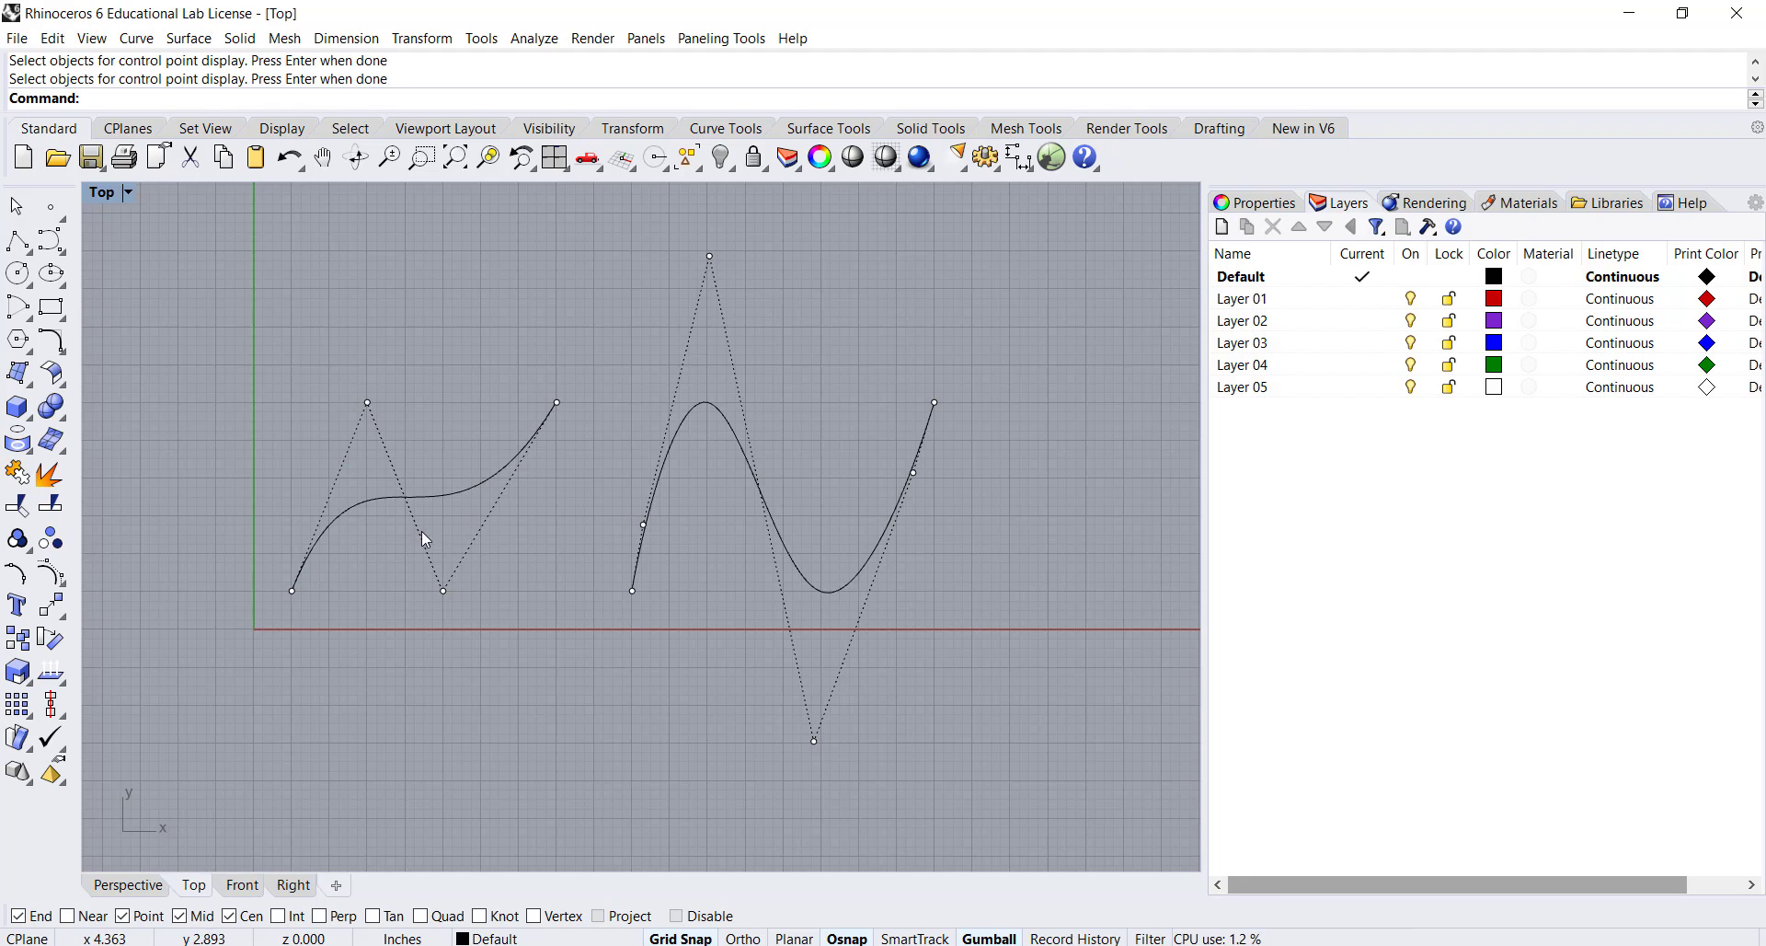
mouse_move(294, 579)
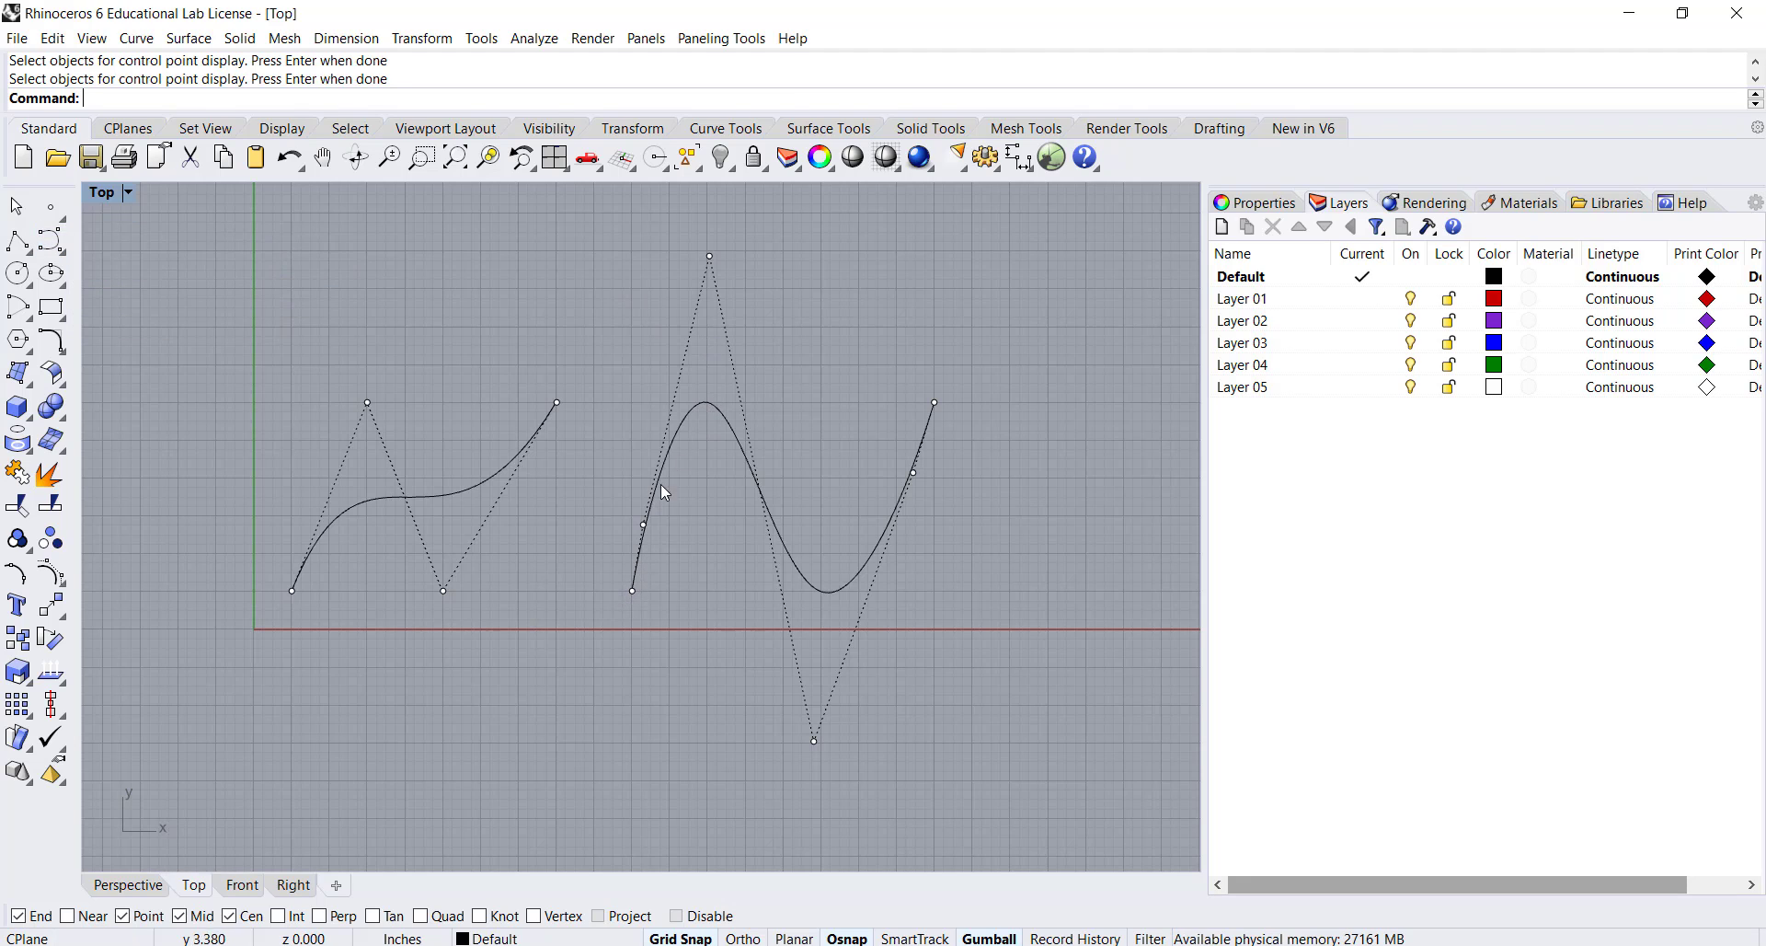
mouse_move(885, 550)
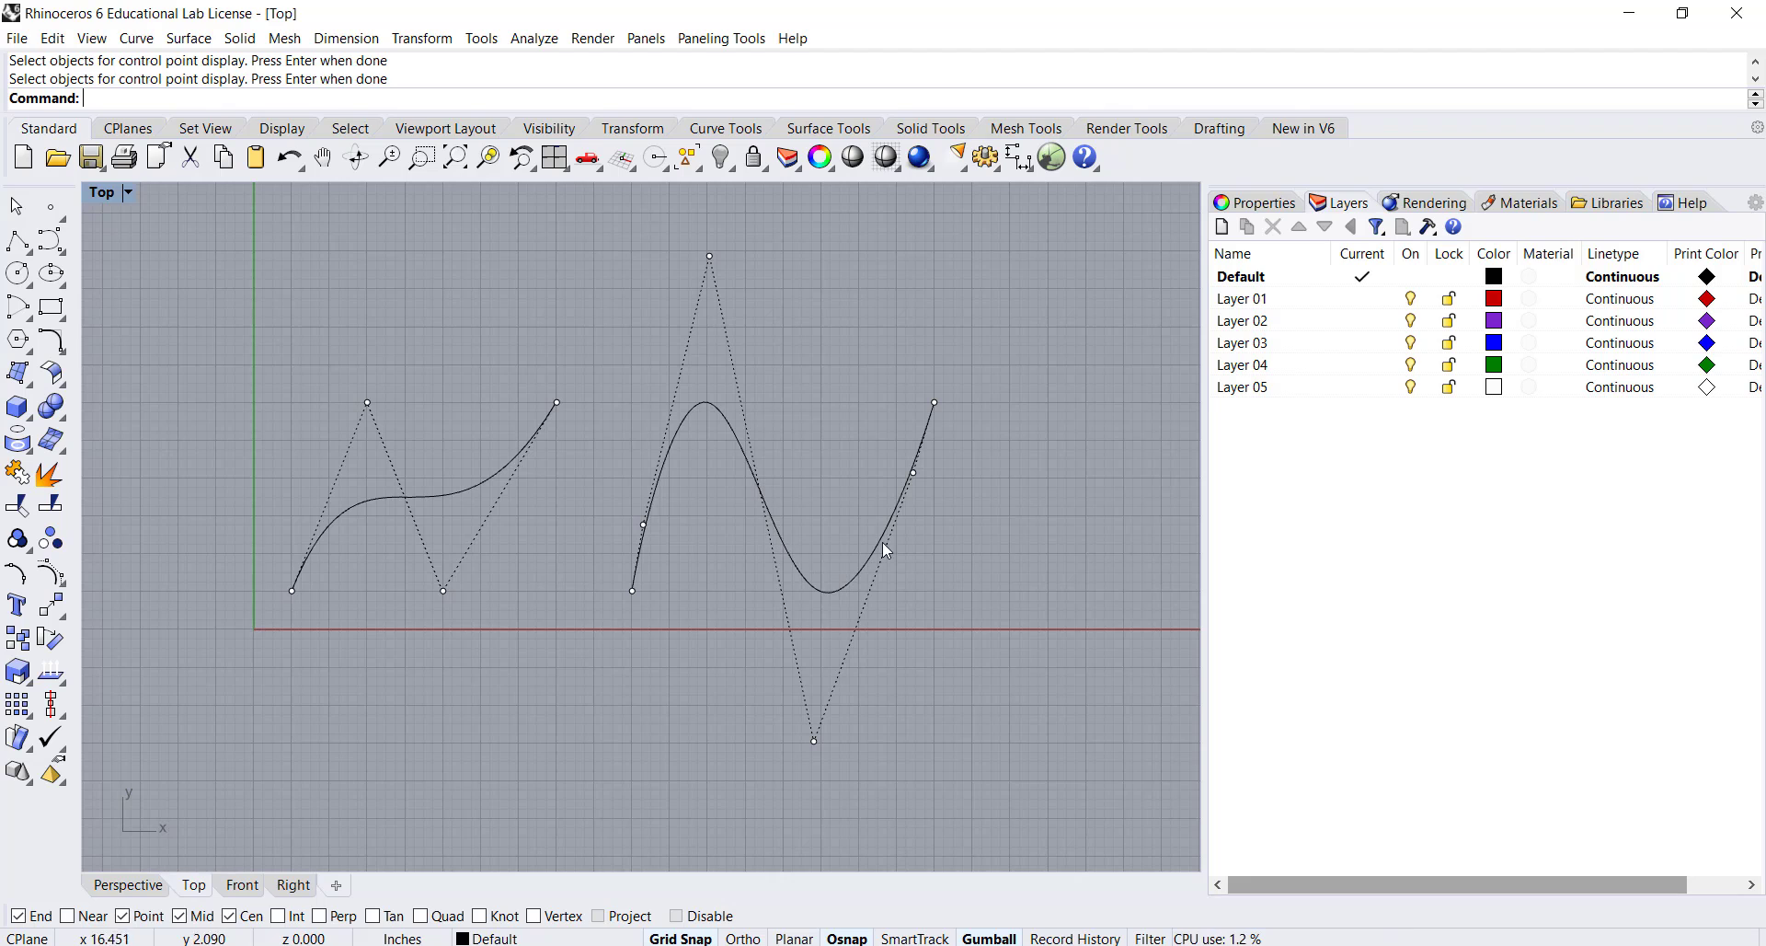
mouse_move(727, 344)
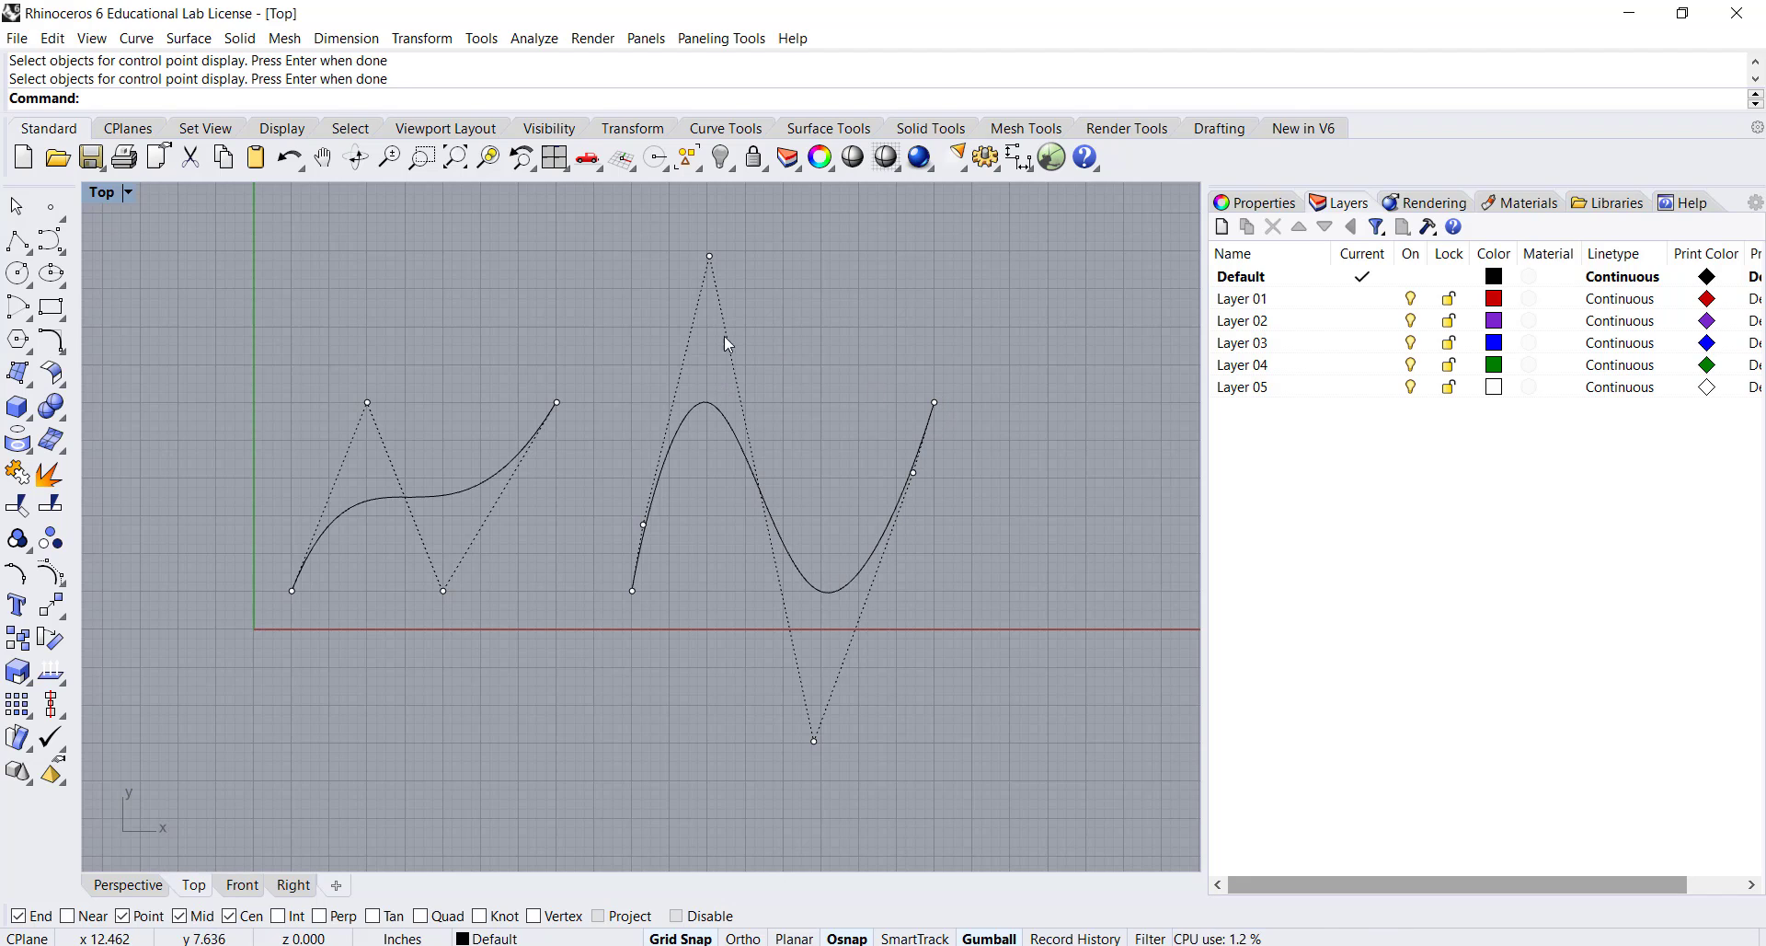
mouse_move(885, 546)
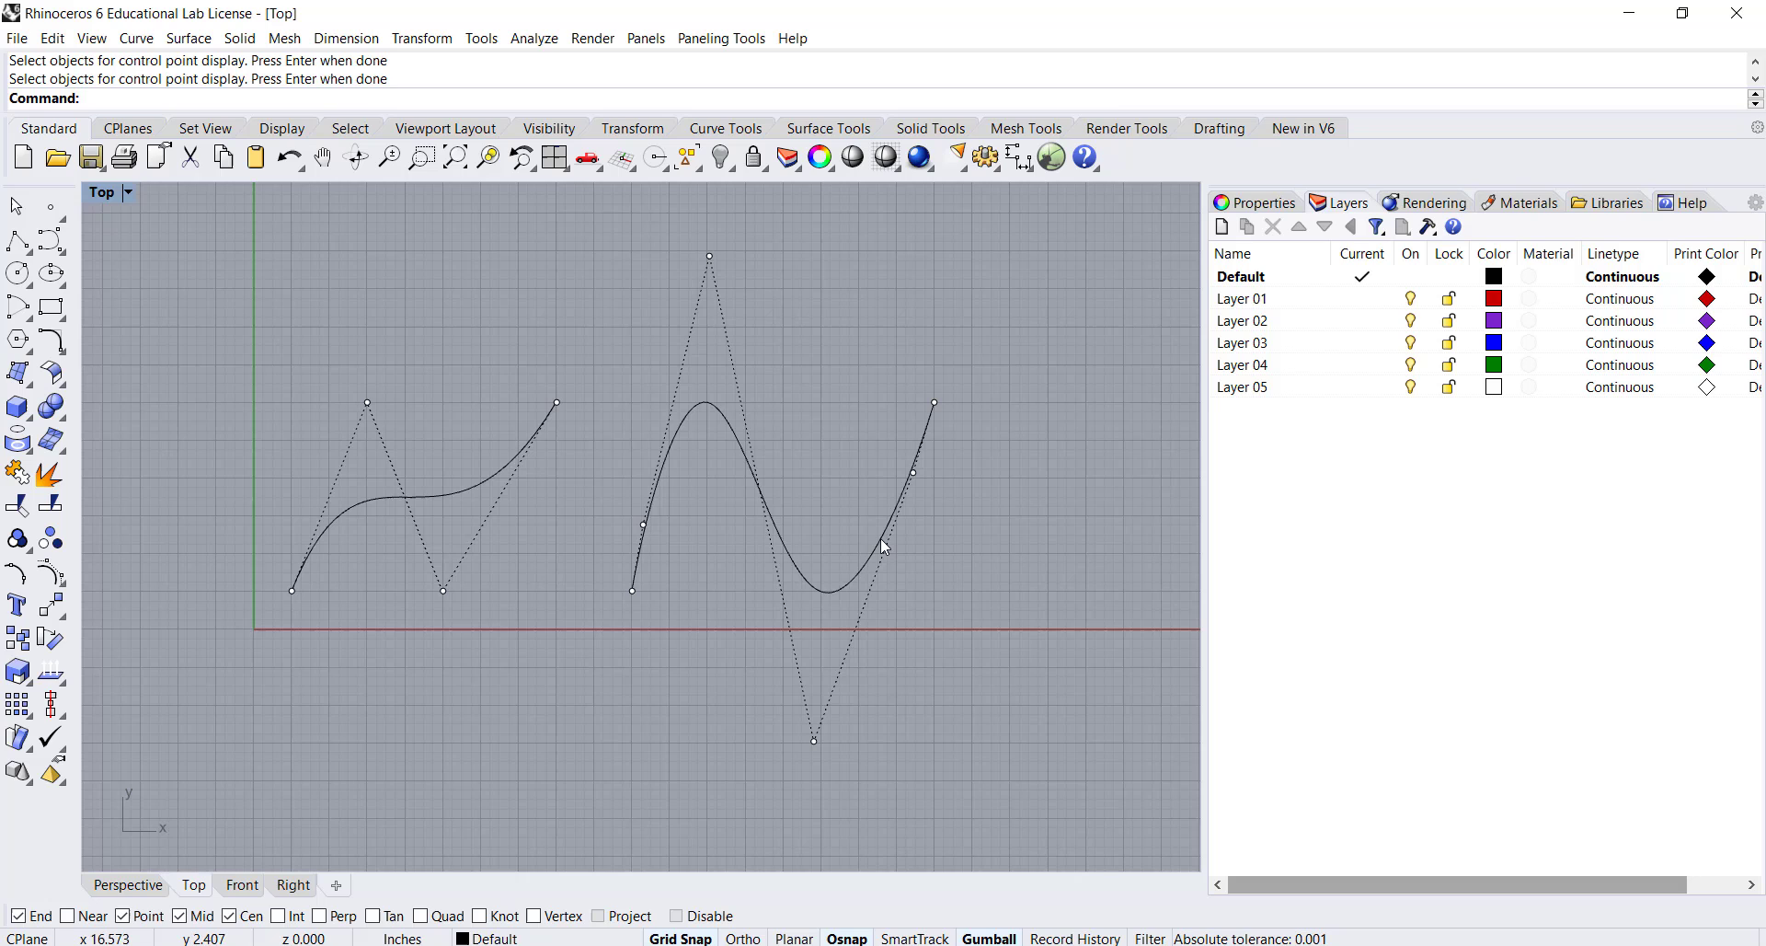
mouse_move(493, 371)
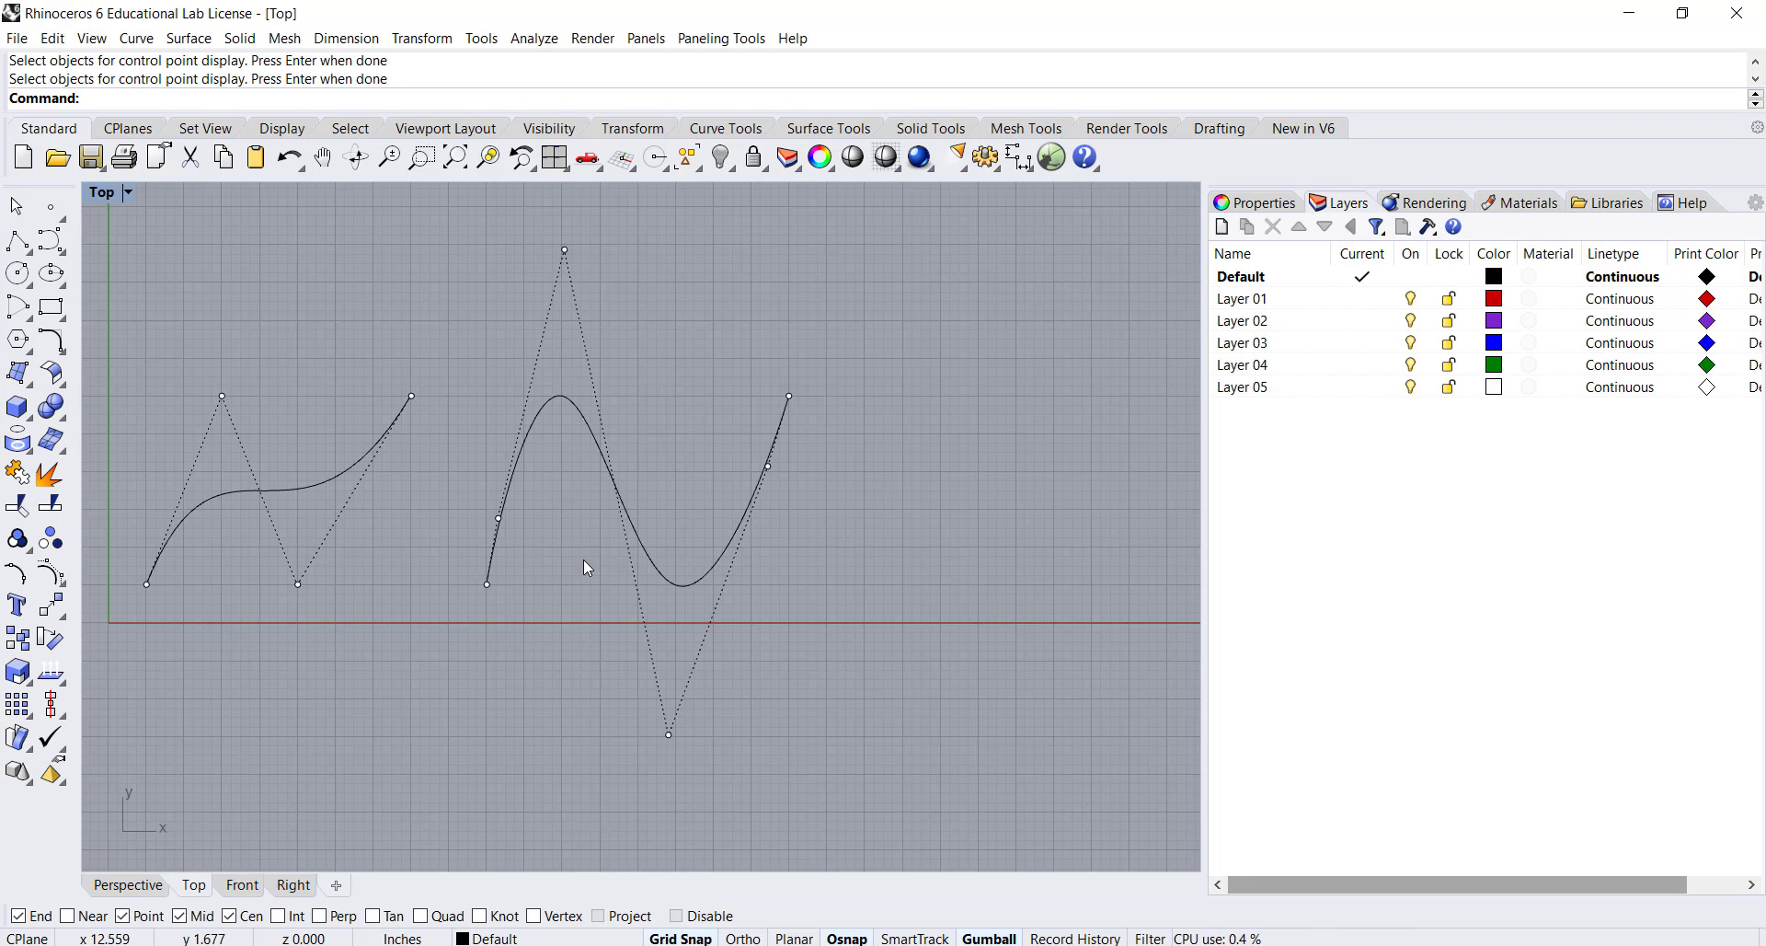
mouse_move(52, 275)
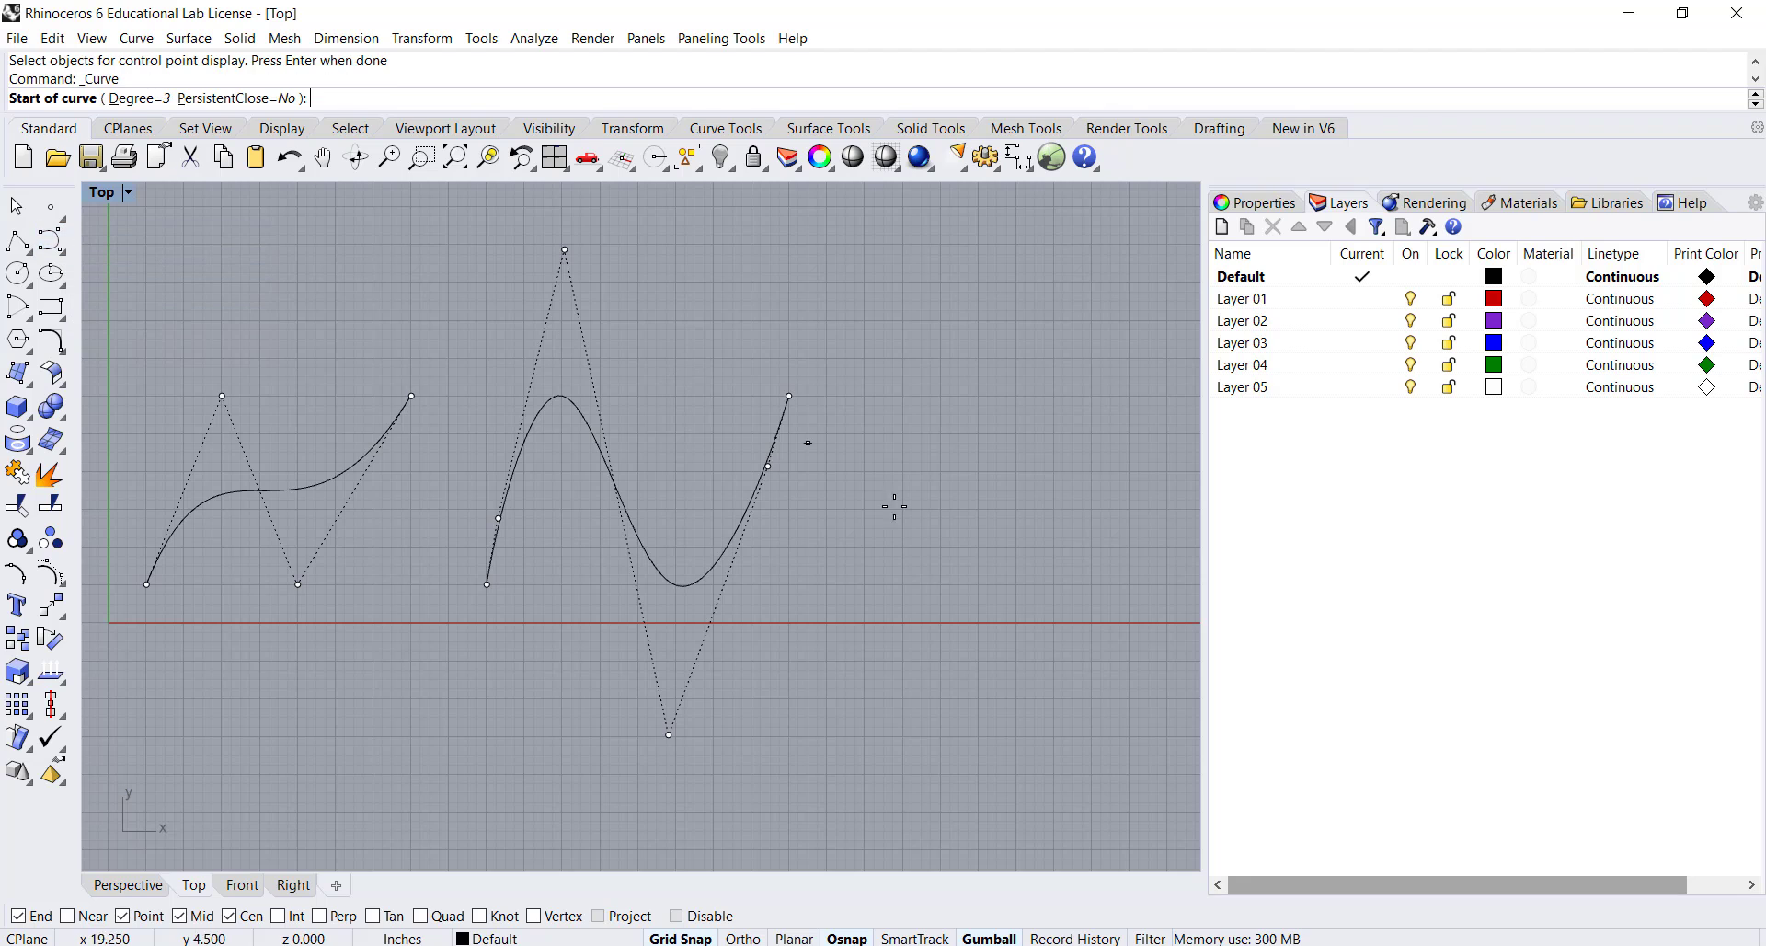
Step: Start the arched curve at its lower-left end and place its raised middle point
left_click(863, 583)
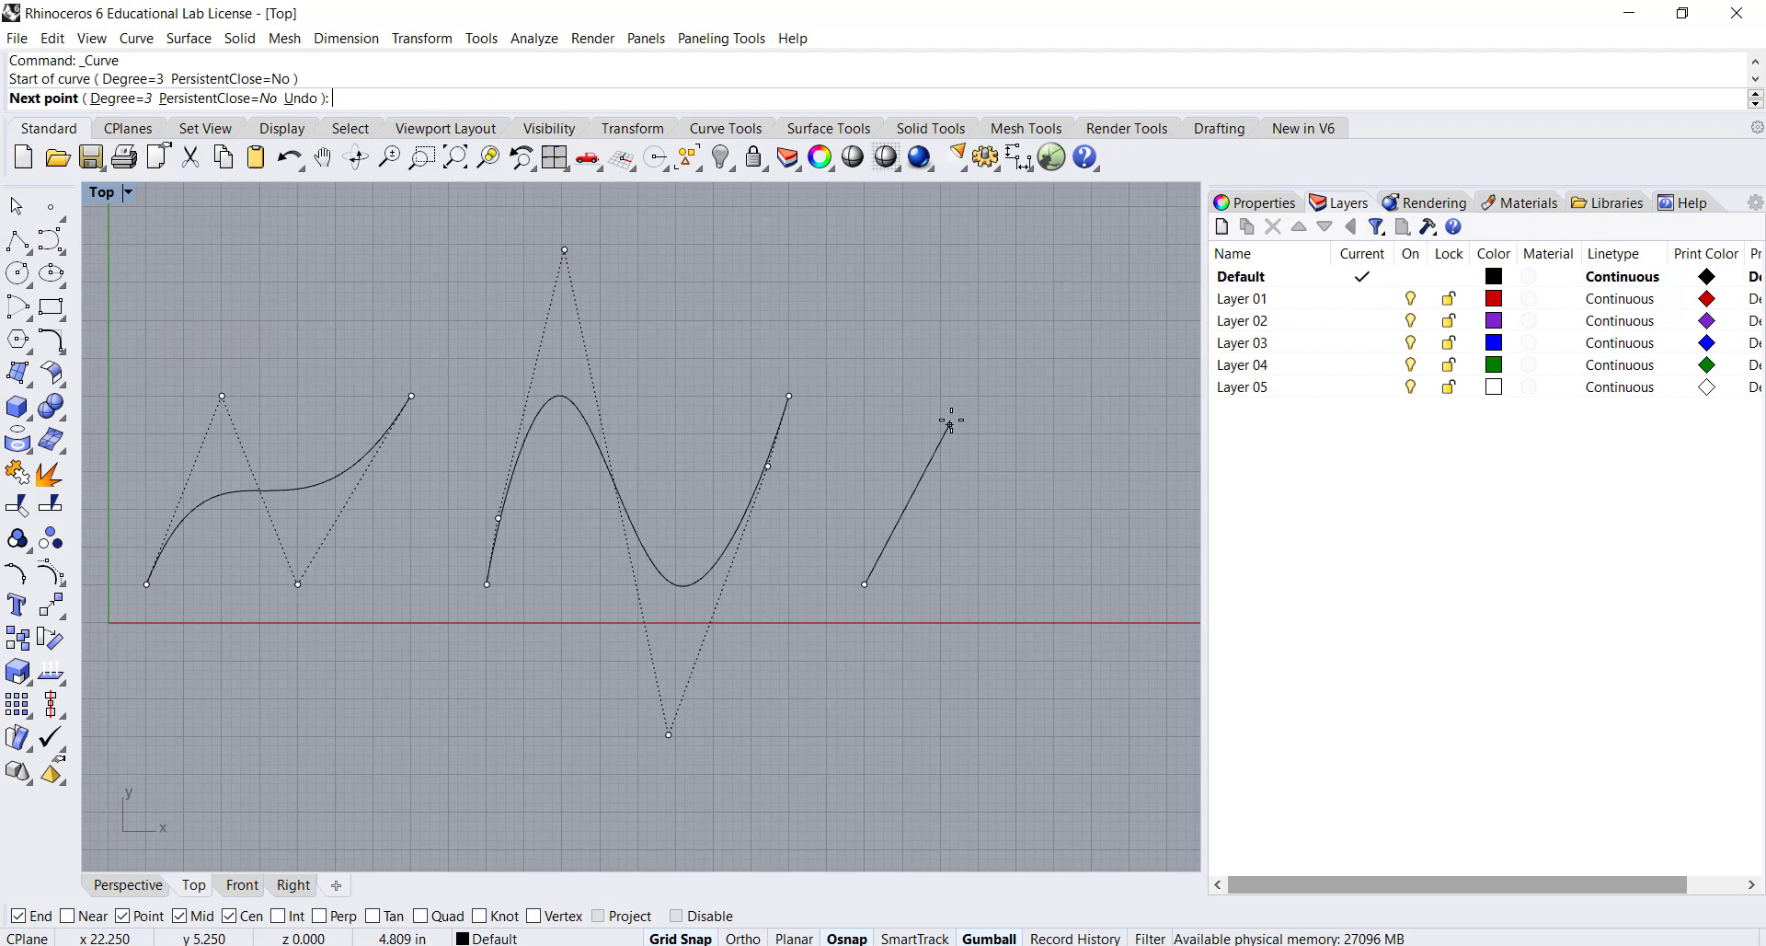
left_click(1051, 460)
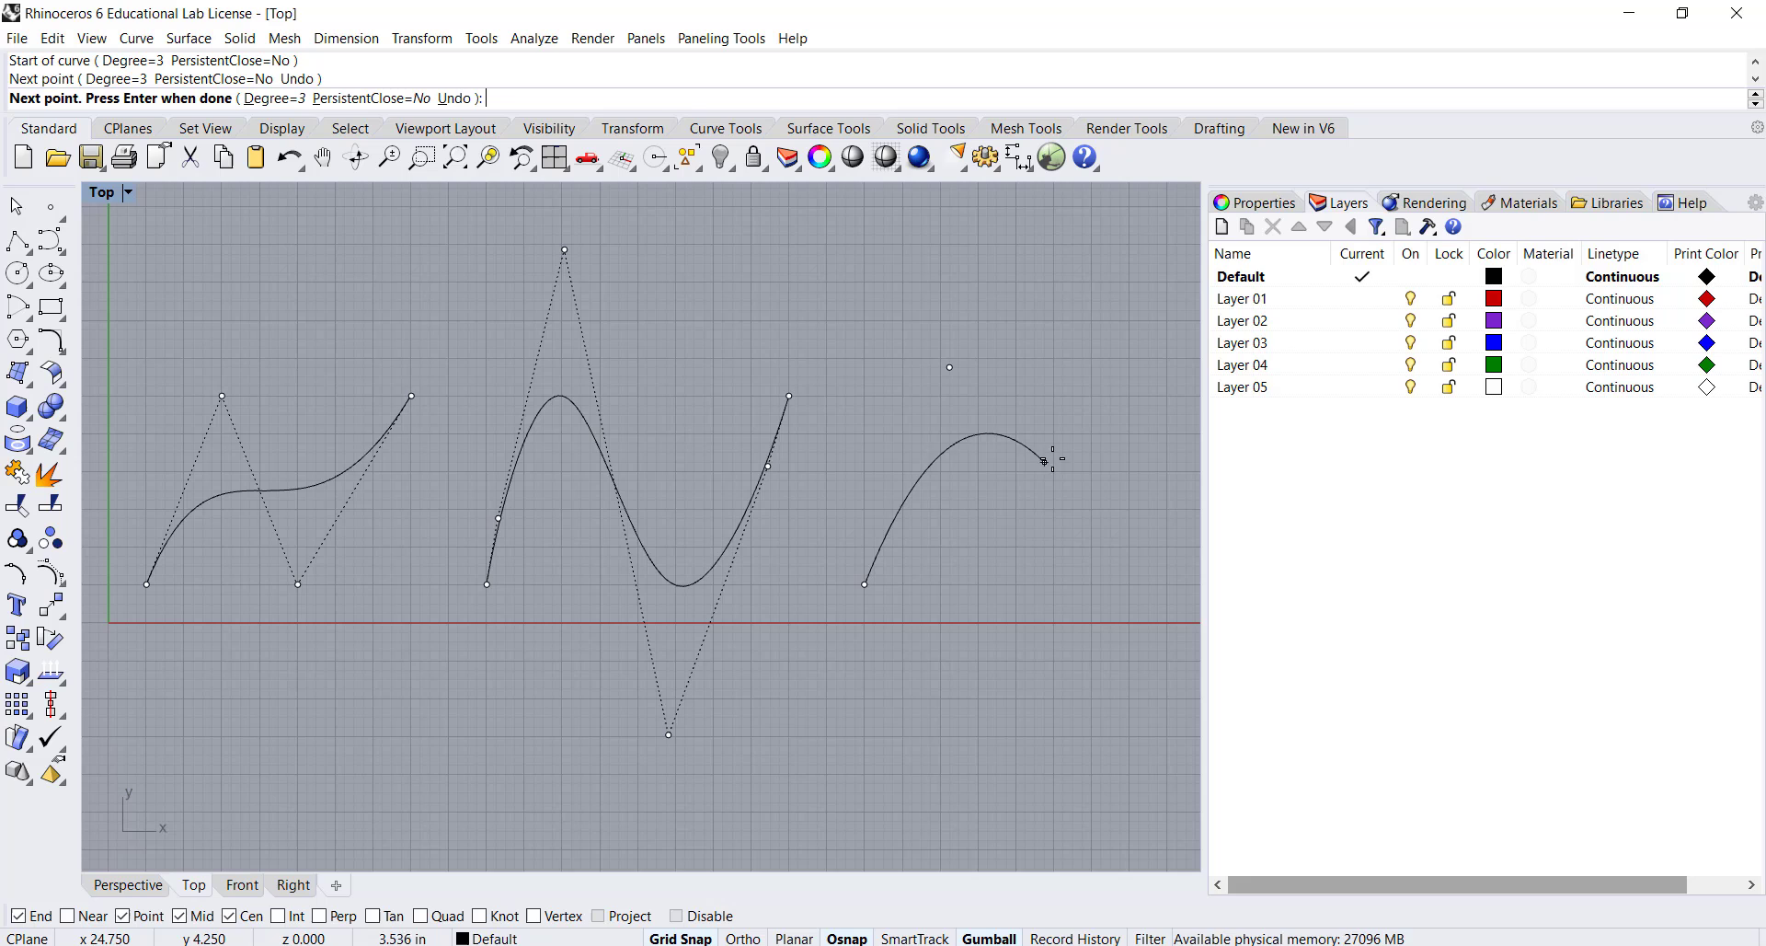
mouse_move(1093, 497)
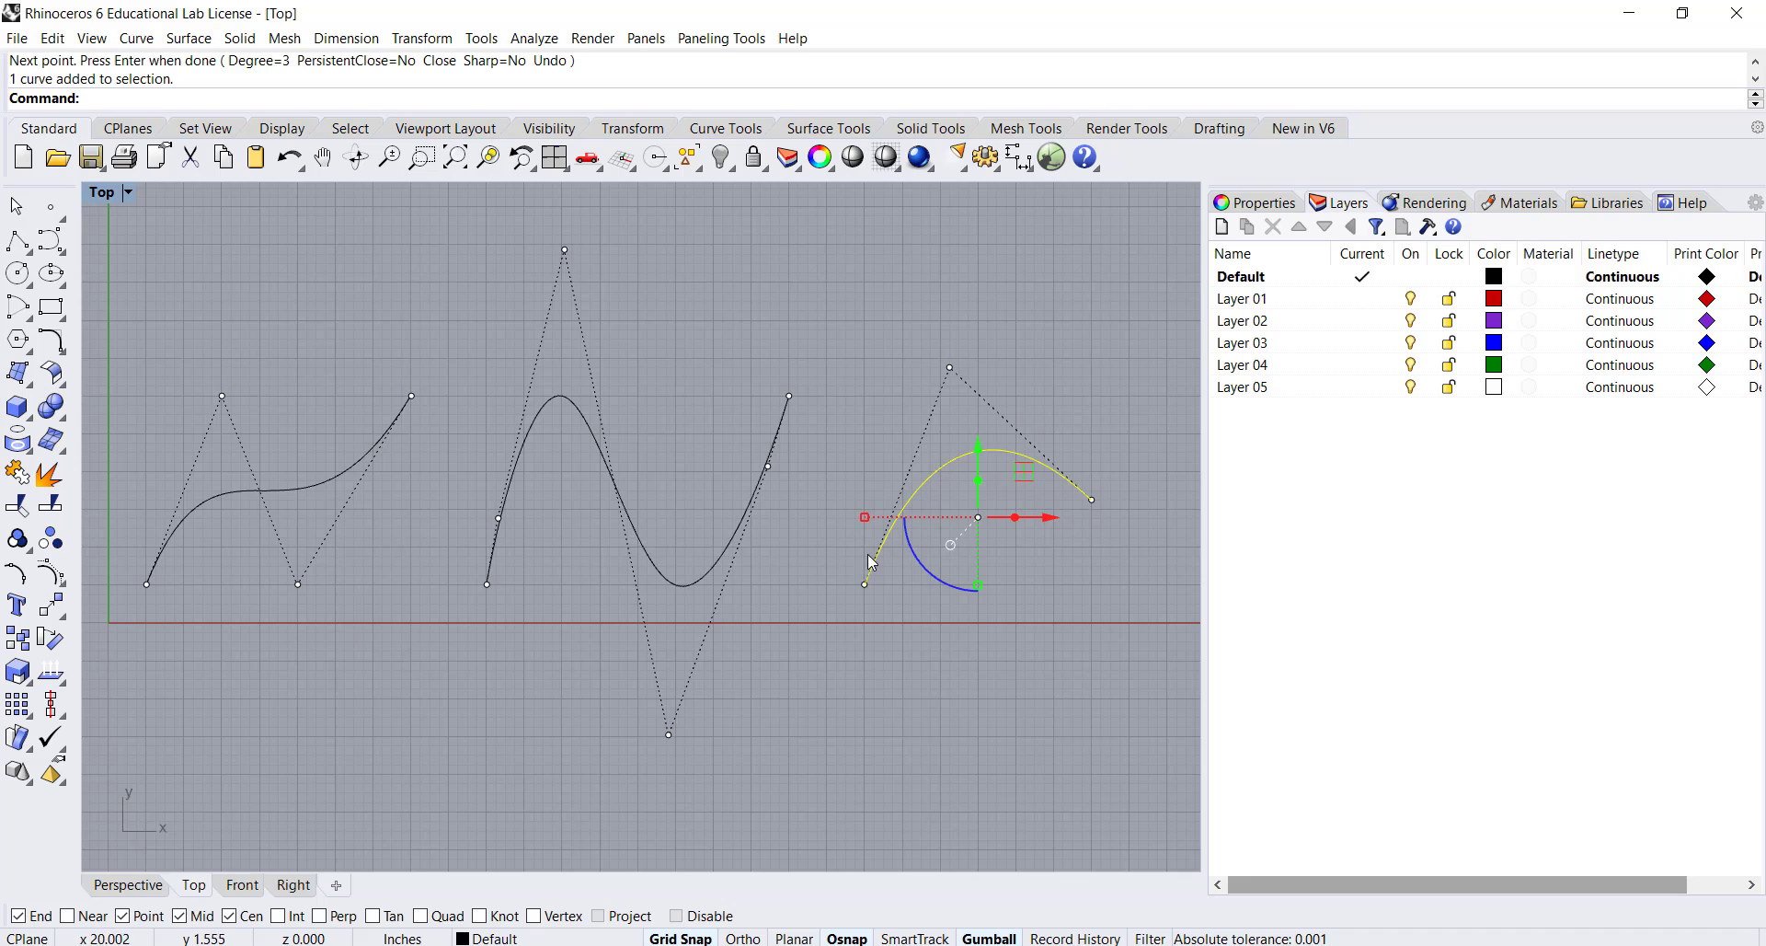
mouse_move(957, 379)
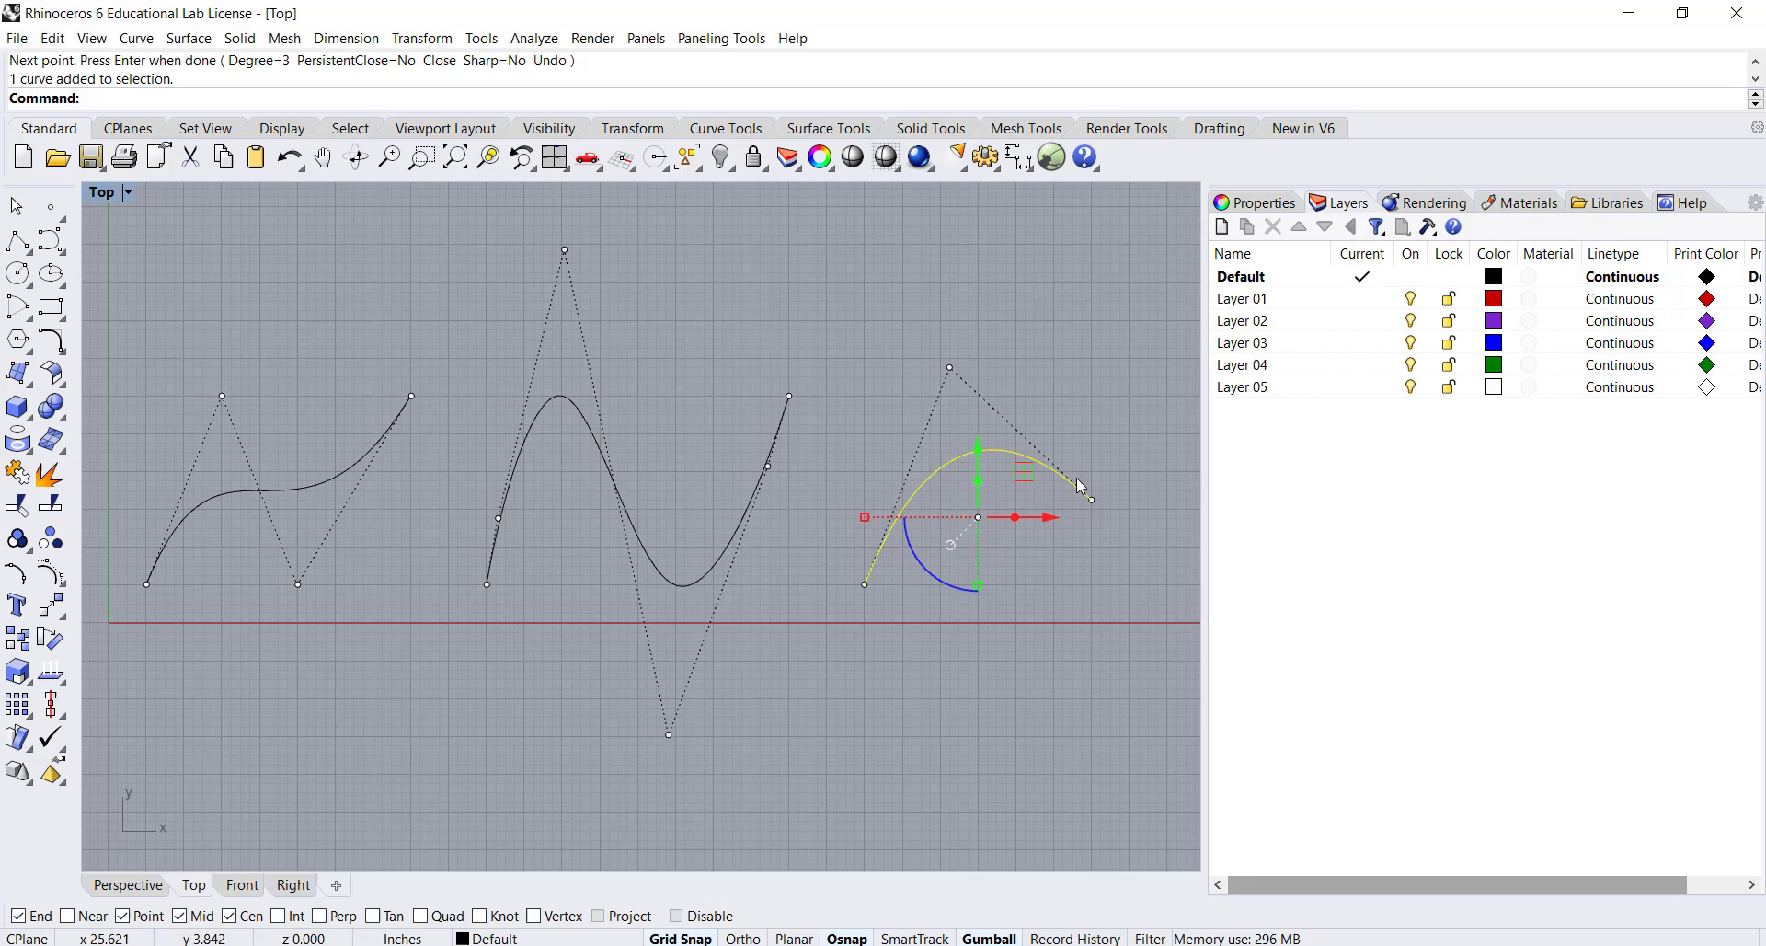
mouse_move(953, 390)
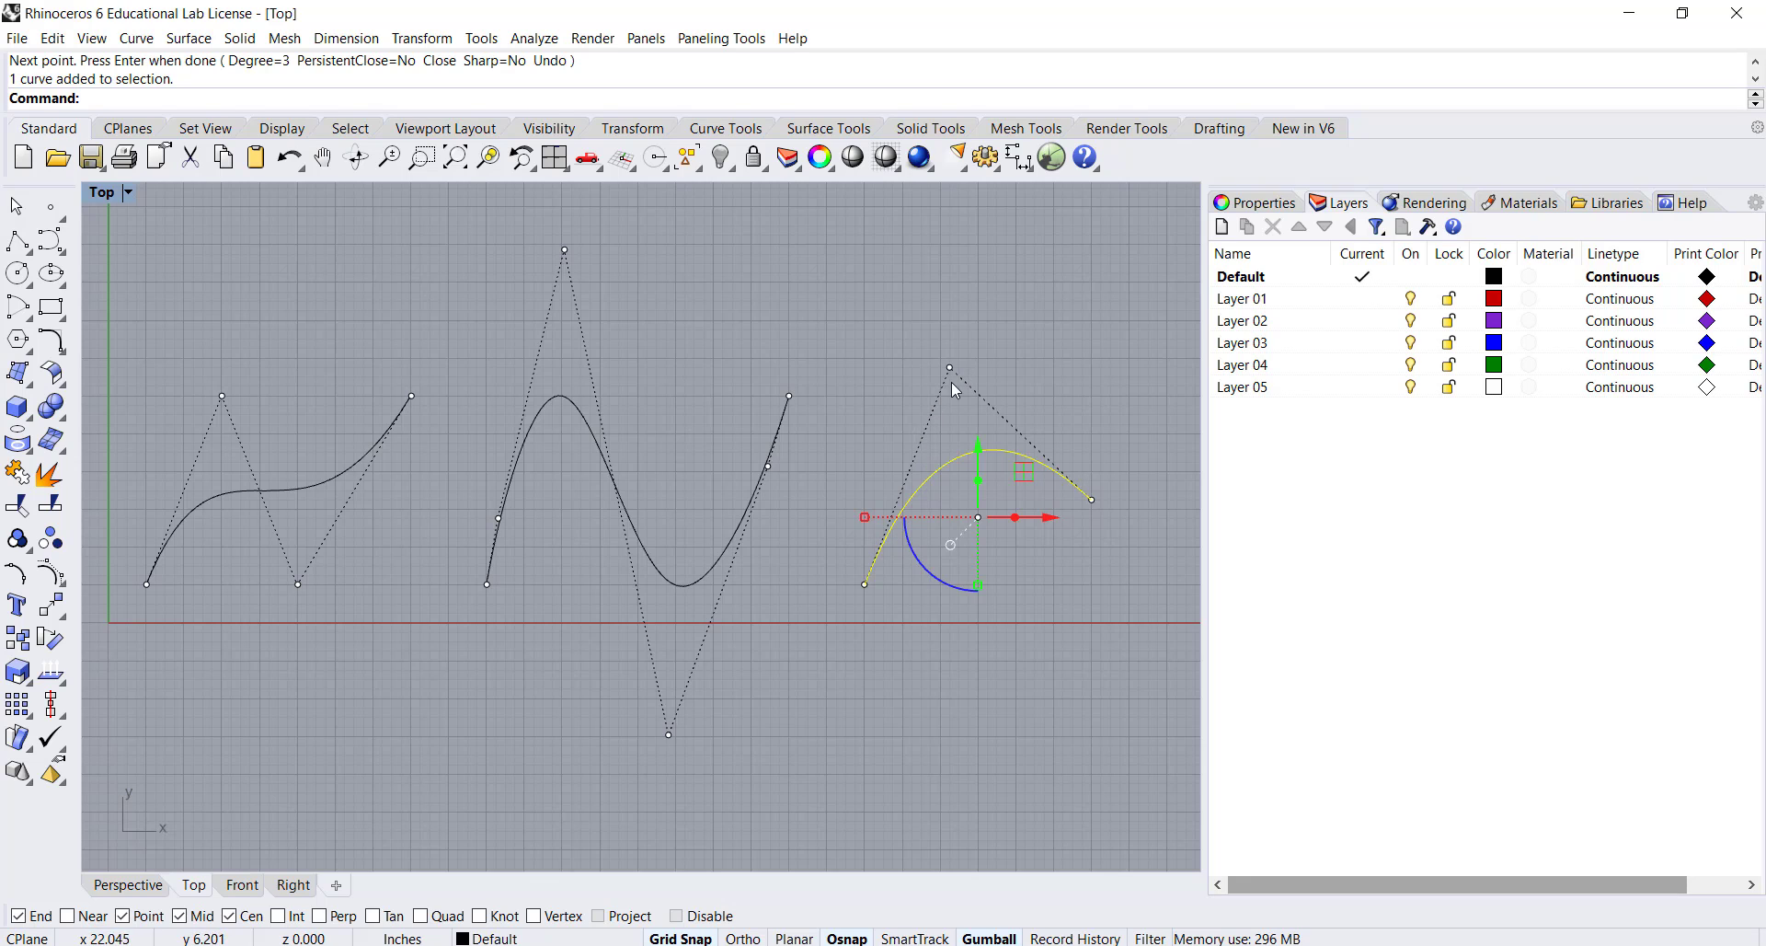
mouse_move(1056, 469)
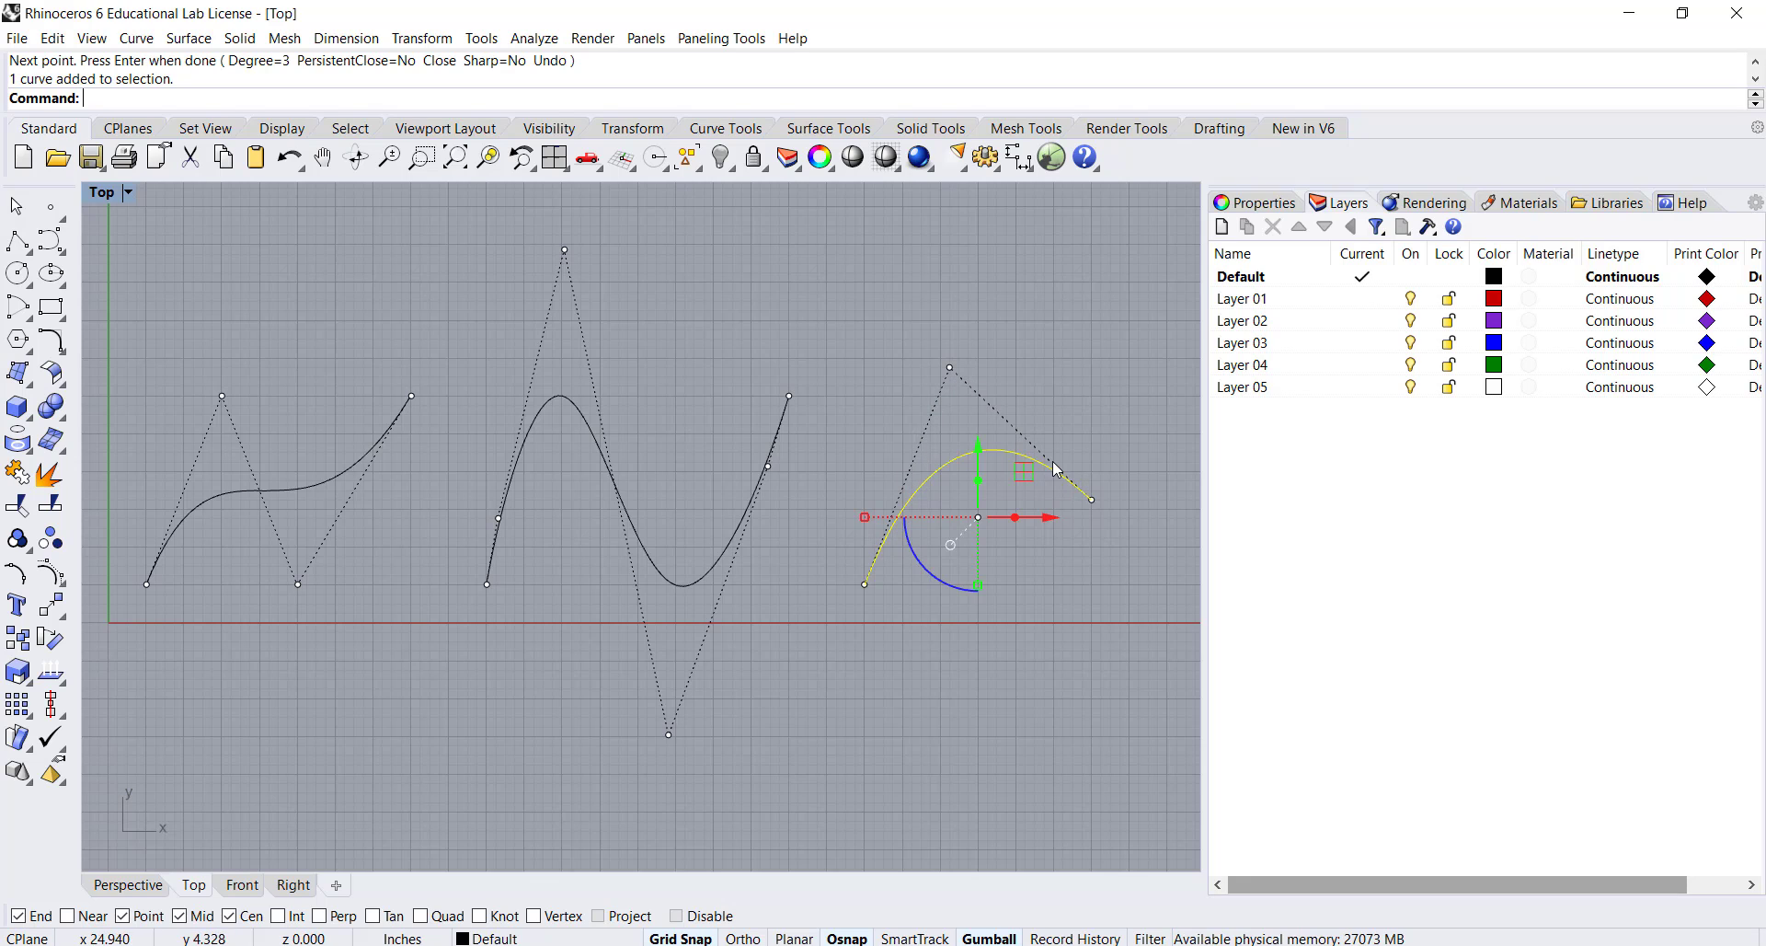
mouse_move(616, 567)
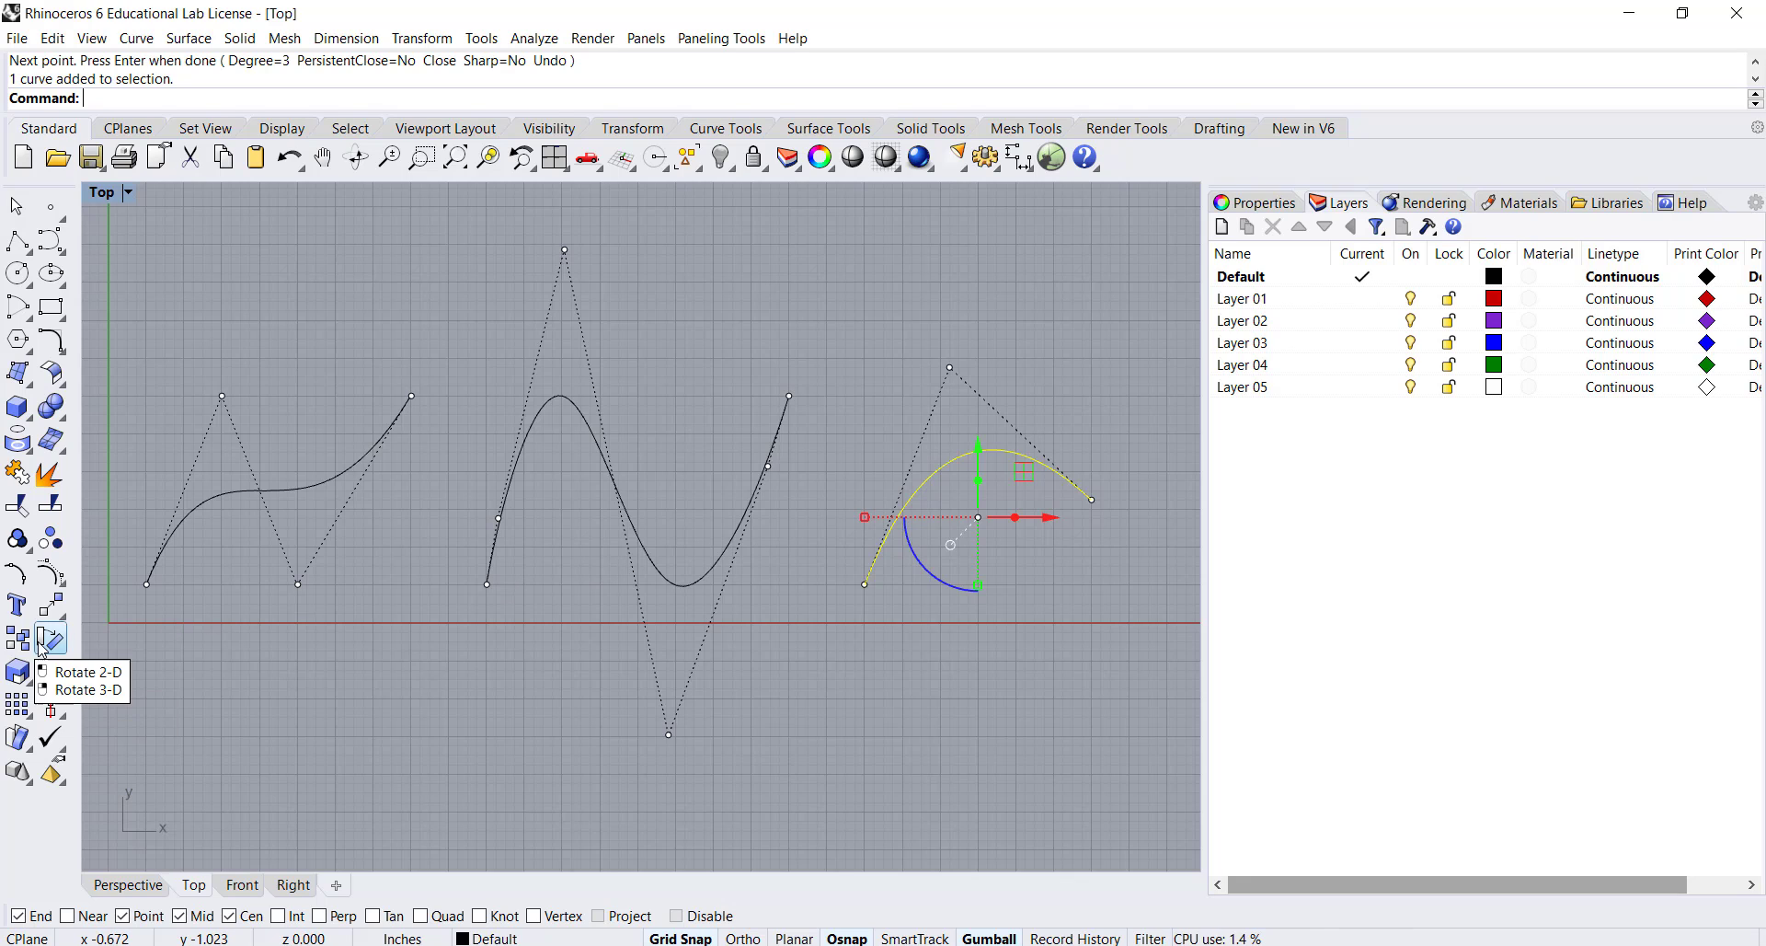
mouse_move(51, 598)
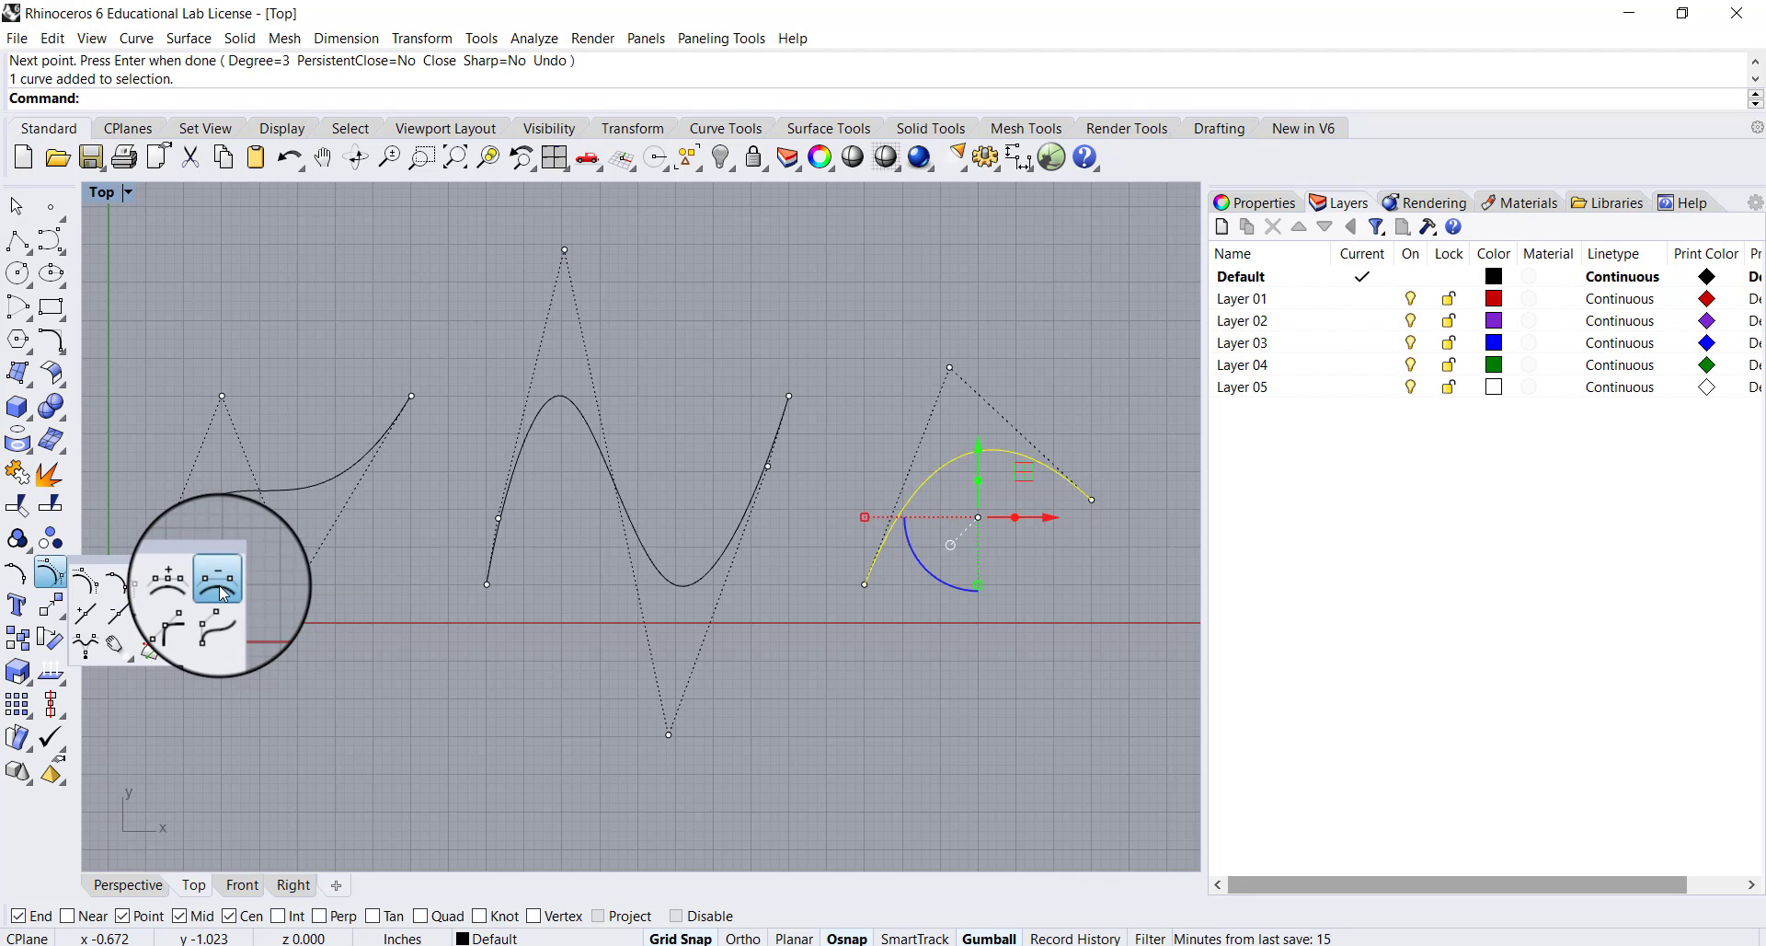
Step: Start Remove Control Point from the Curve Tools flyout
left_click(217, 572)
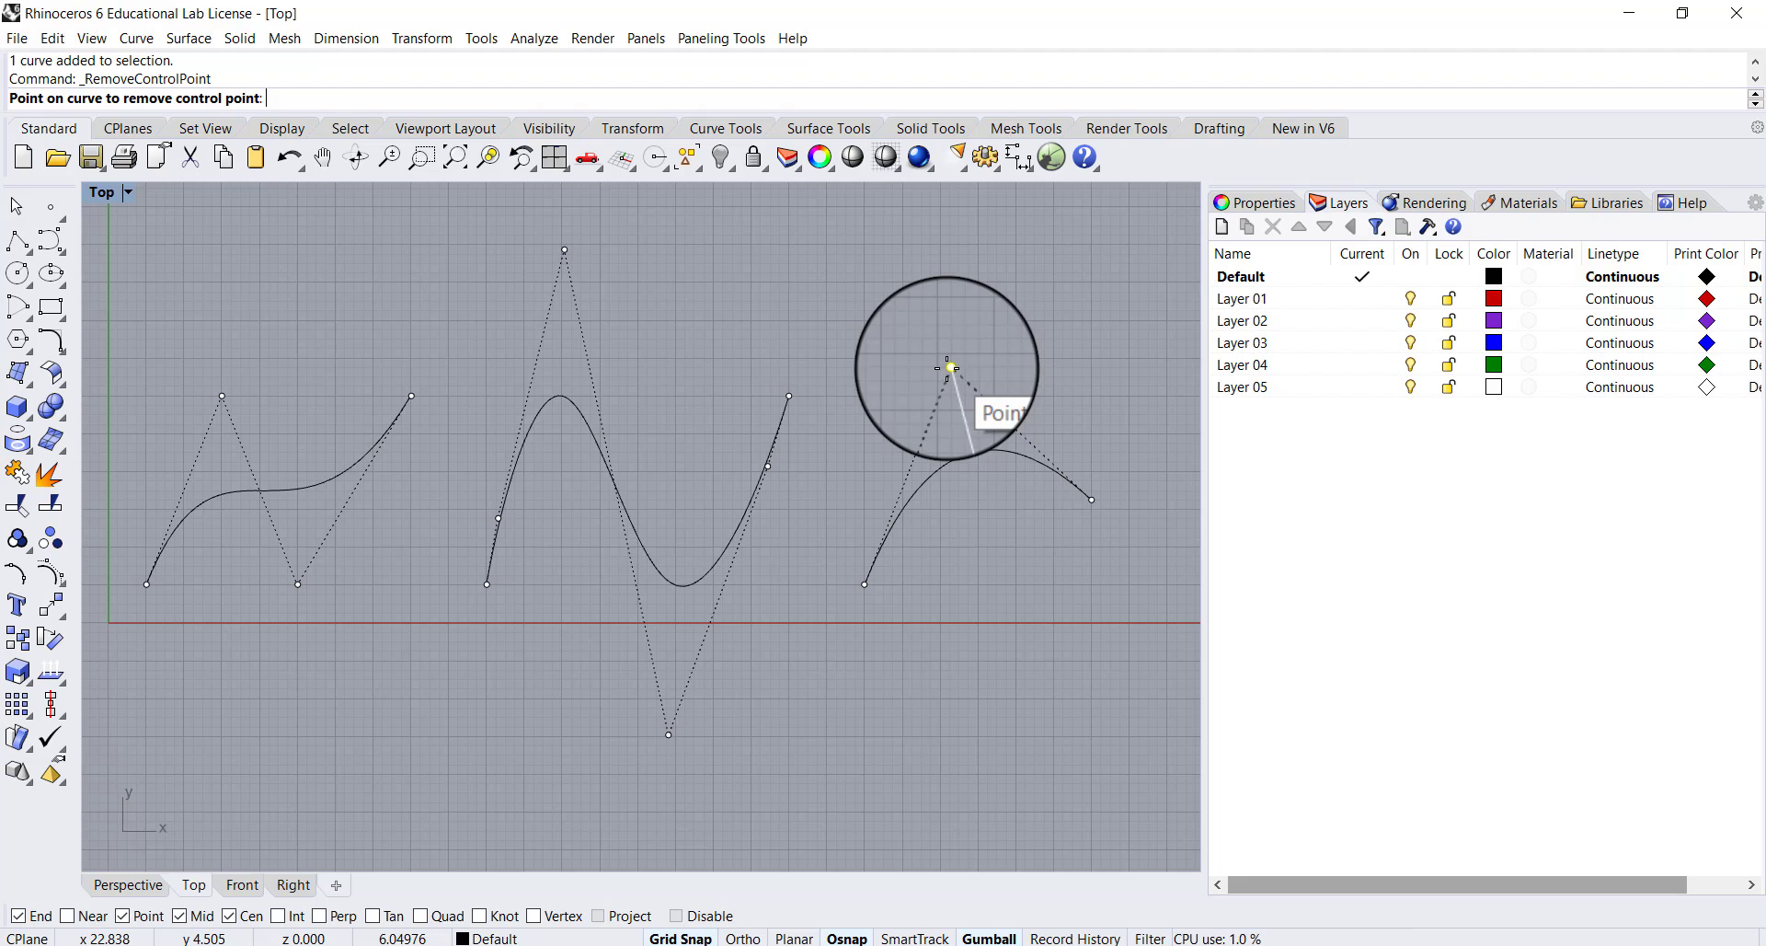
Step: Remove the arched curve's top control point, flattening it into a straight line
left_click(949, 366)
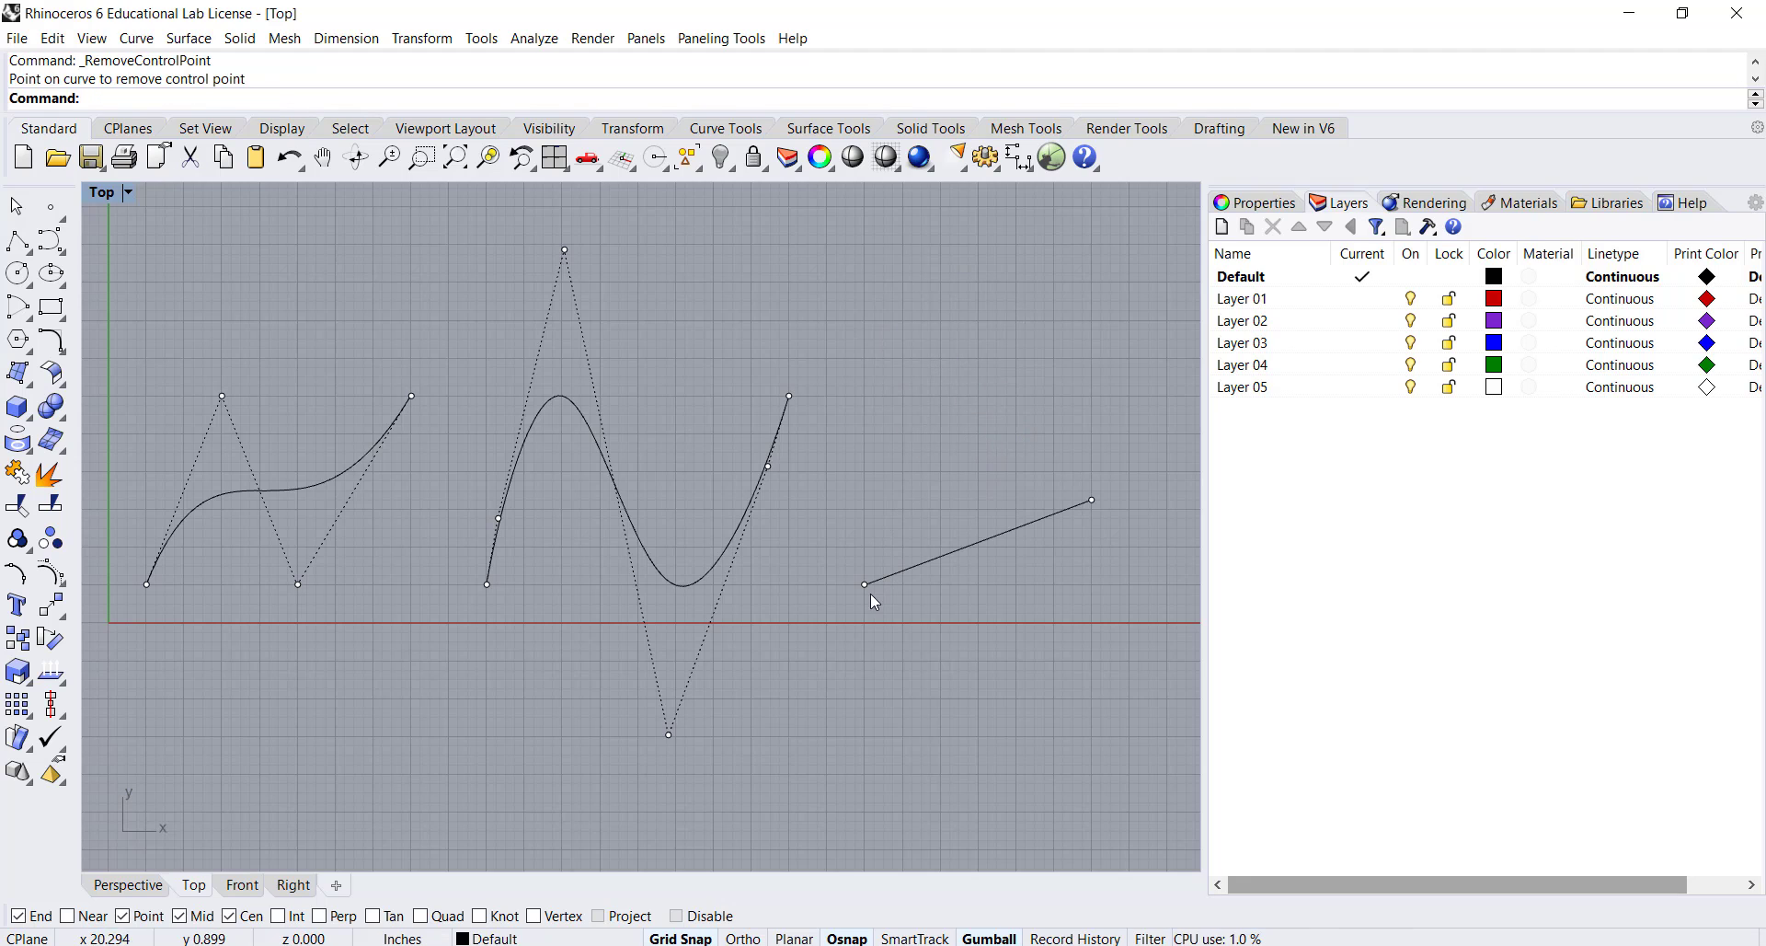
mouse_move(898, 585)
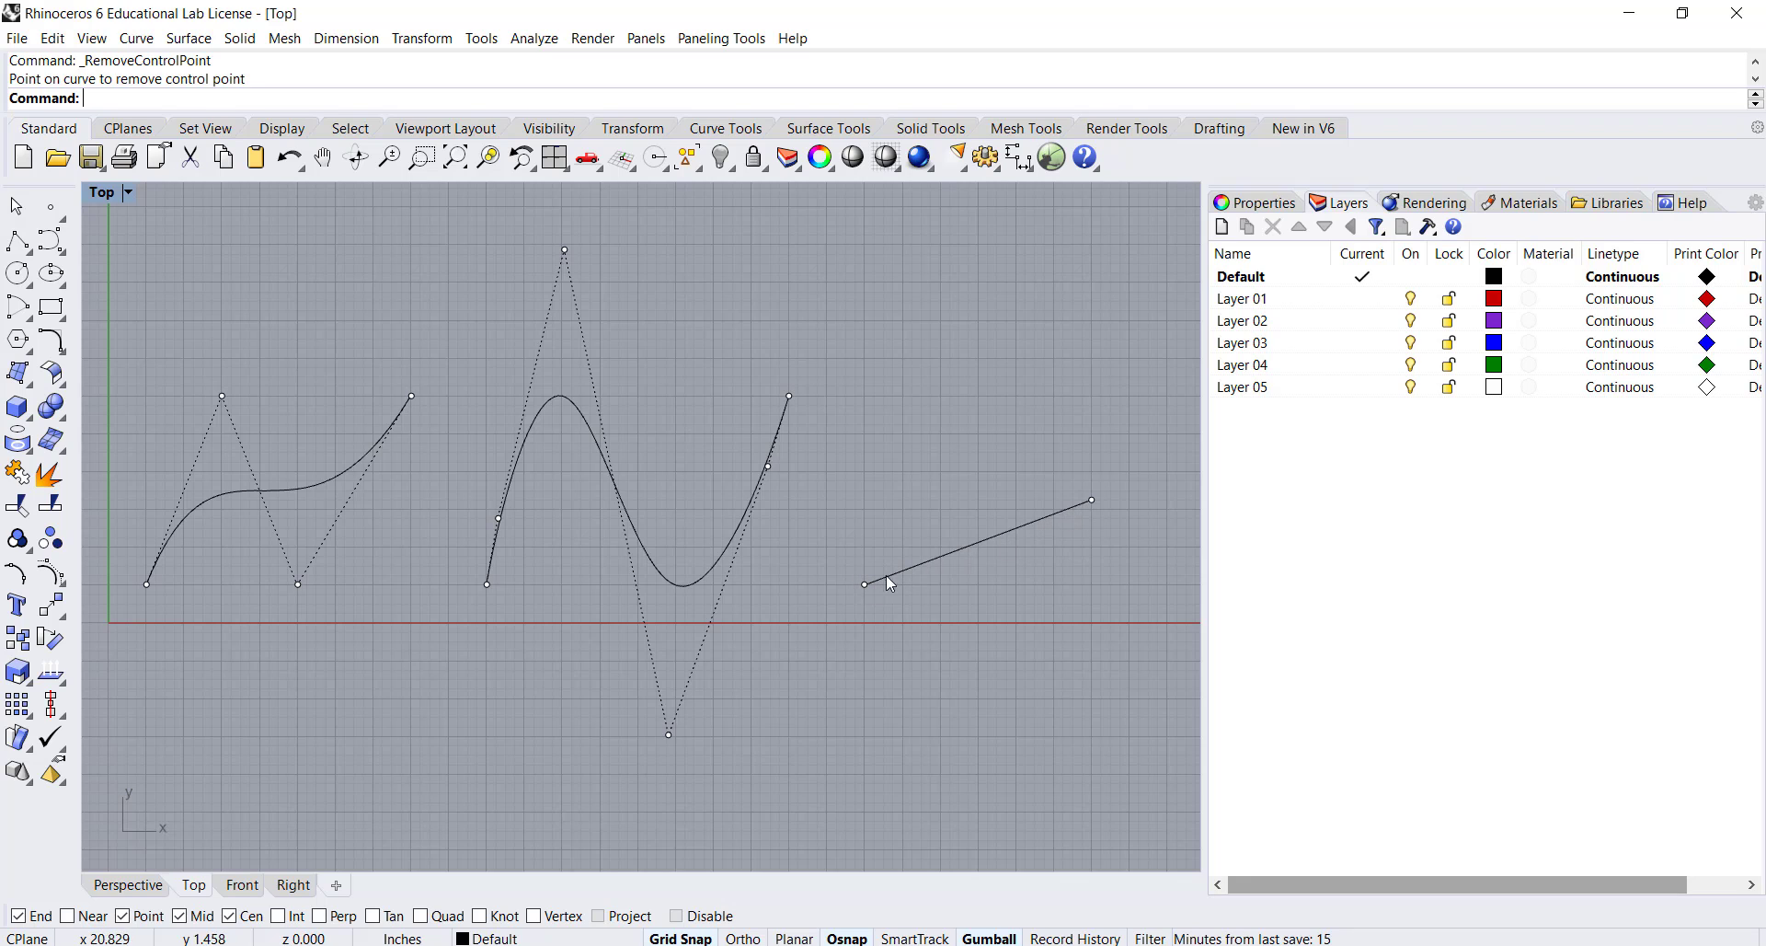
mouse_move(966, 552)
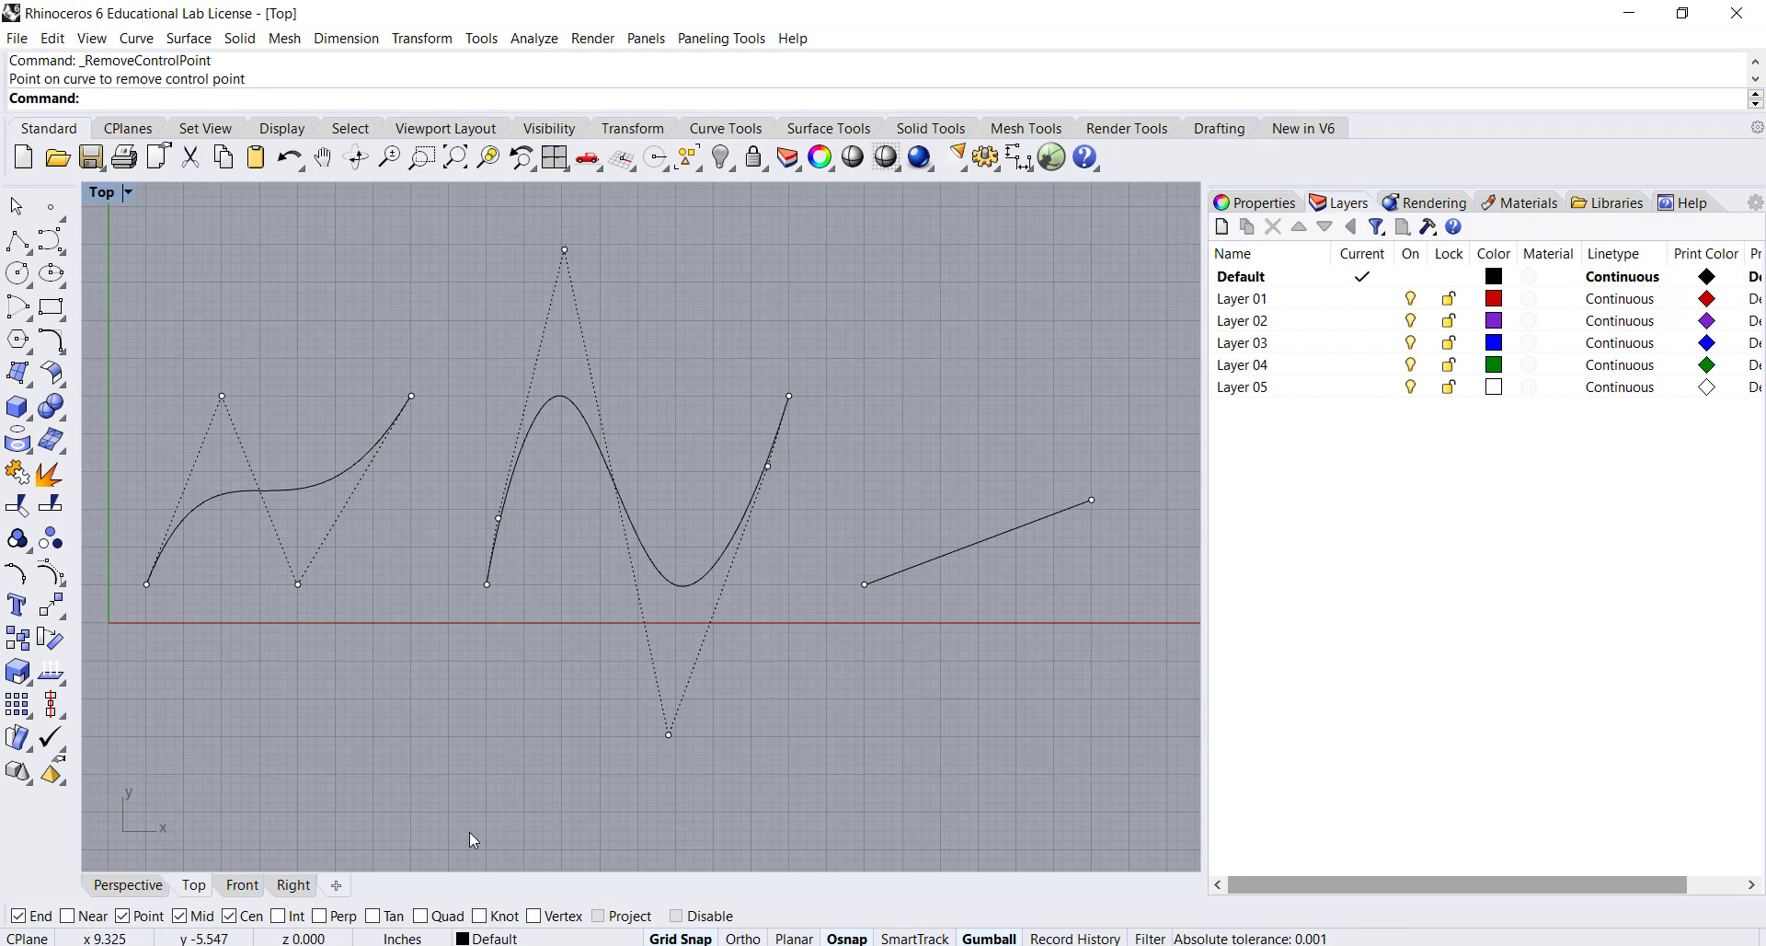
mouse_move(789, 404)
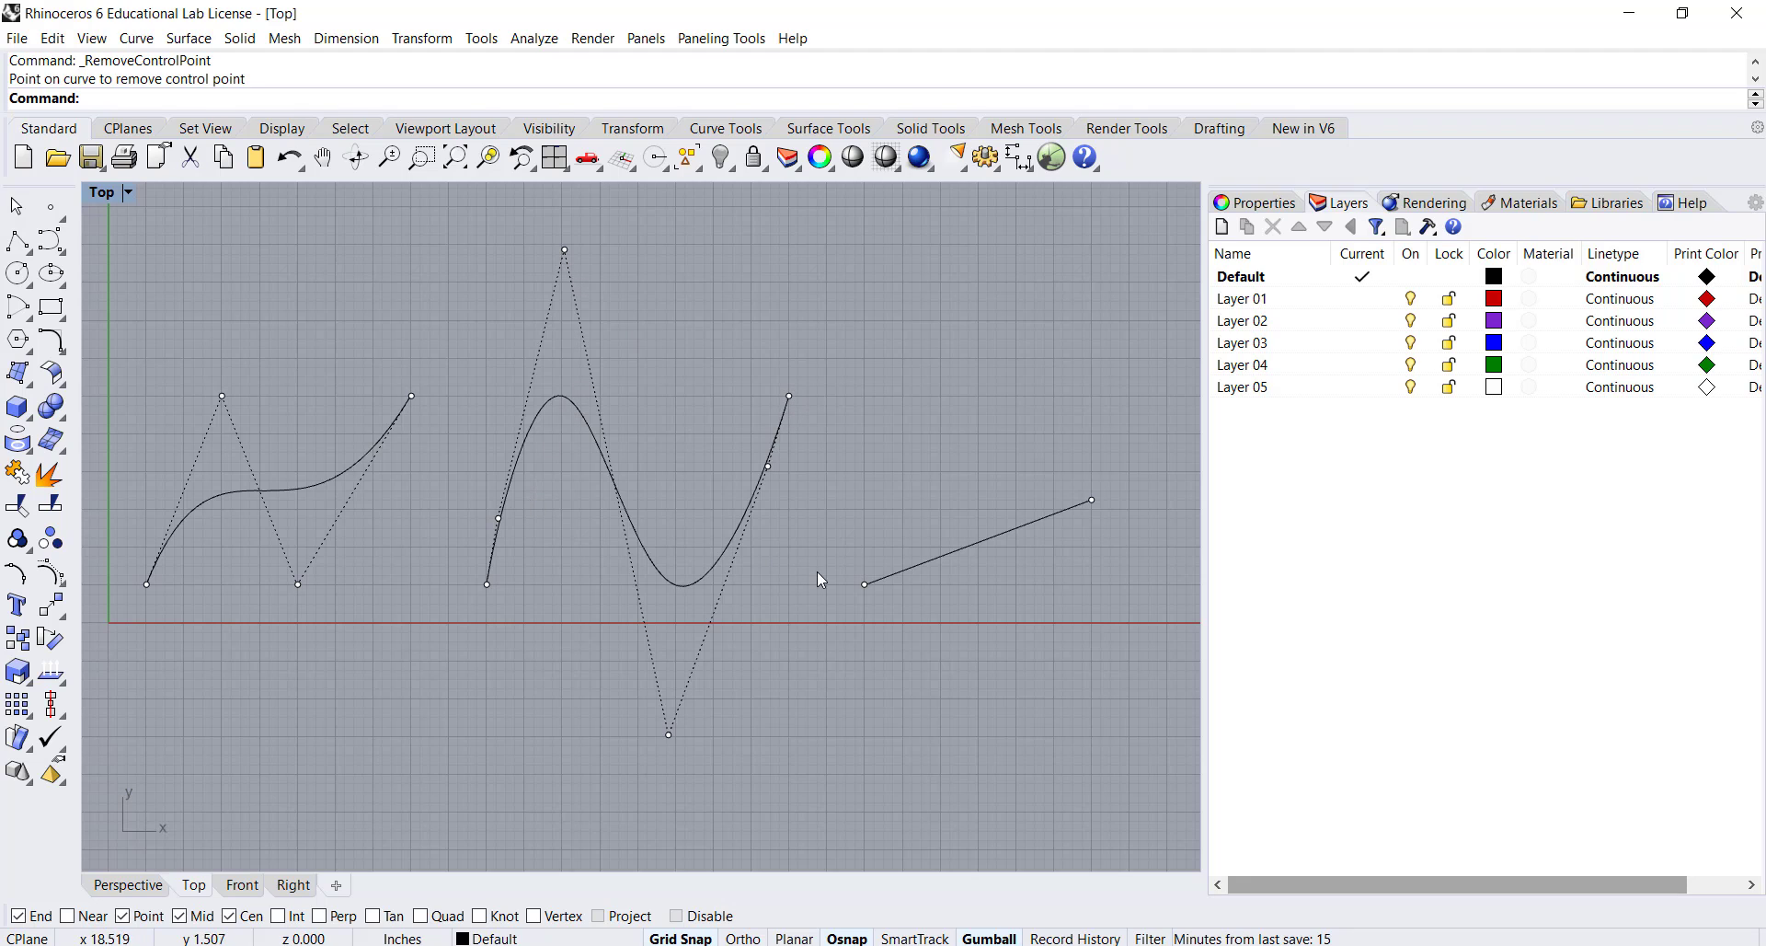
mouse_move(1122, 493)
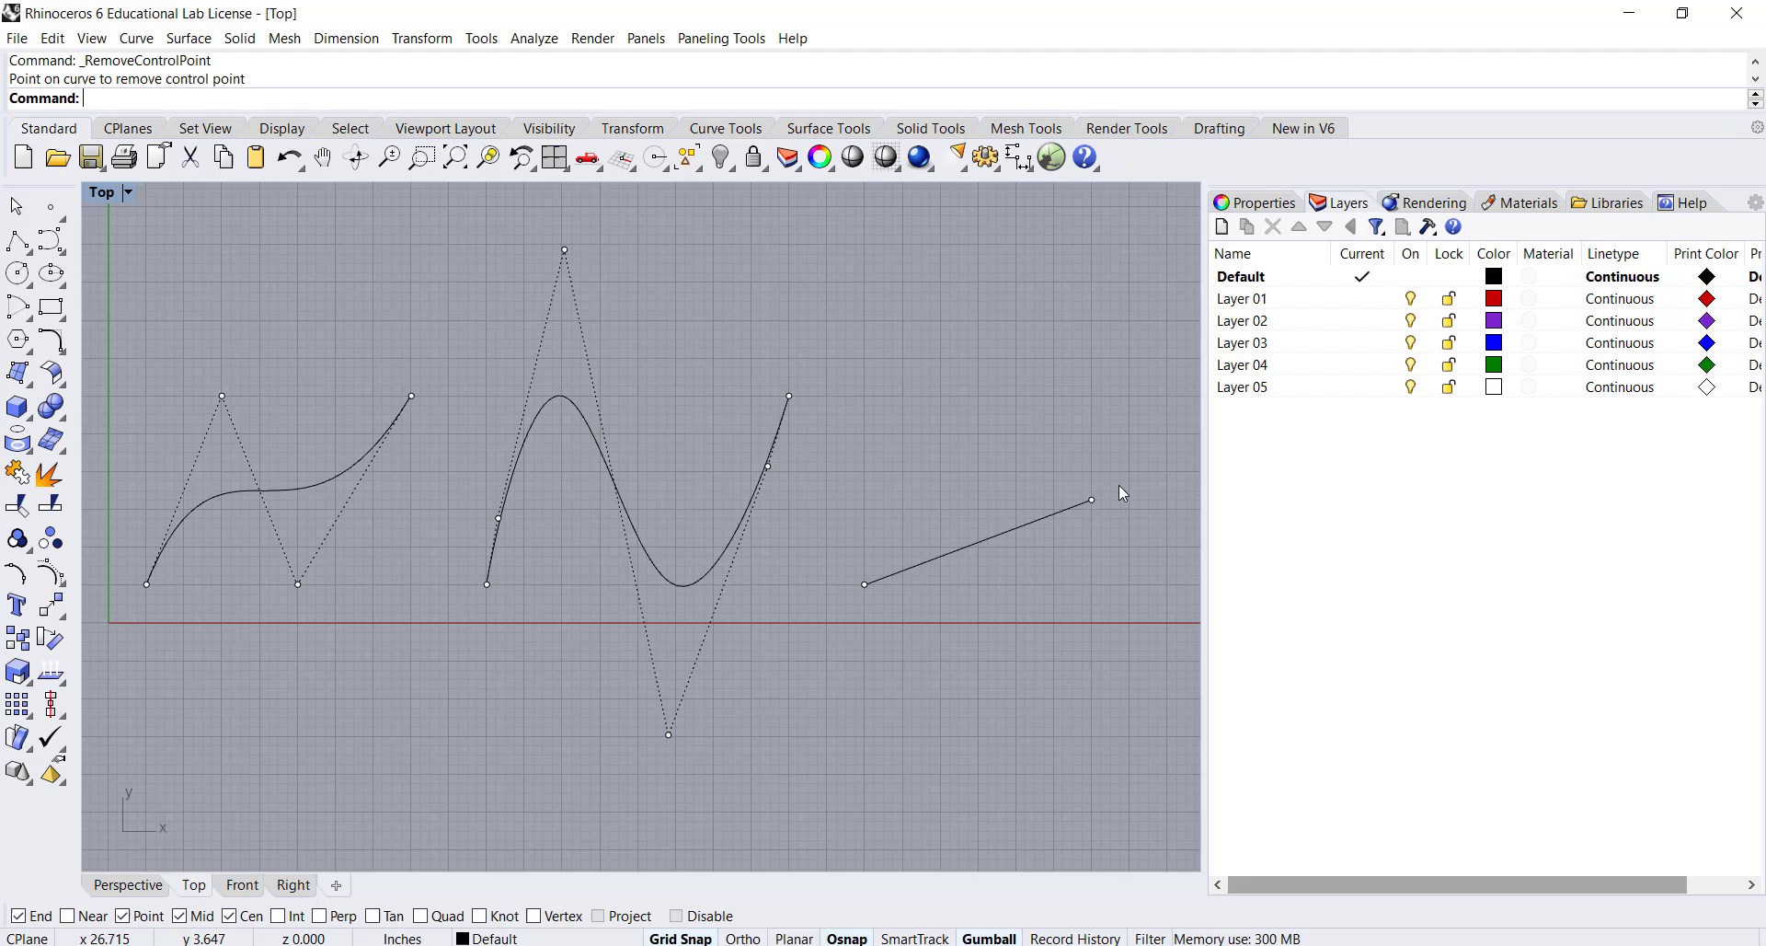
mouse_move(1056, 513)
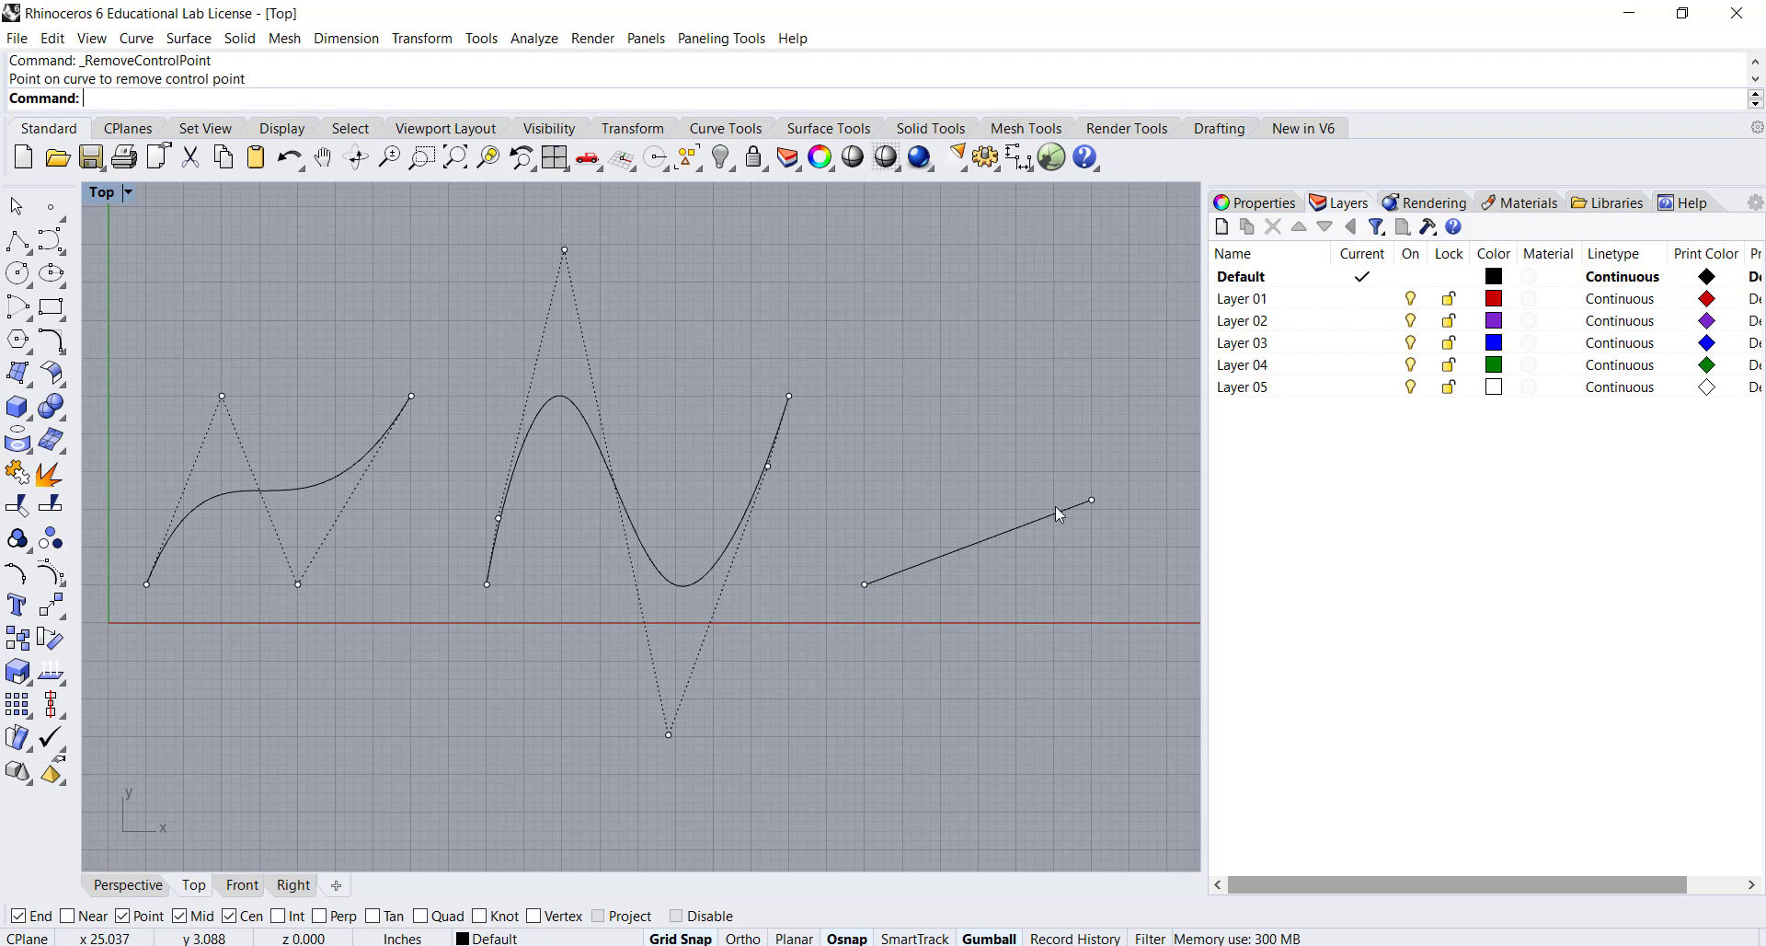
mouse_move(824, 534)
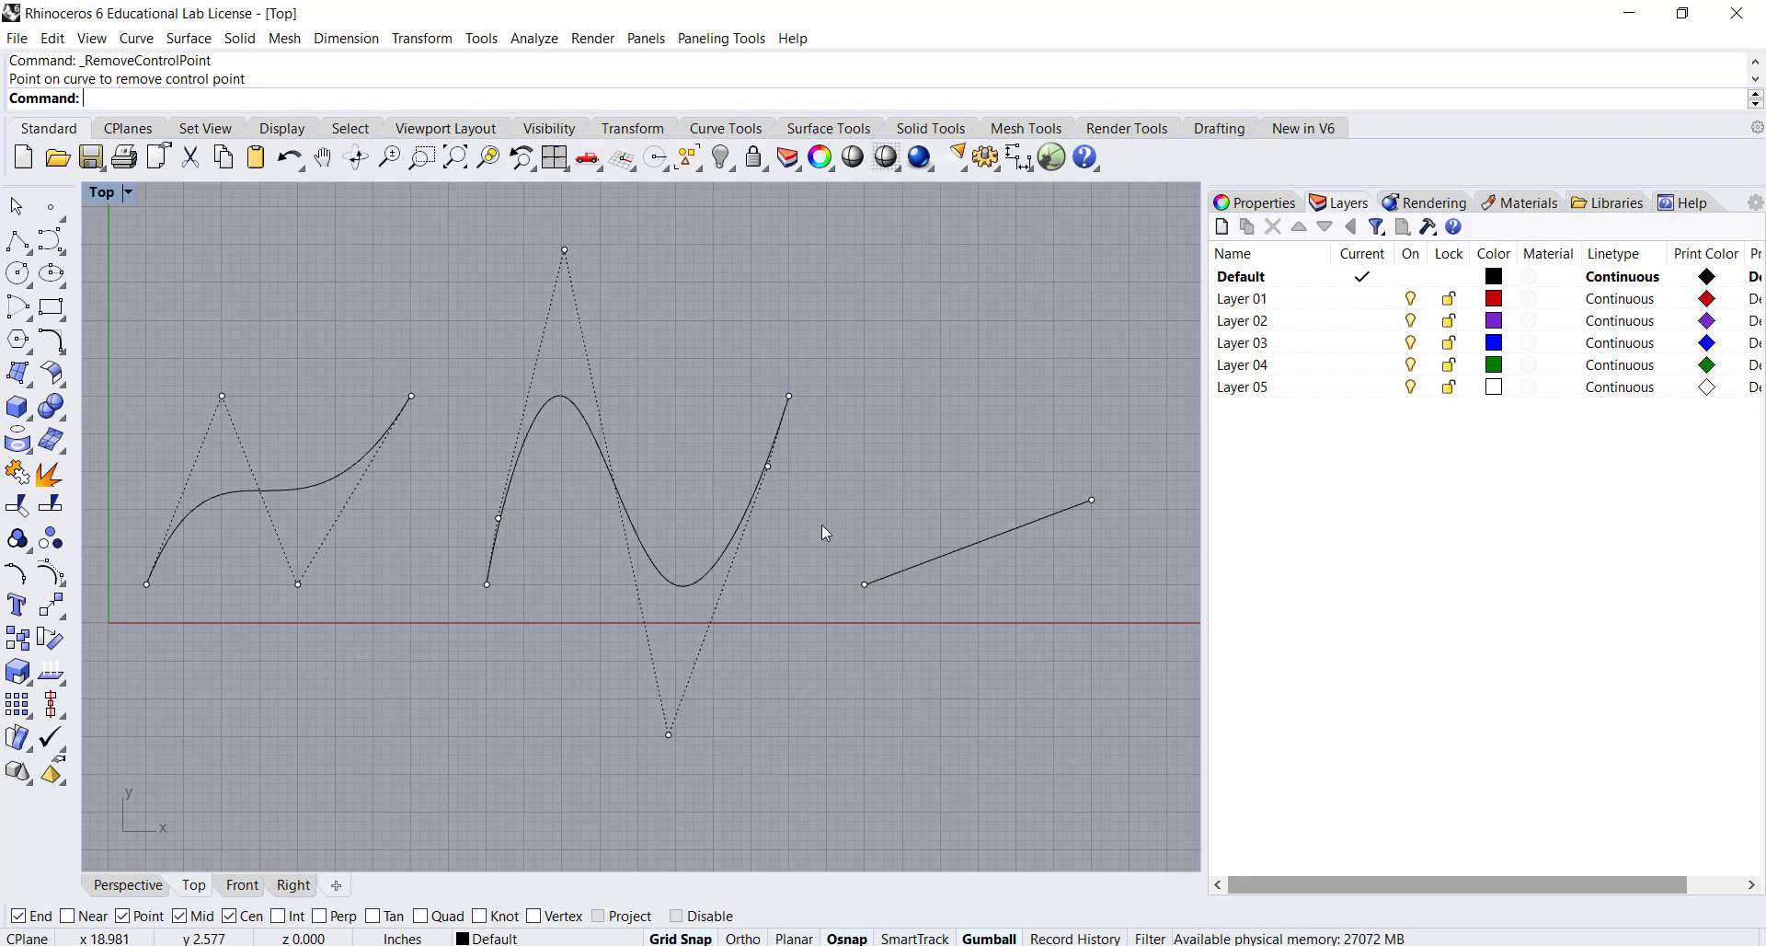
mouse_move(470, 572)
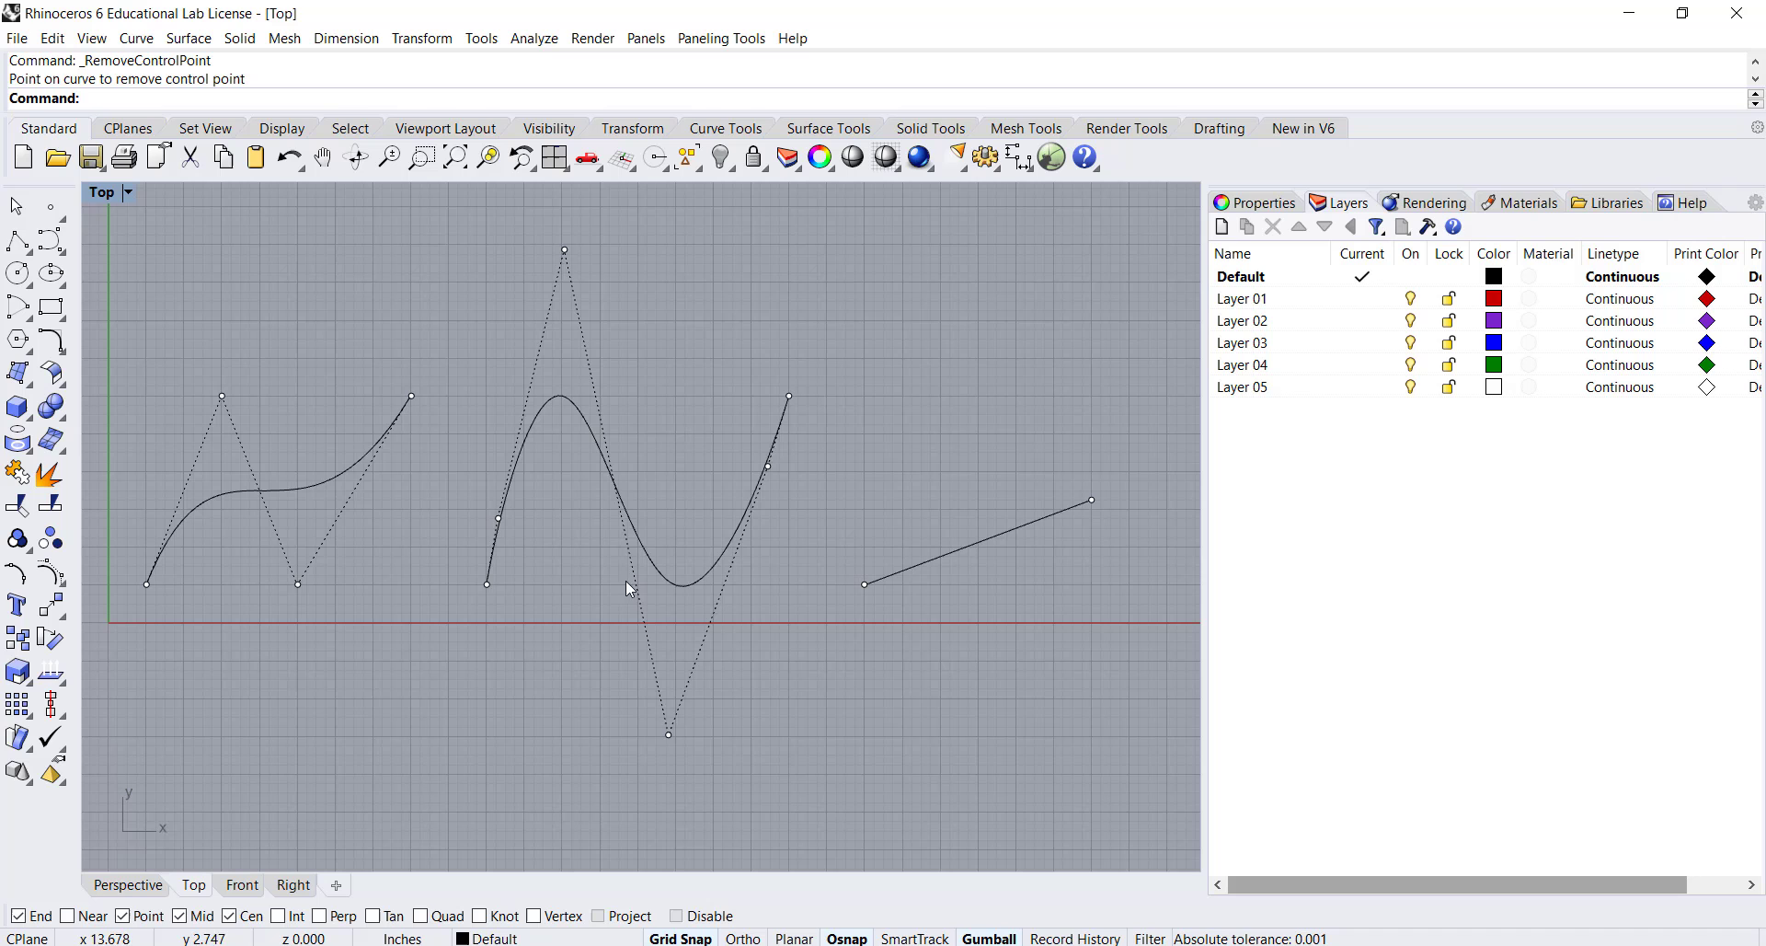
mouse_move(629, 530)
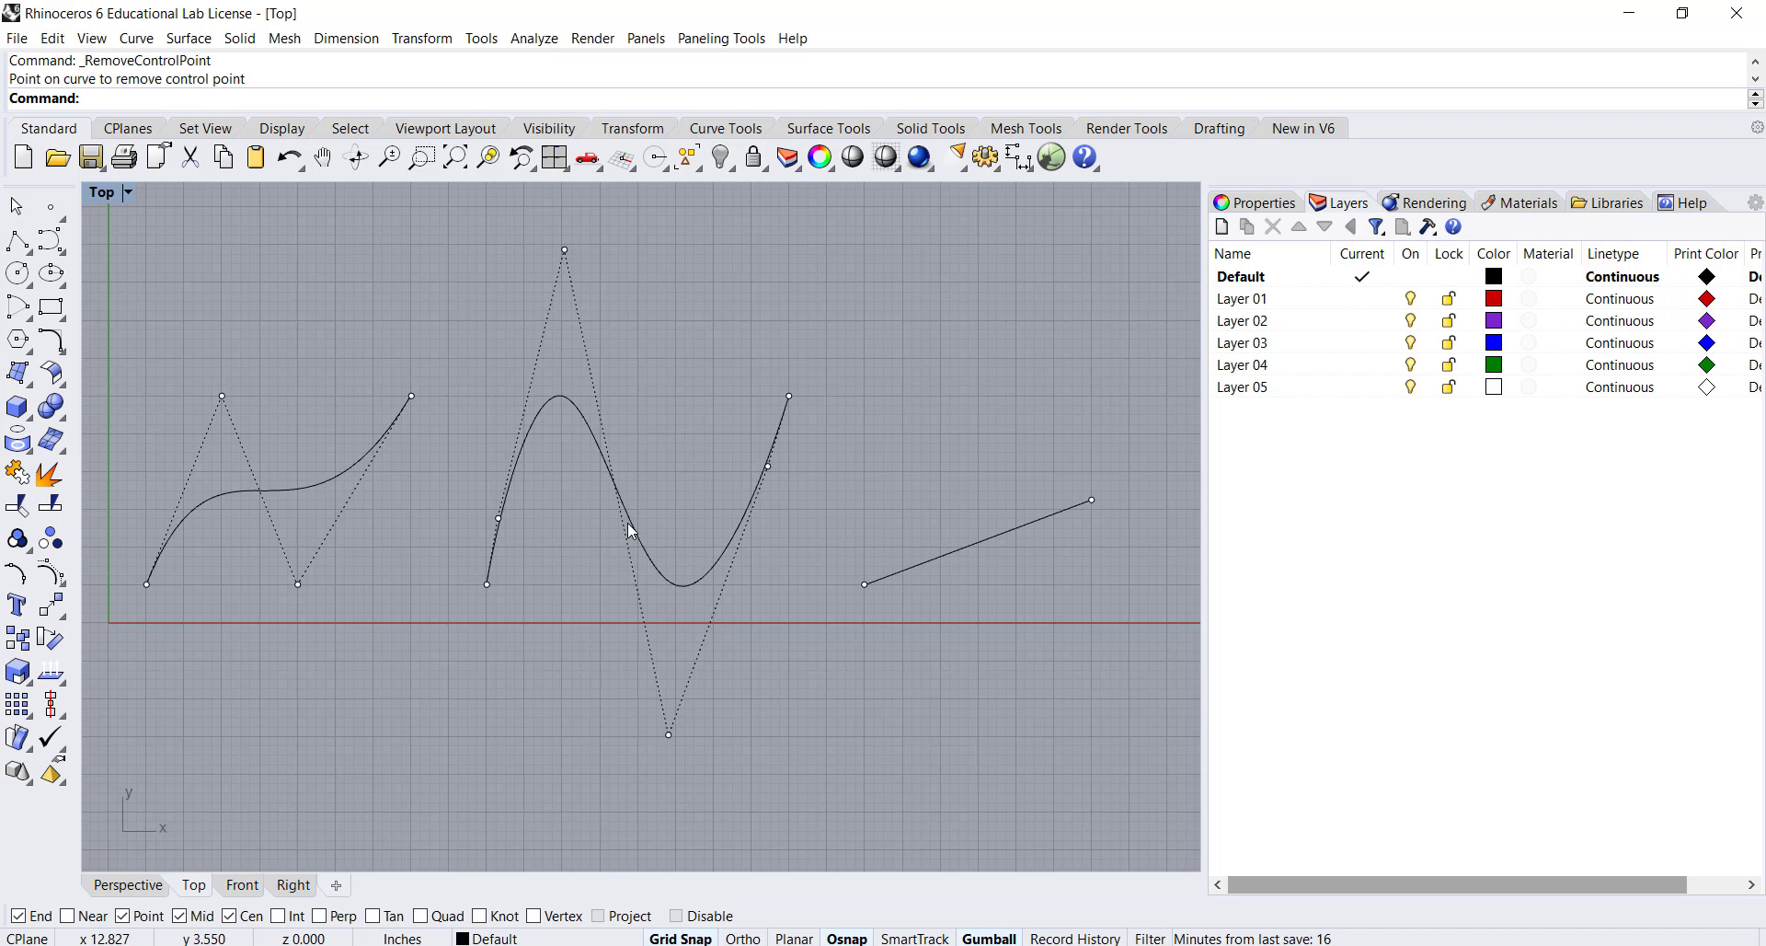
mouse_move(675, 522)
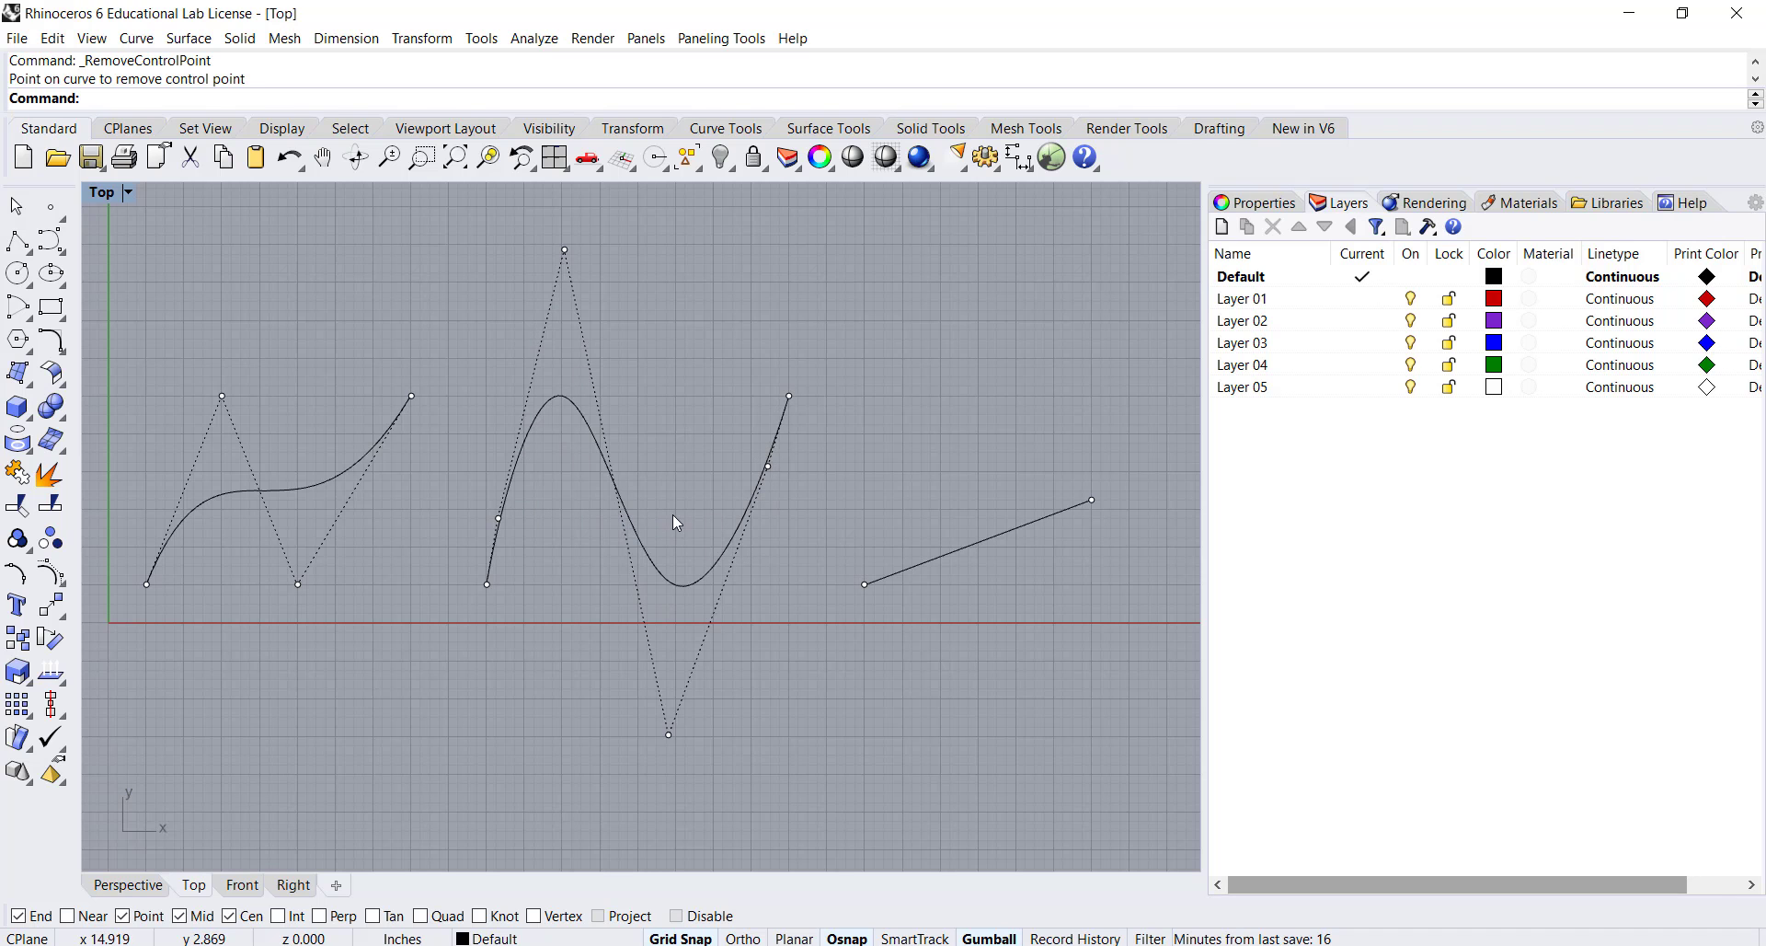